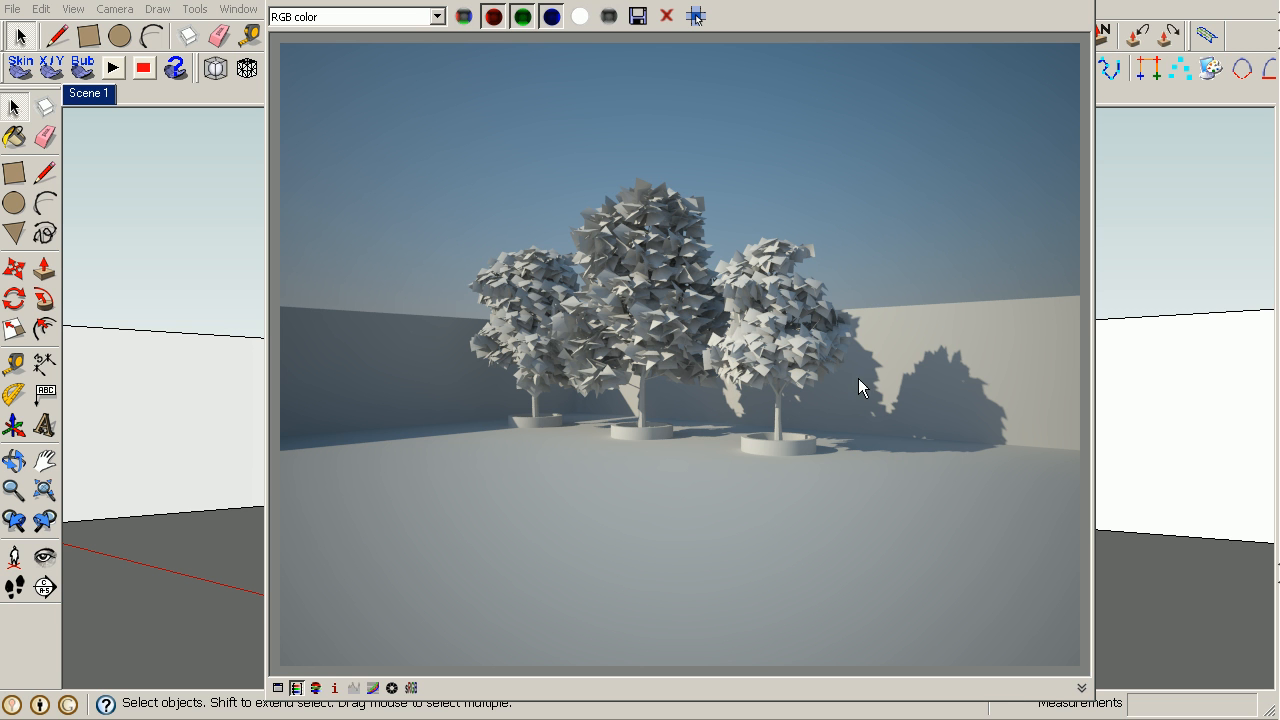
mouse_move(930, 365)
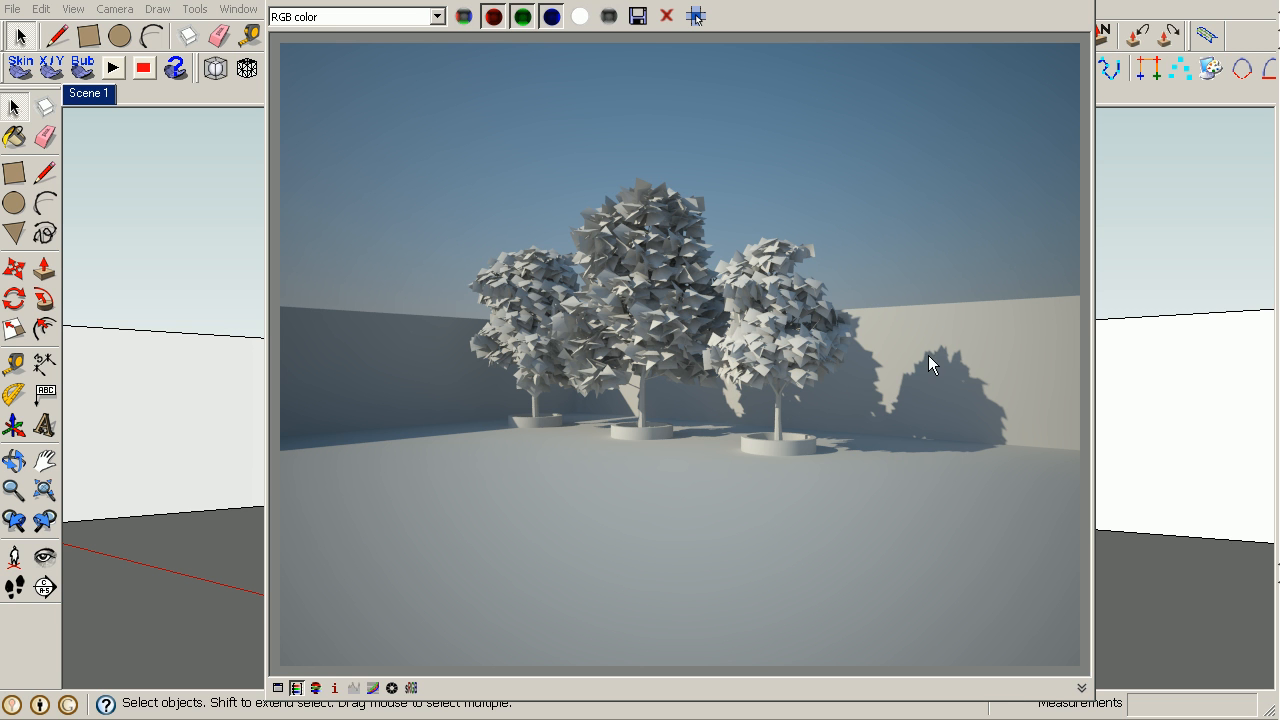
mouse_move(965, 408)
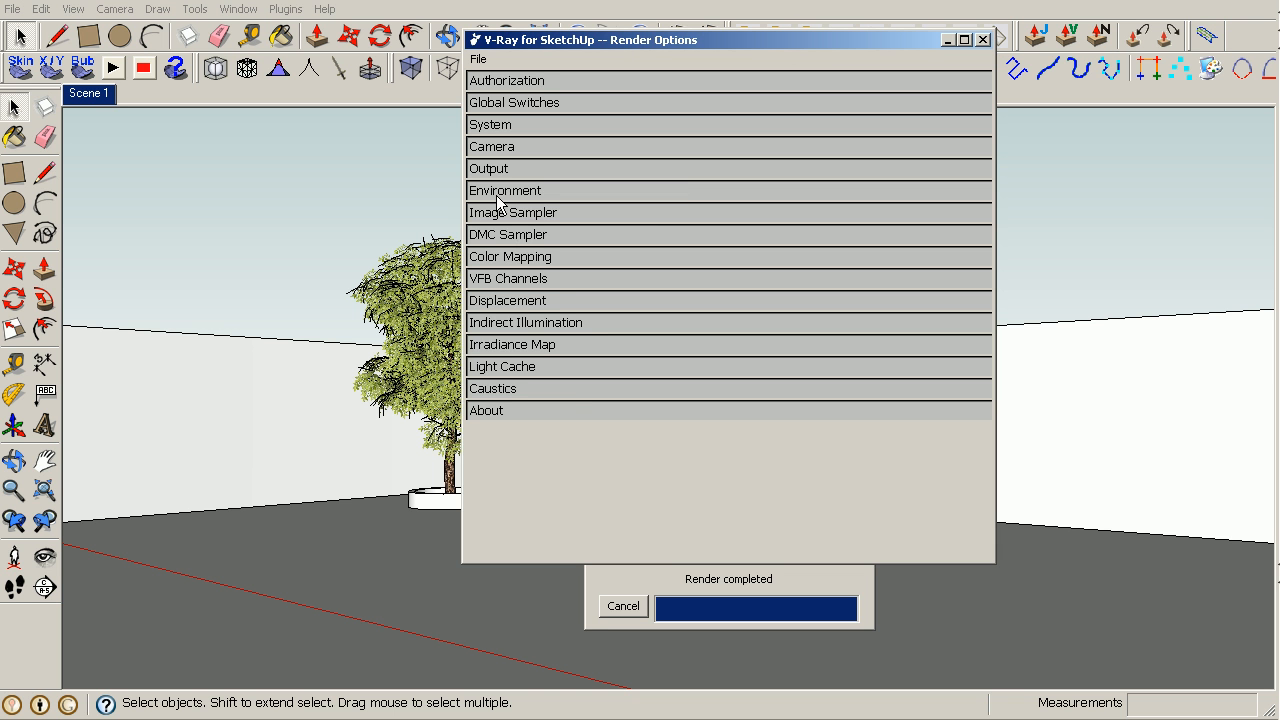
- Set the V-Ray sun size multiplier to 2 and shadow subdivs to 16, then close the progress window
click(504, 190)
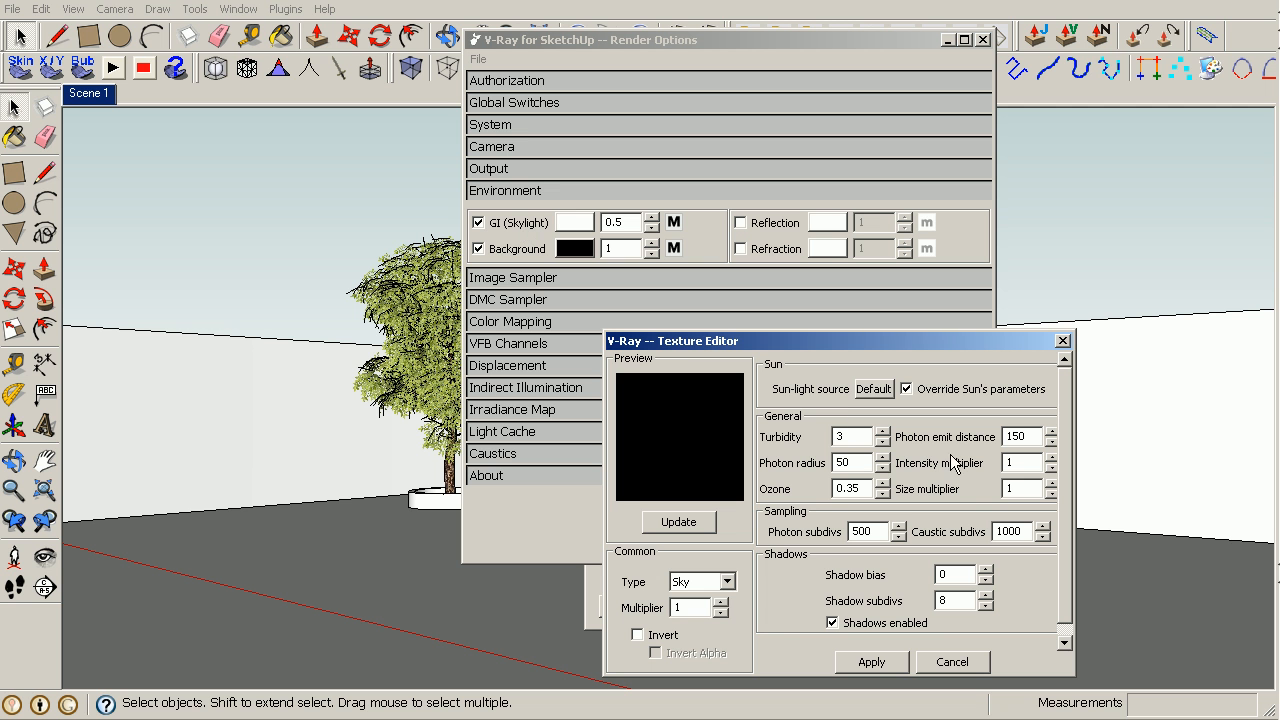
click(1022, 489)
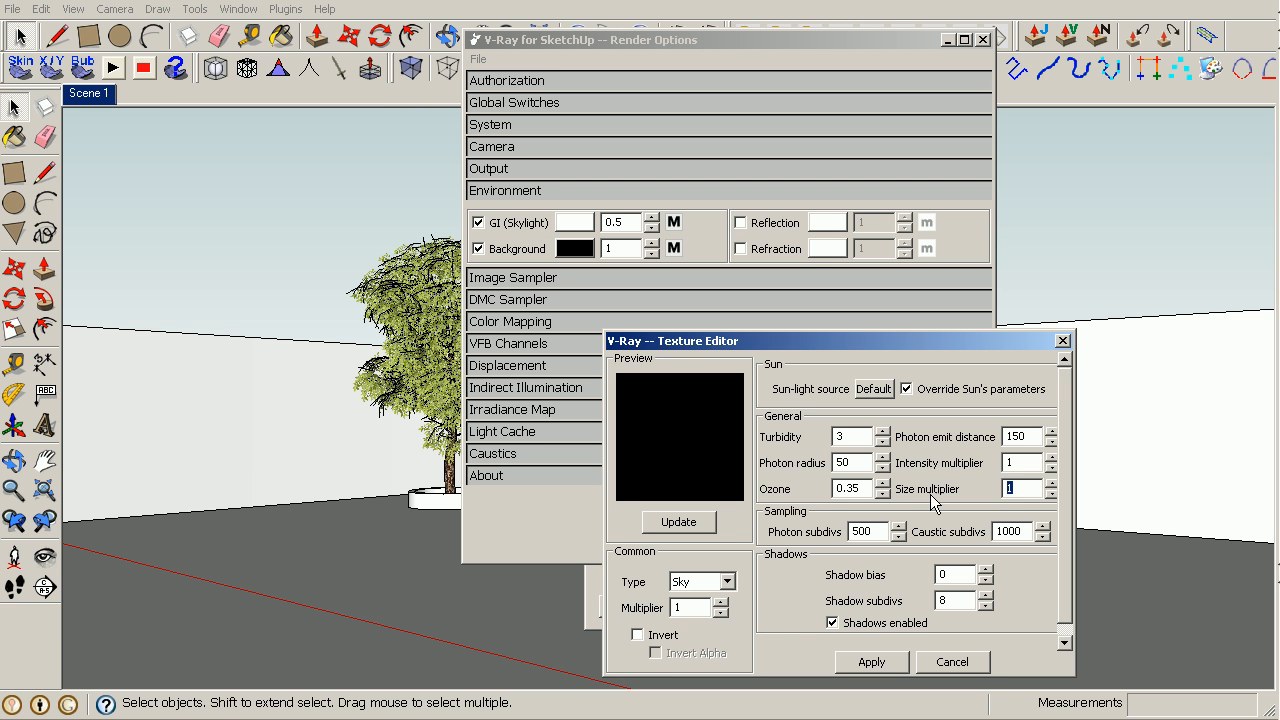
mouse_move(981, 501)
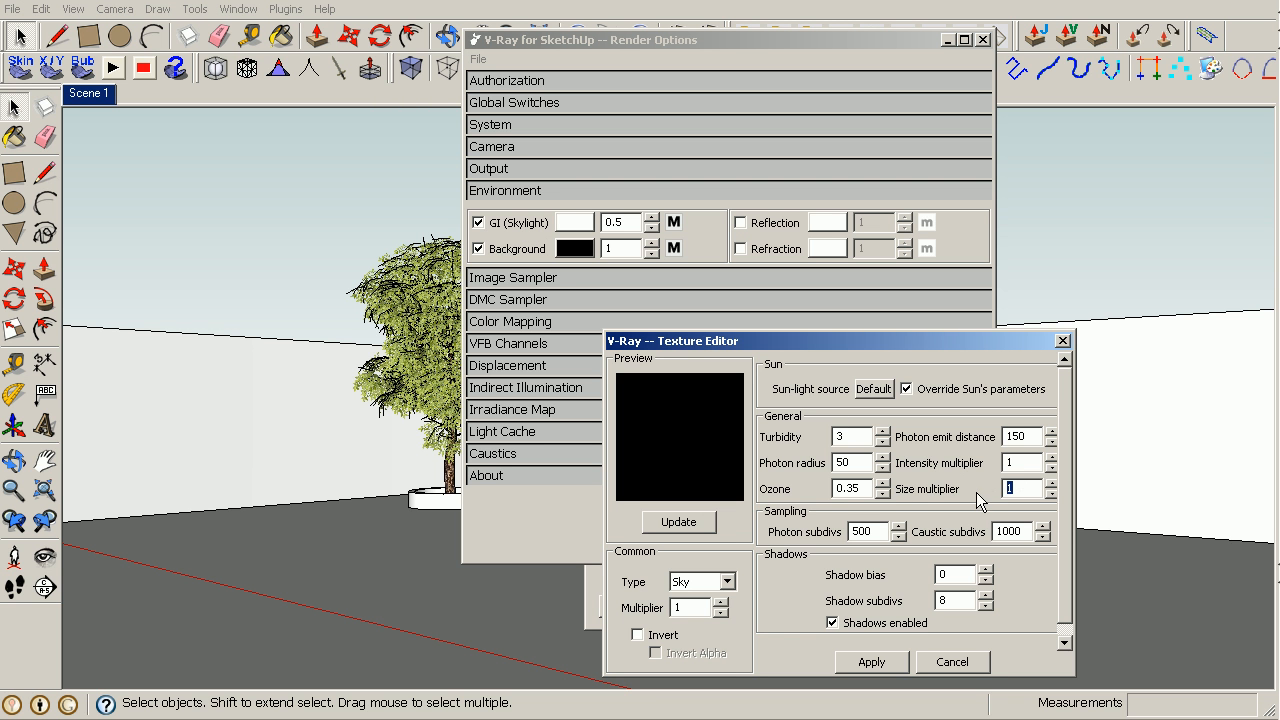
click(1052, 483)
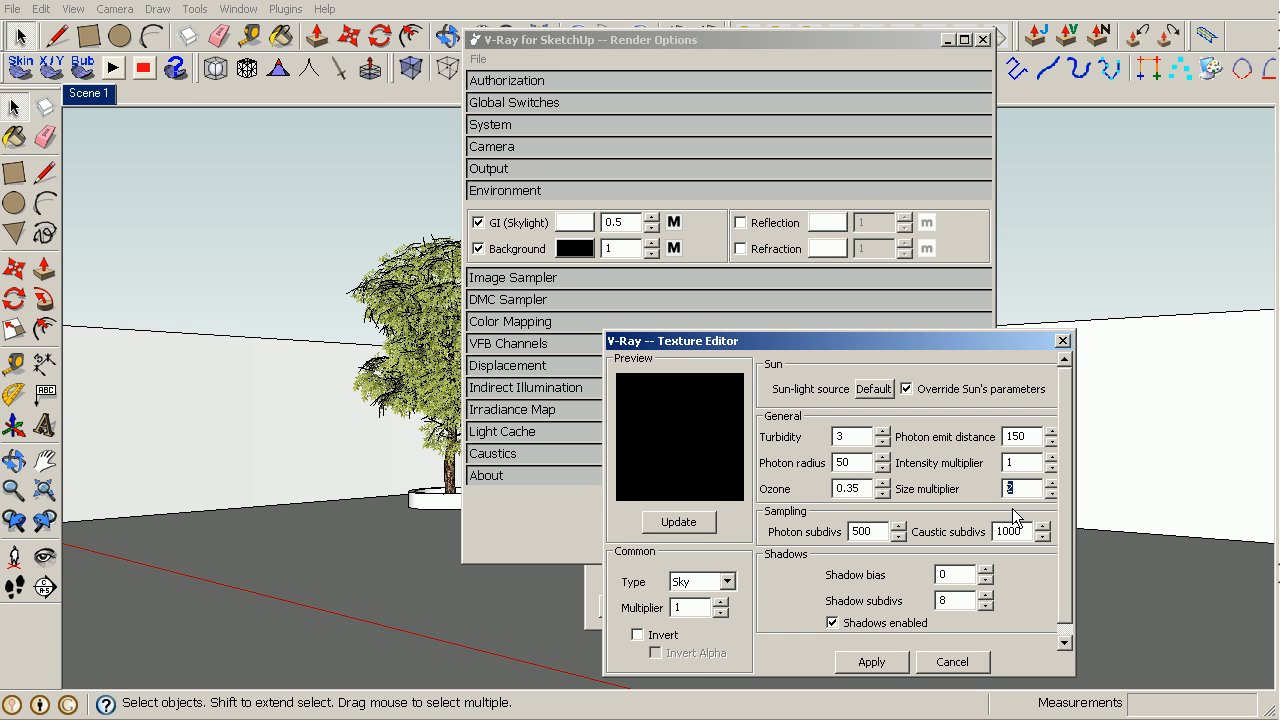
mouse_move(198, 243)
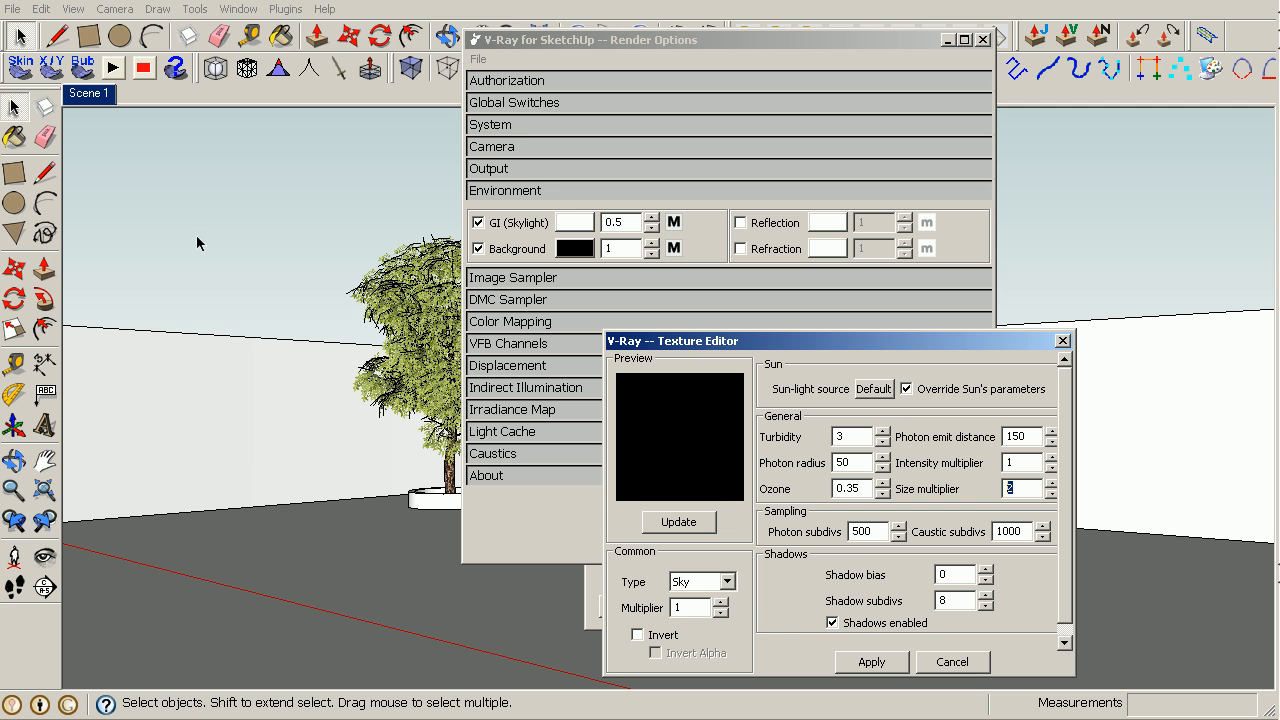
mouse_move(795, 535)
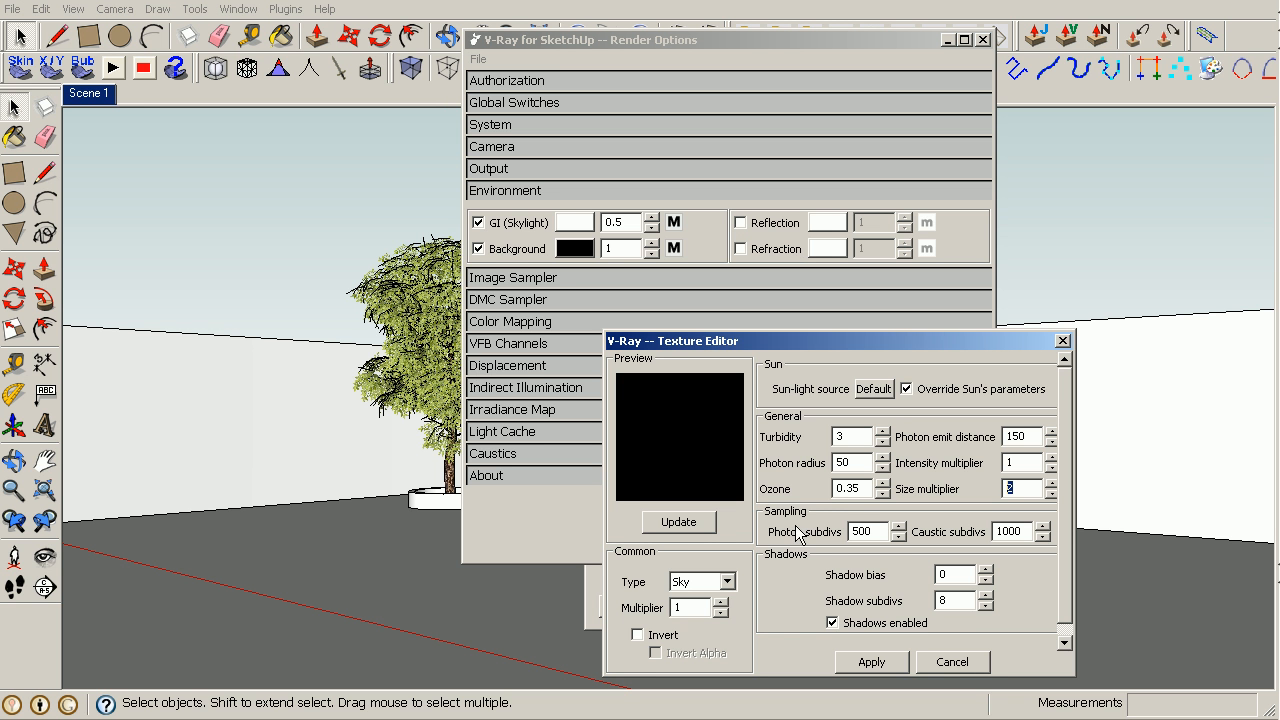
mouse_move(853, 623)
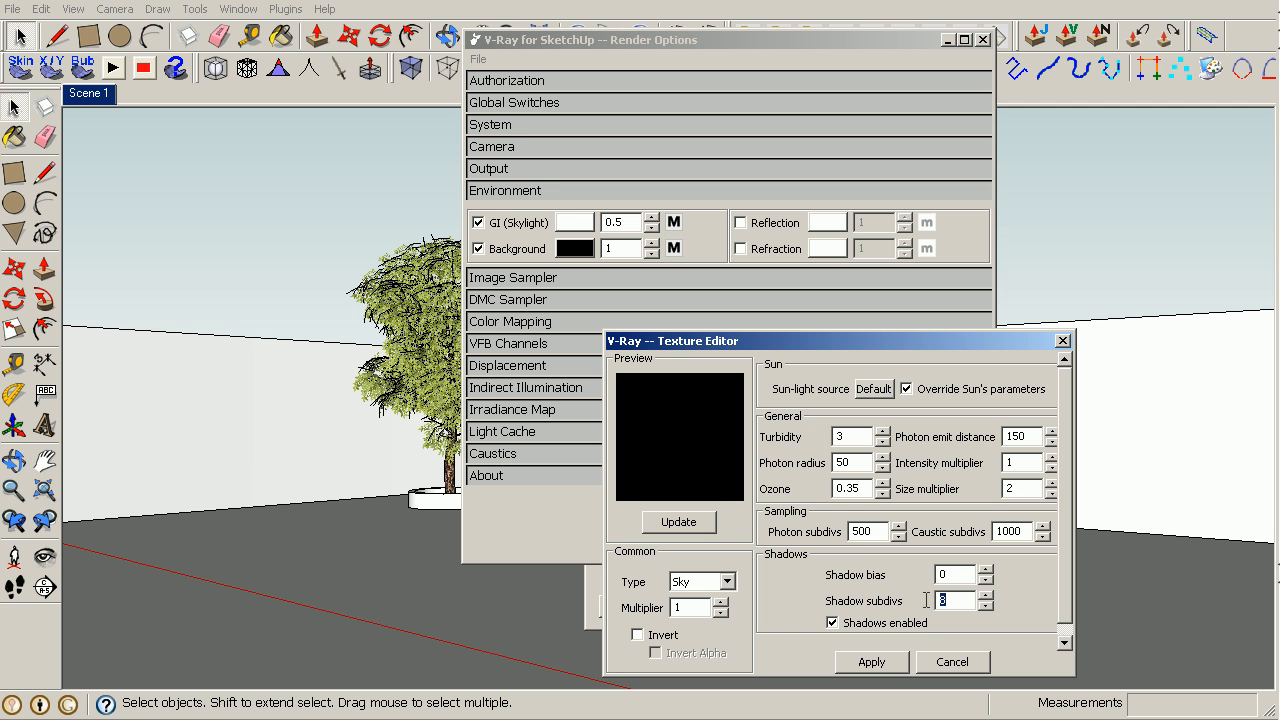
mouse_move(976, 616)
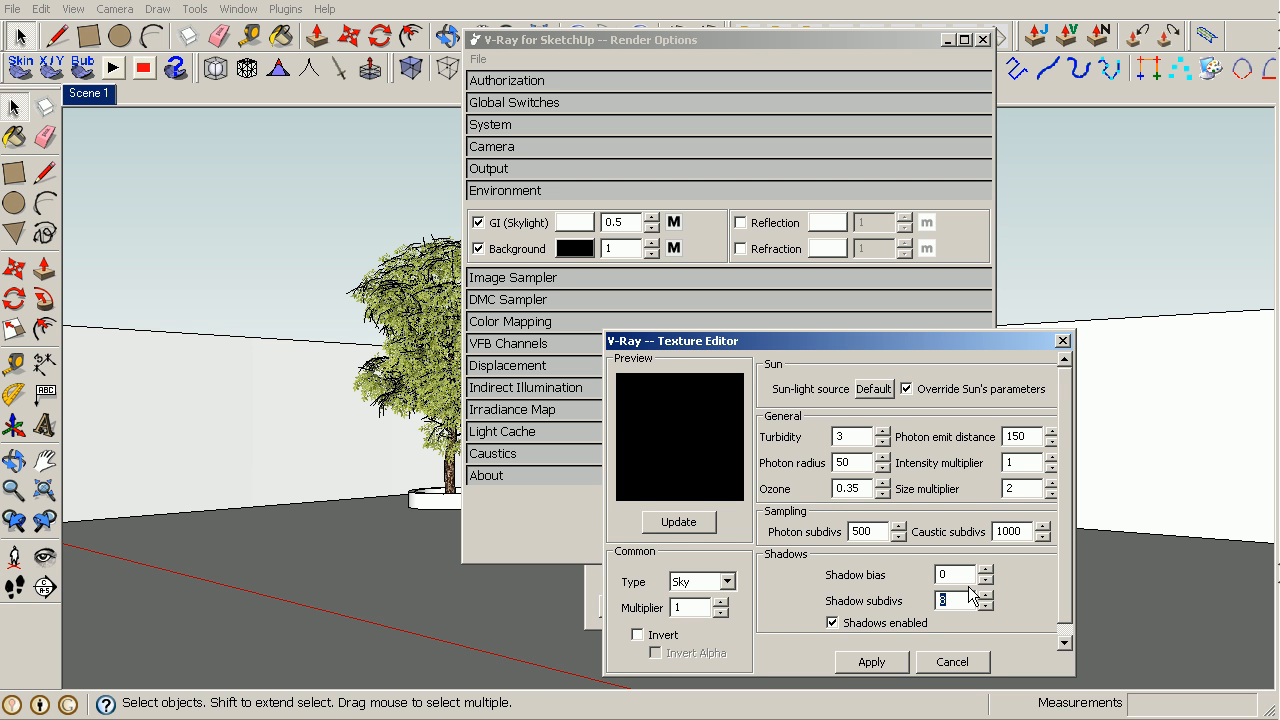
text(16)
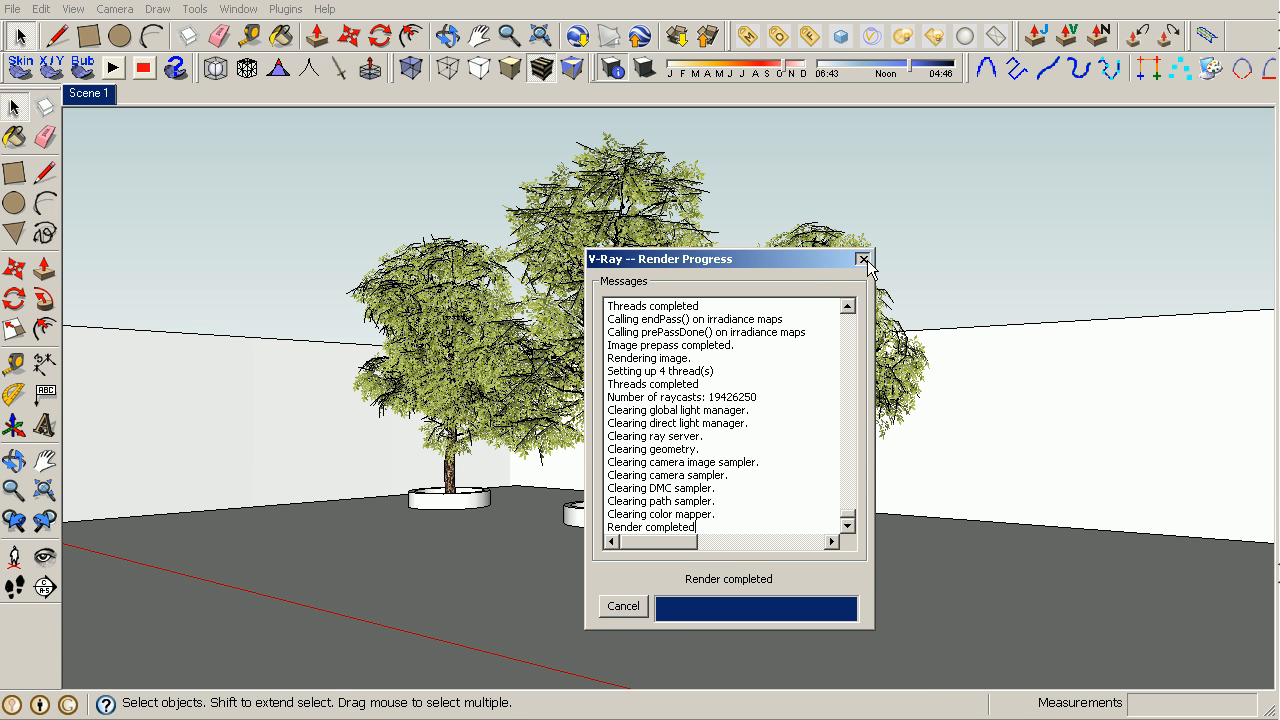
click(863, 259)
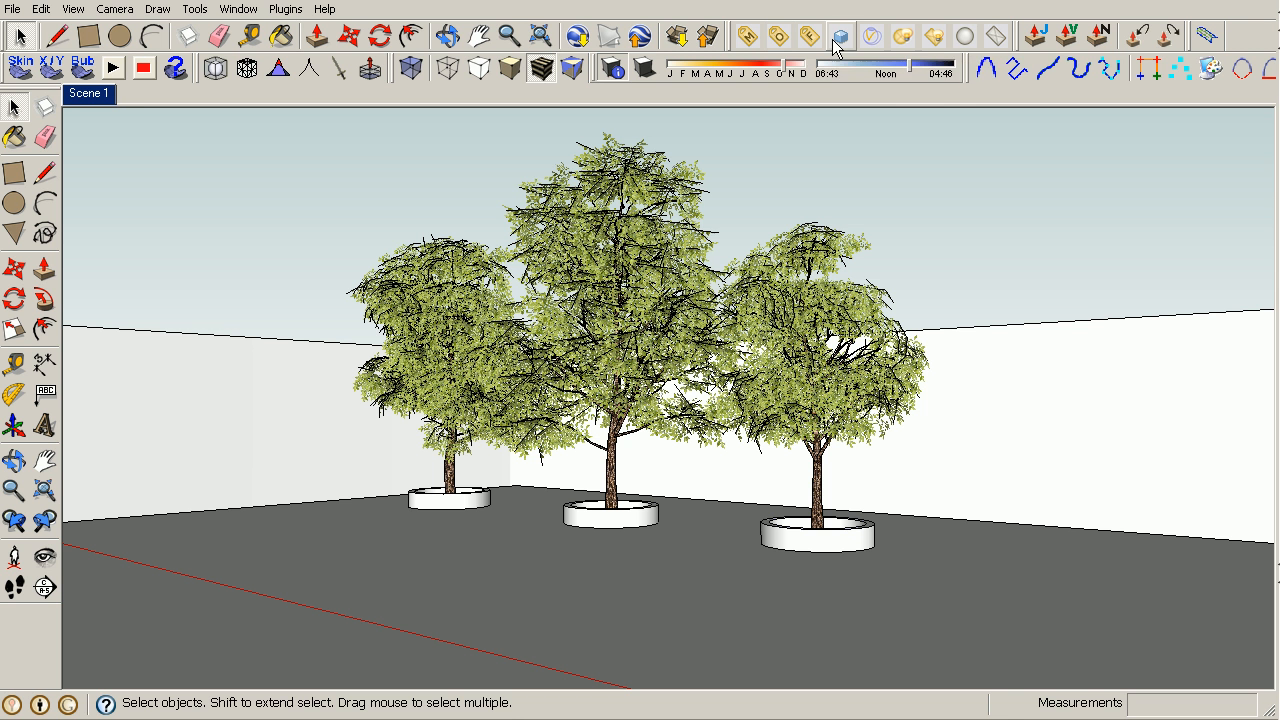
mouse_move(840, 35)
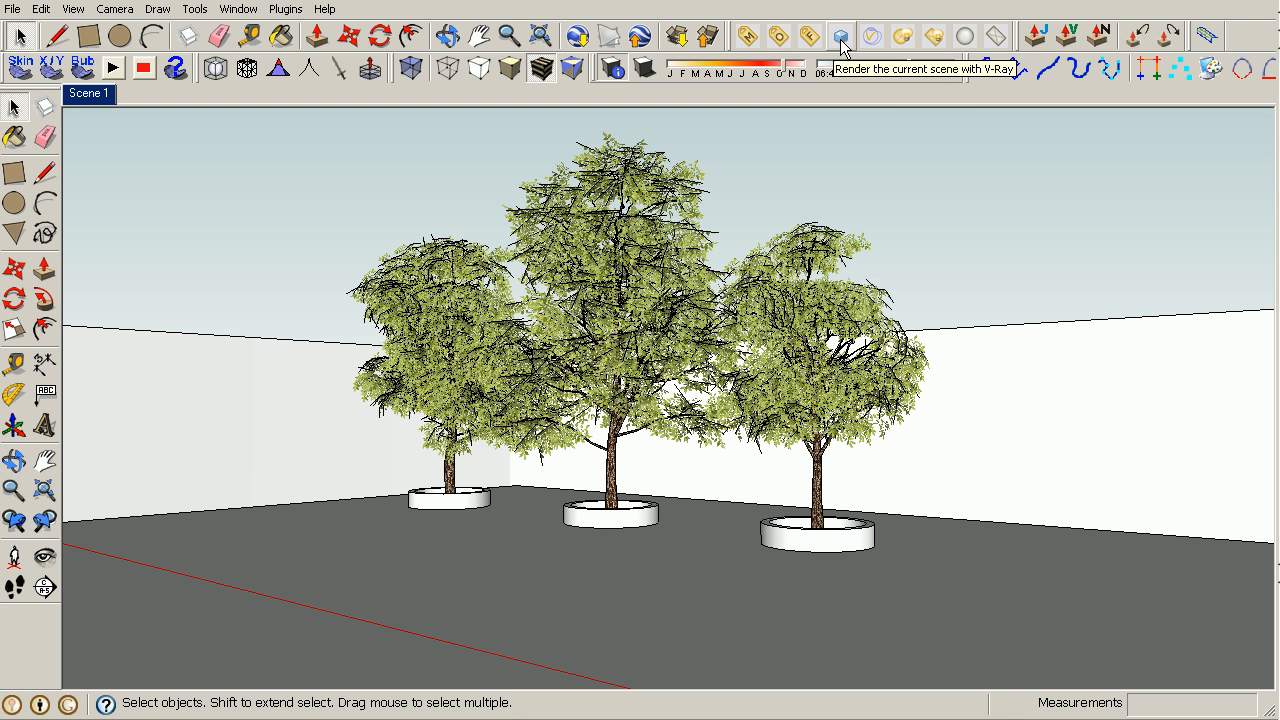
- Render the three-tree scene with V-Ray to see the softer wall shadows
click(841, 31)
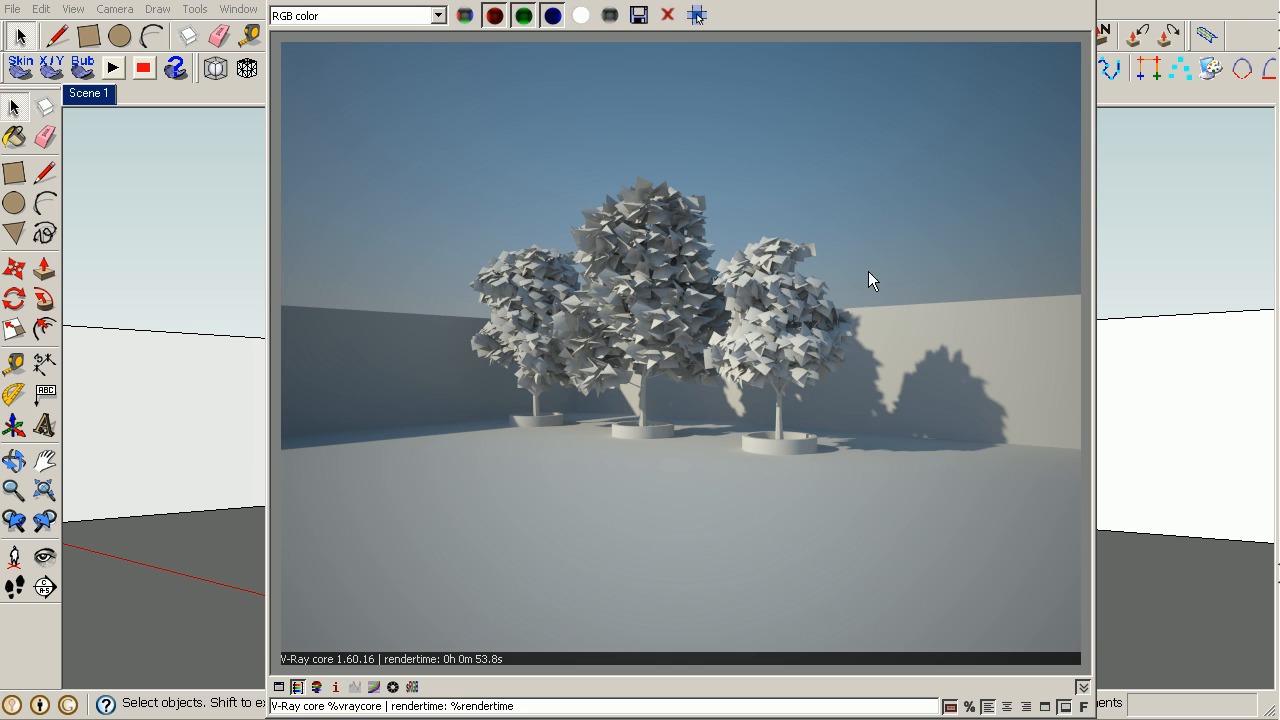
mouse_move(928, 380)
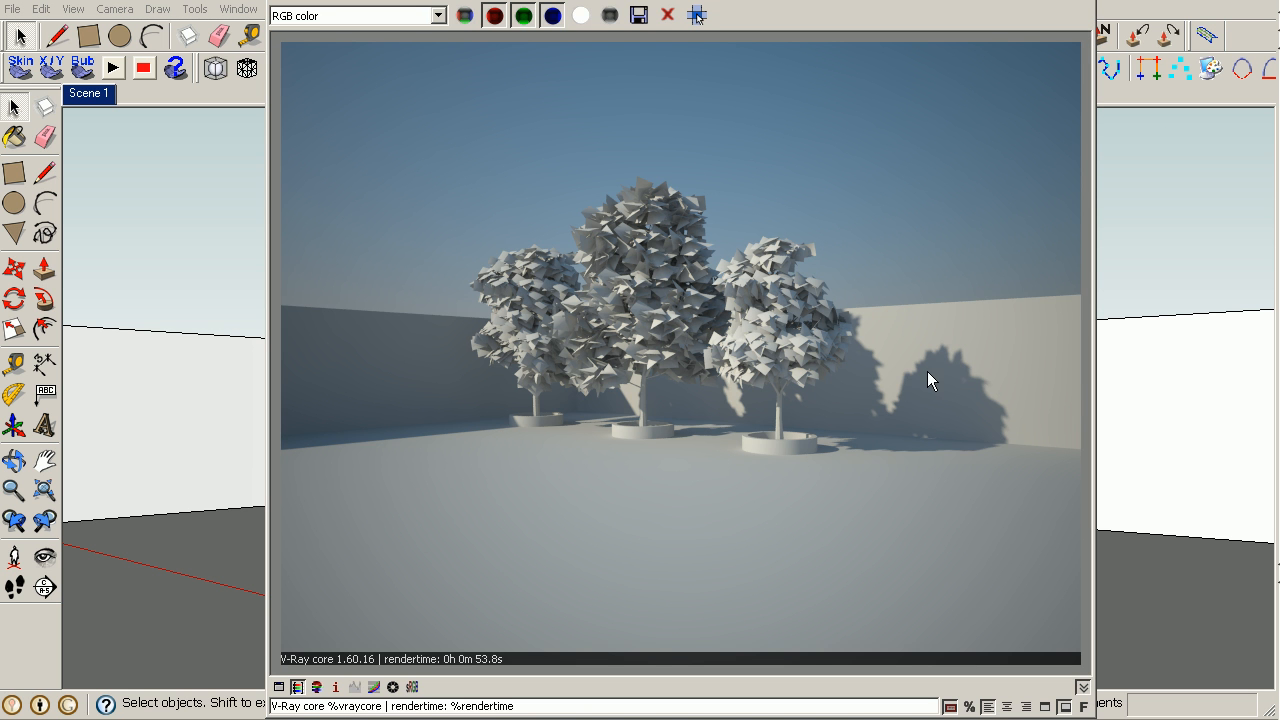
mouse_move(941, 395)
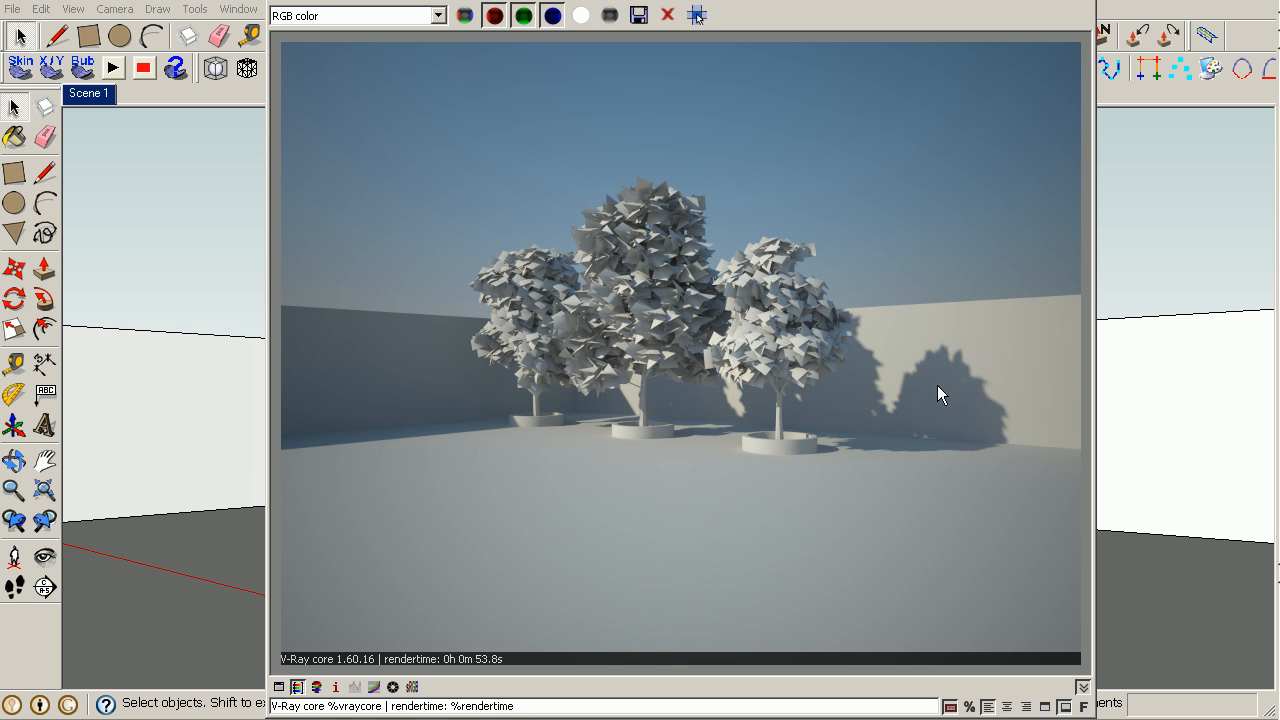
mouse_move(925, 402)
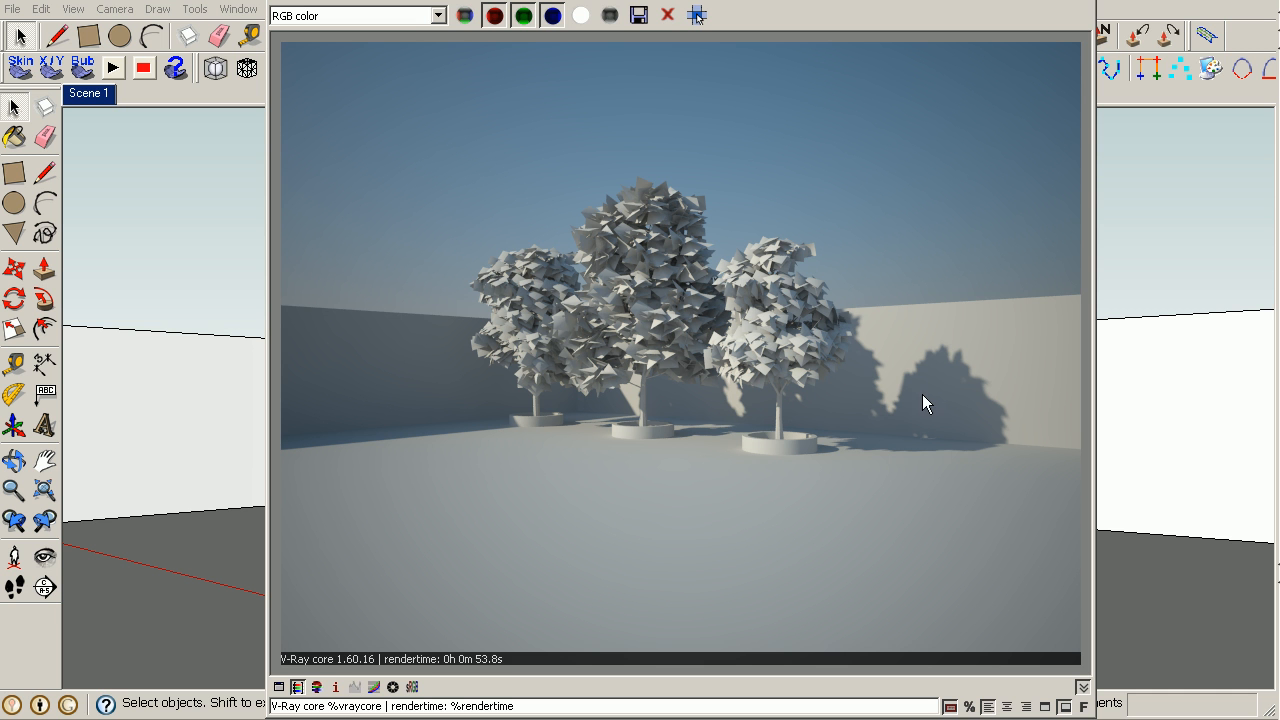
mouse_move(766, 401)
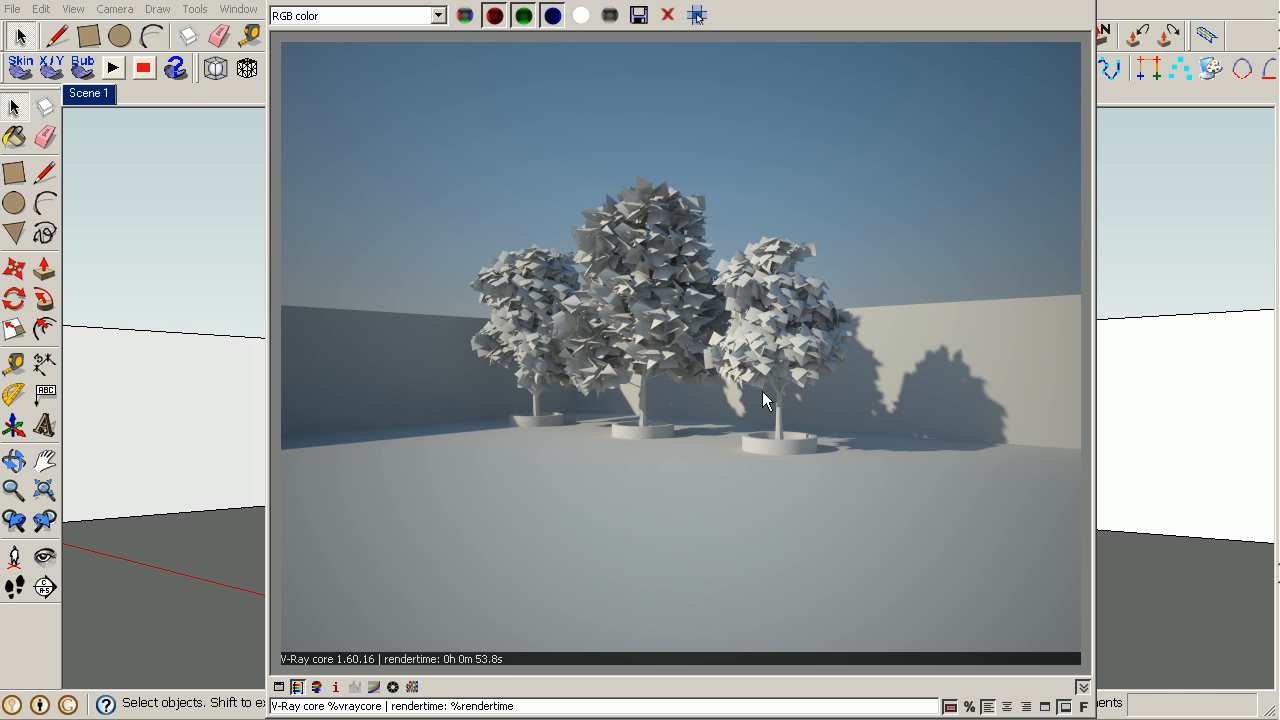
mouse_move(616, 487)
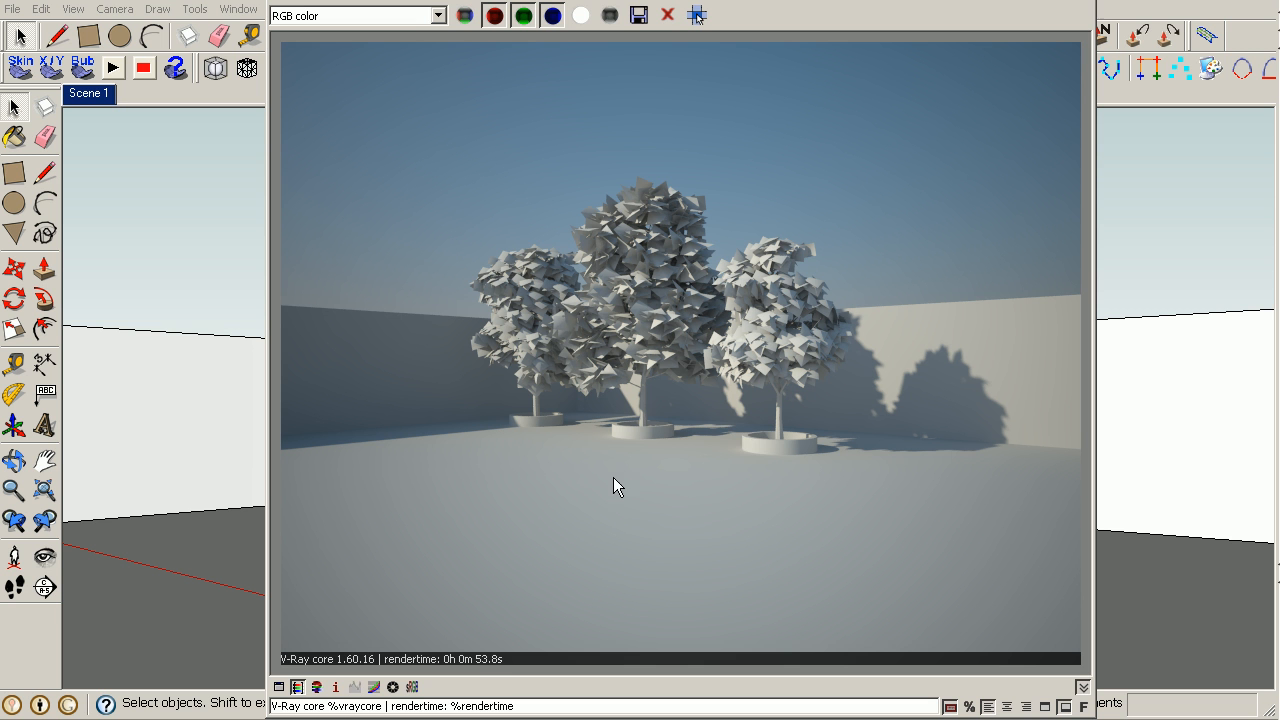
mouse_move(514, 671)
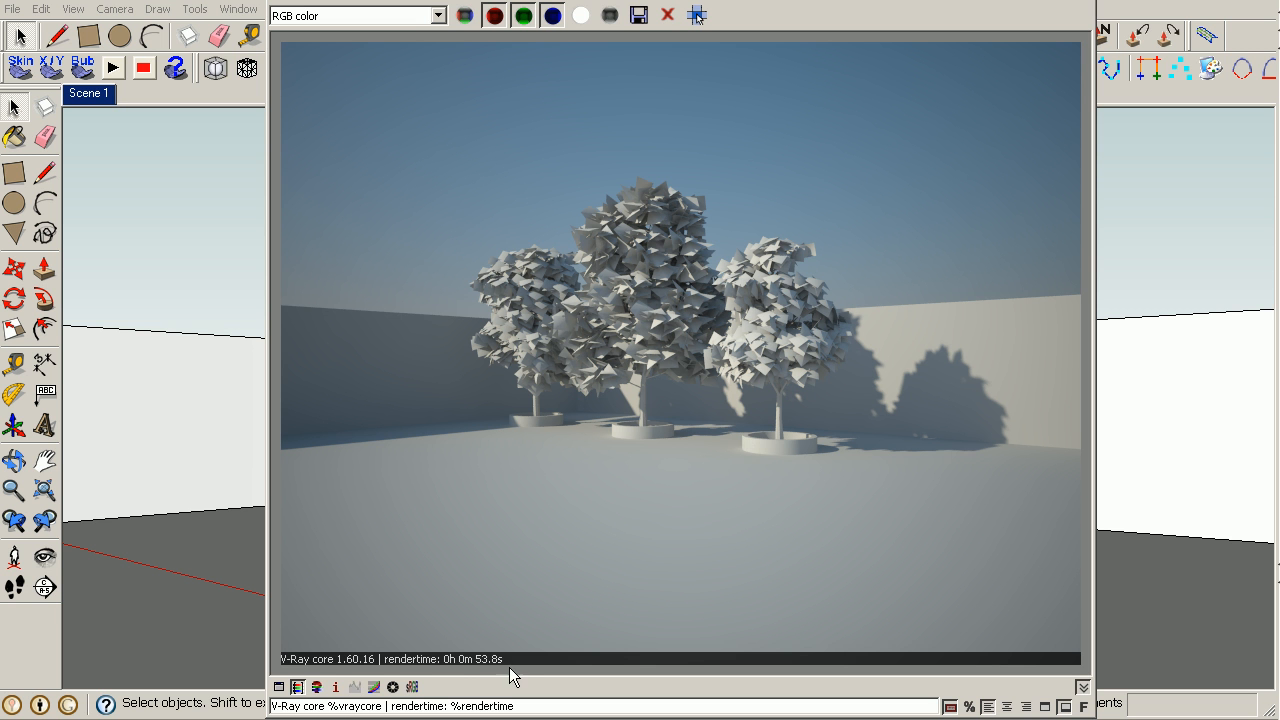
mouse_move(501, 676)
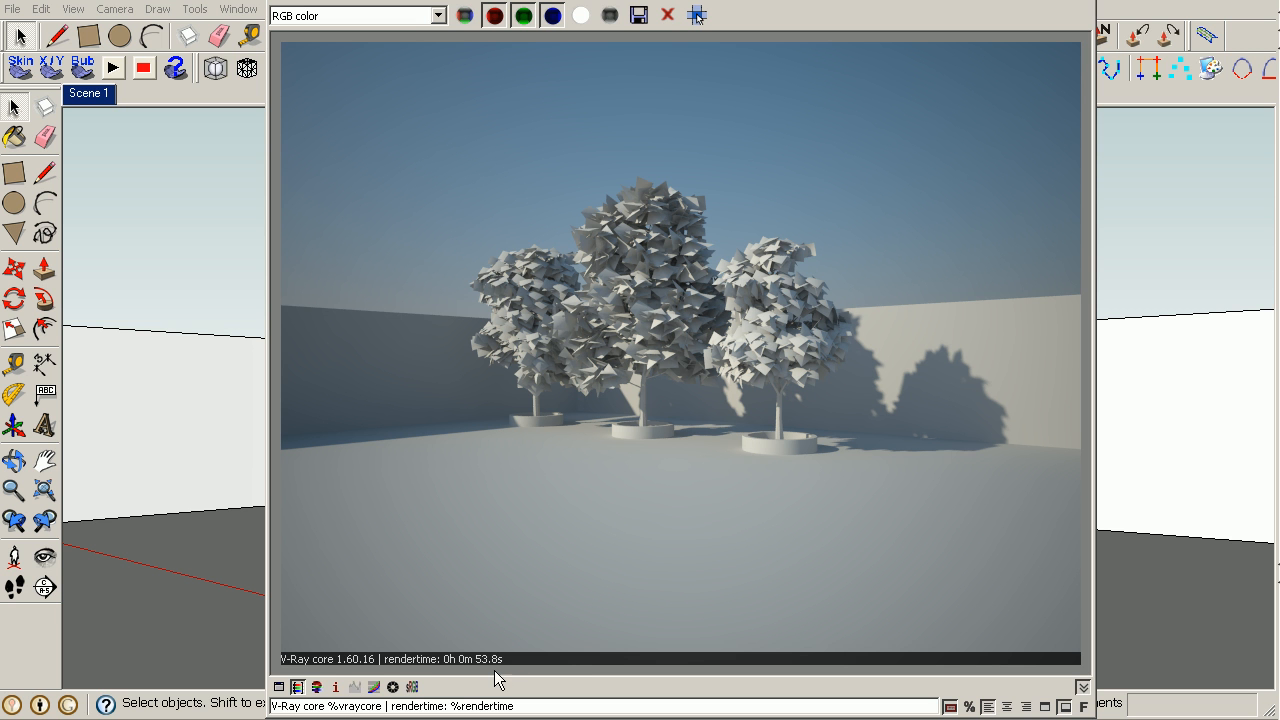
mouse_move(453, 682)
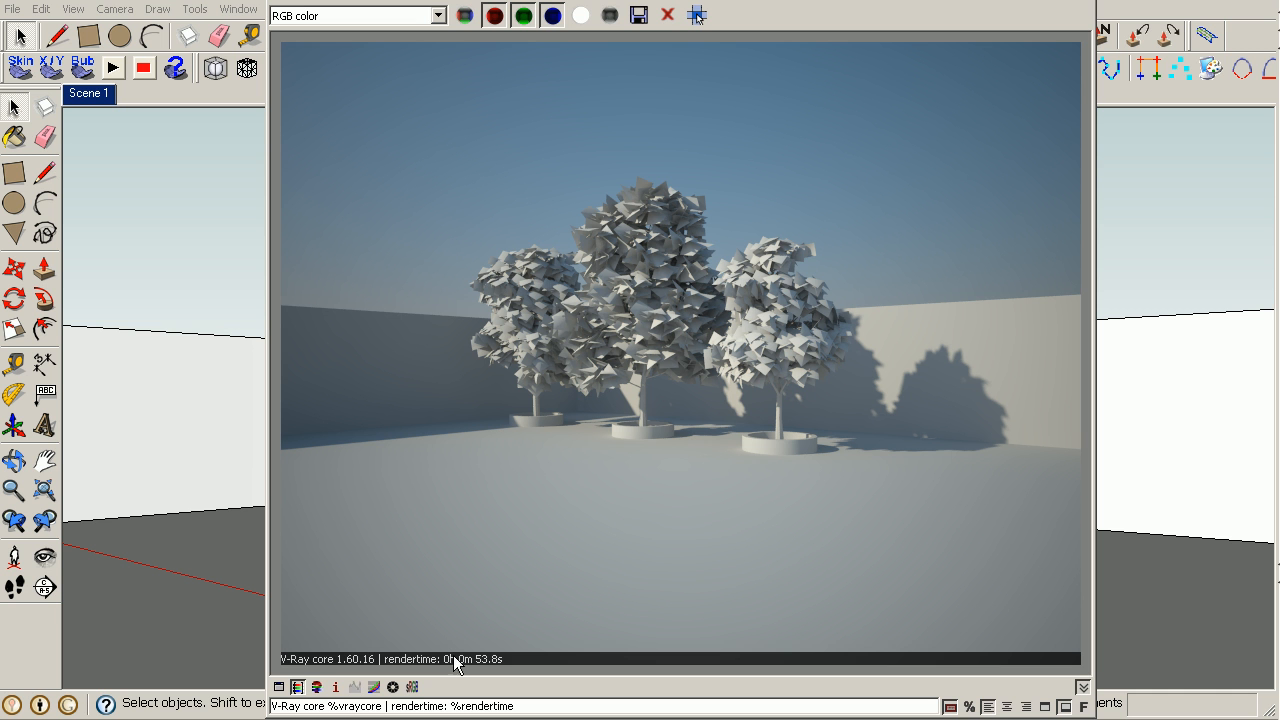
mouse_move(496, 681)
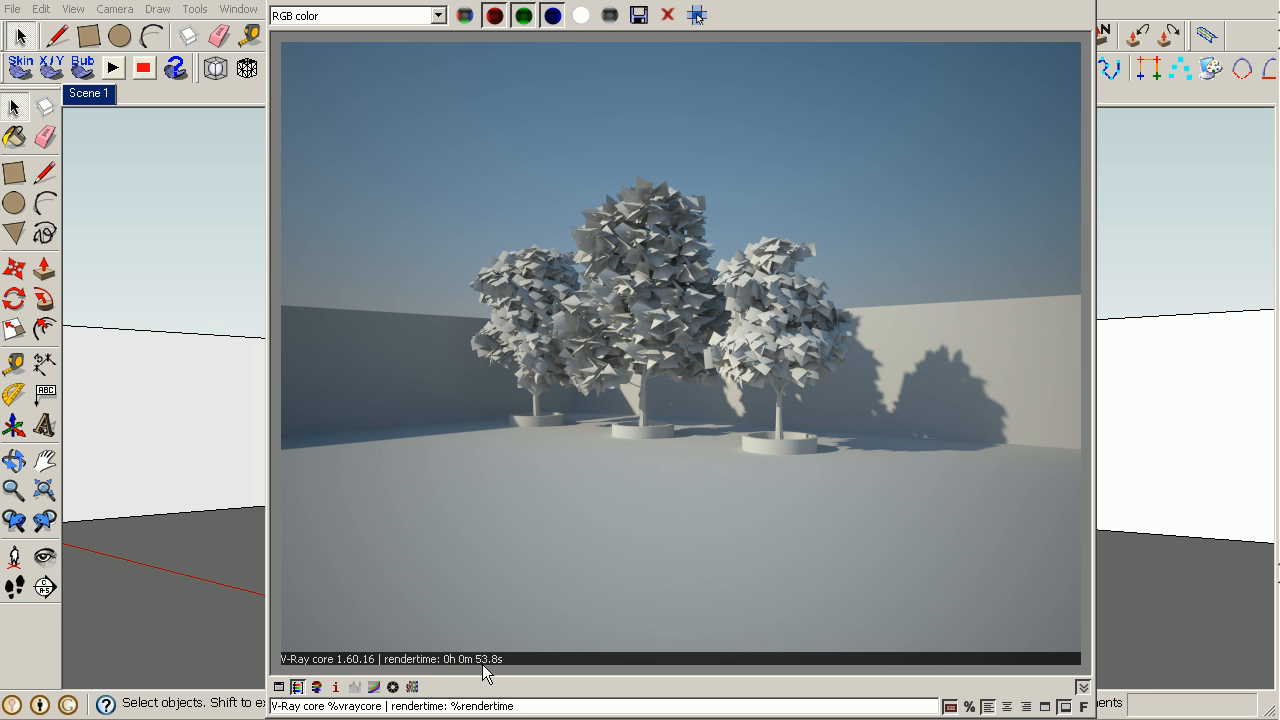
mouse_move(512, 669)
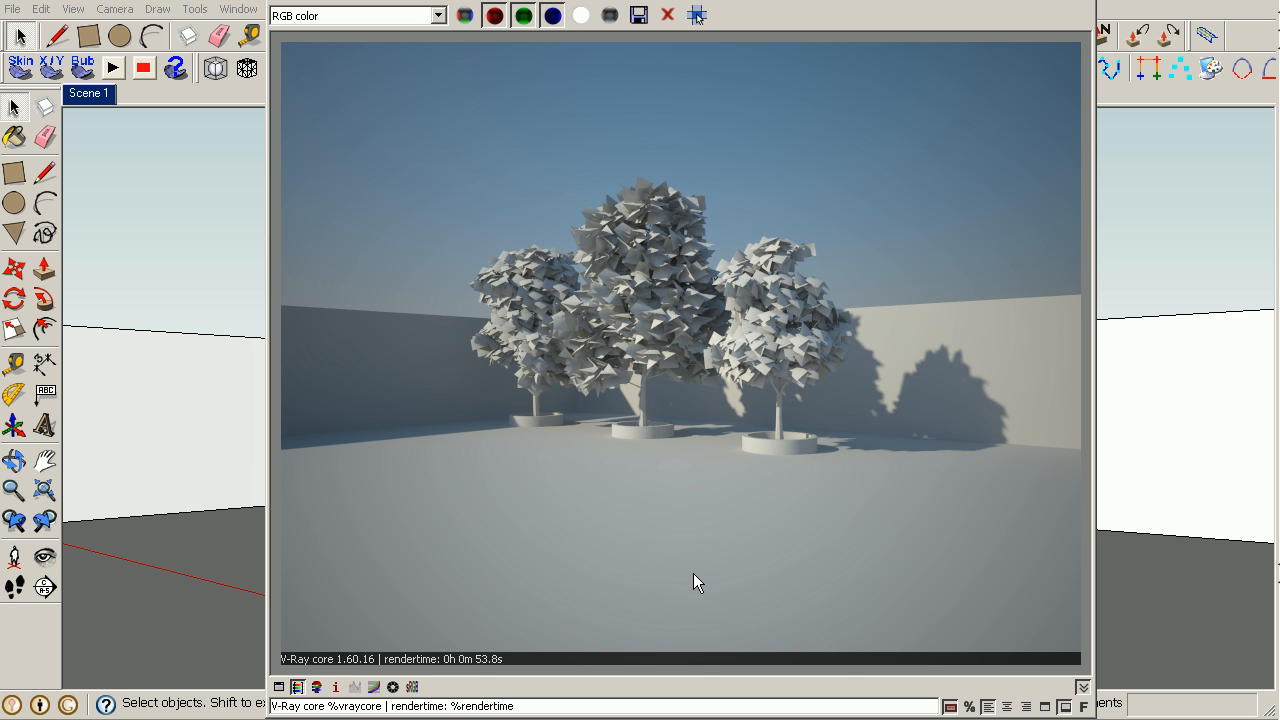
mouse_move(662, 224)
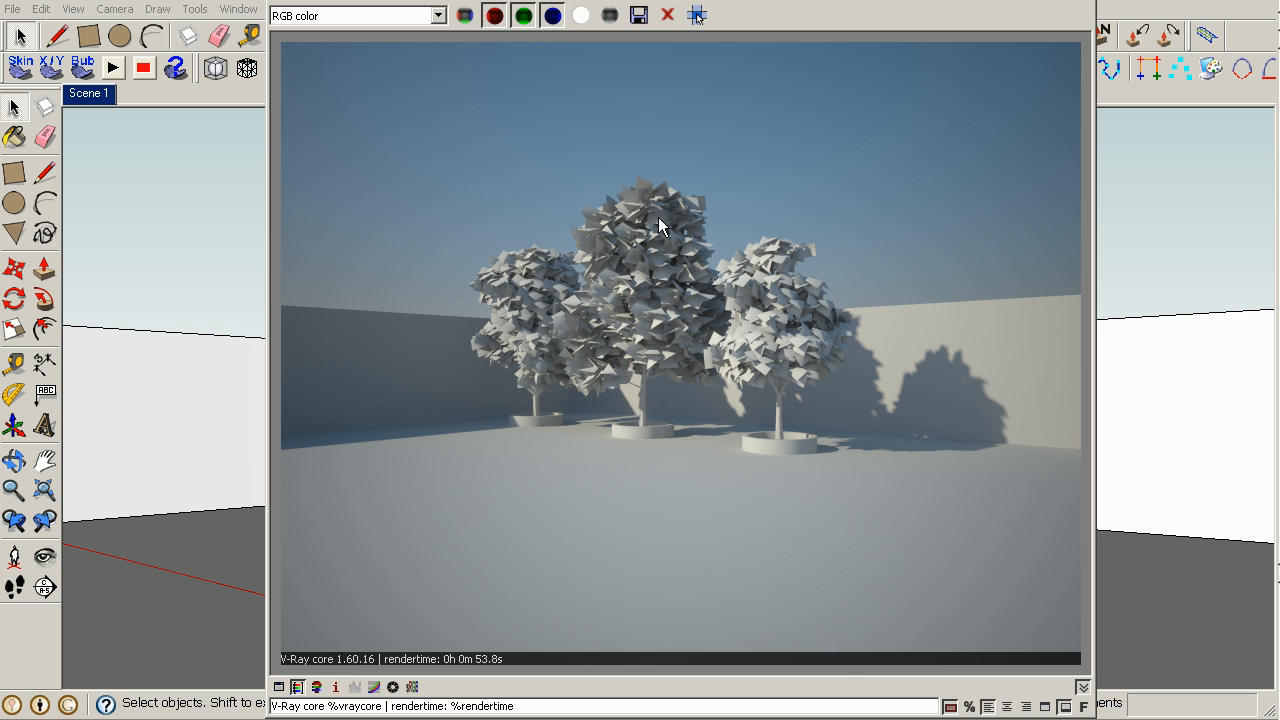
mouse_move(795, 270)
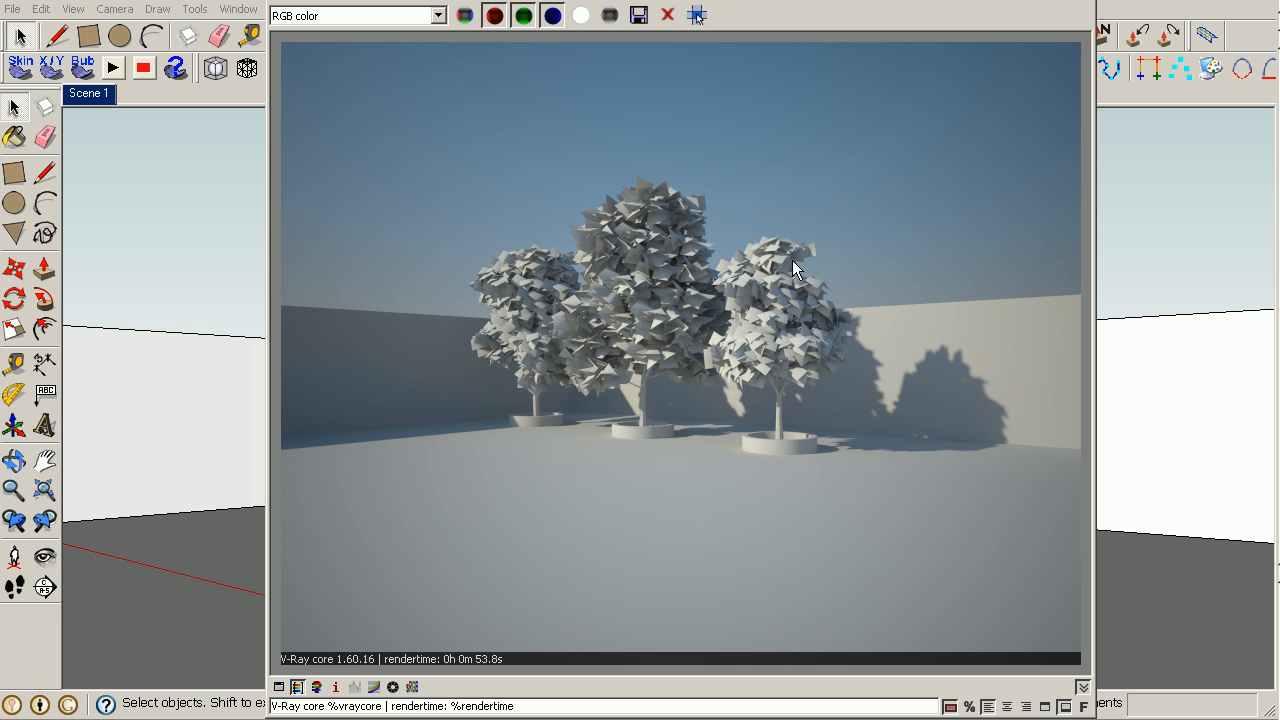
mouse_move(980, 400)
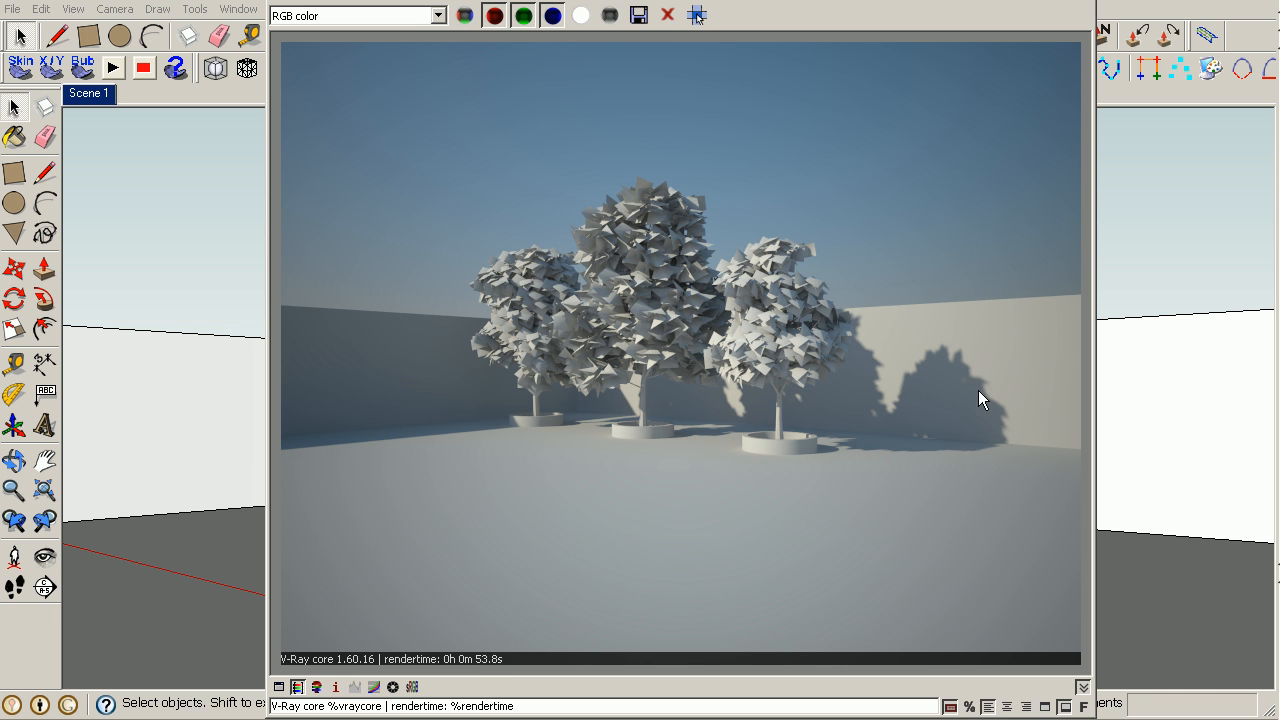
mouse_move(481, 674)
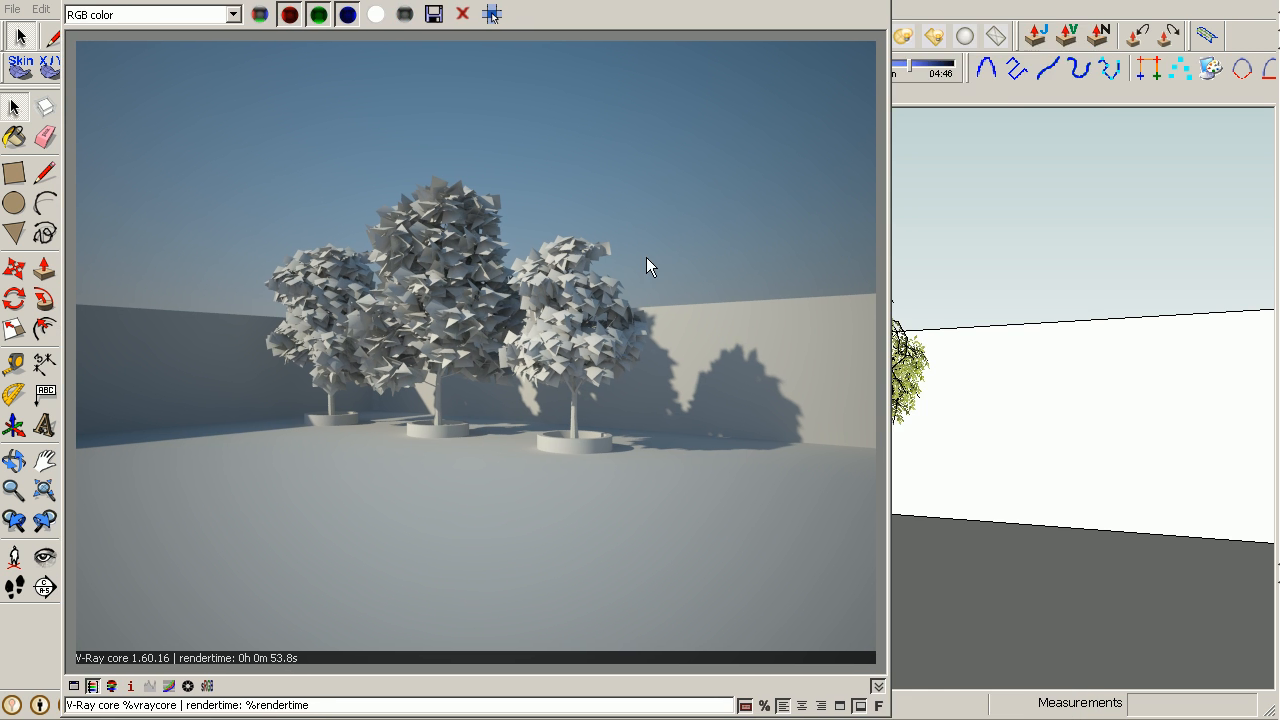
- Save the rendered image to Meus documentos as a Targa file named '1'
click(432, 15)
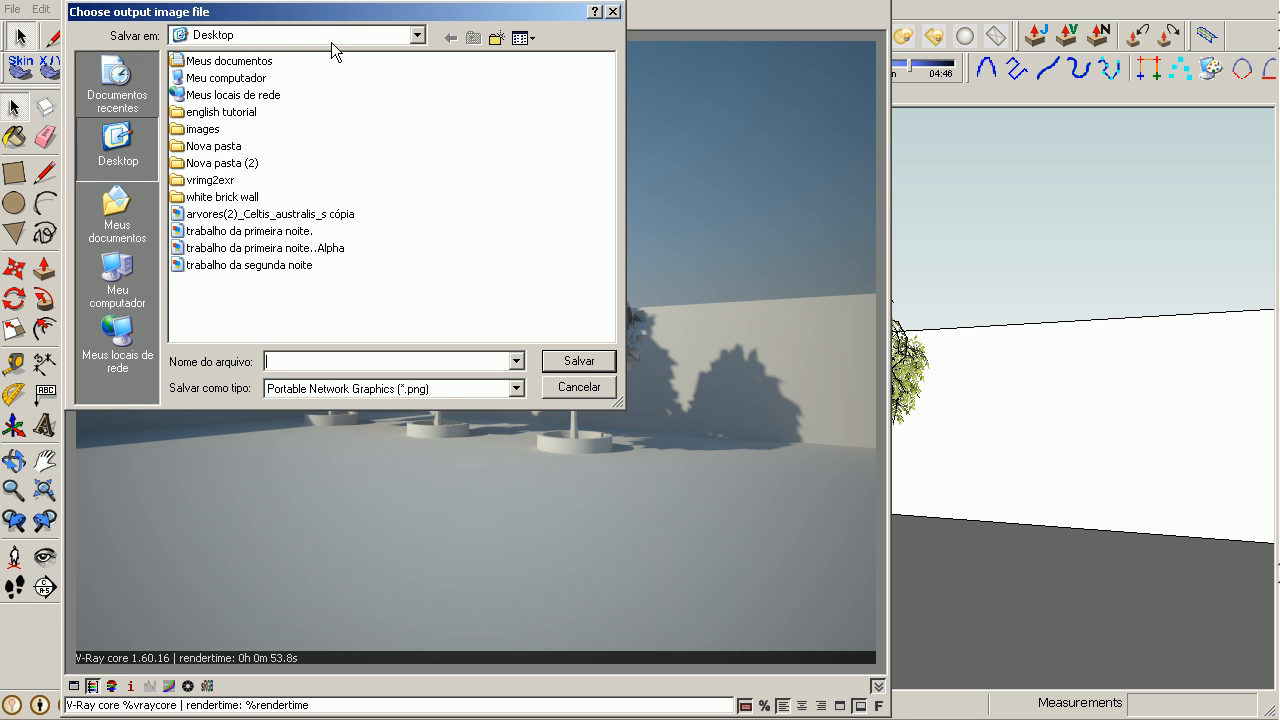
click(117, 215)
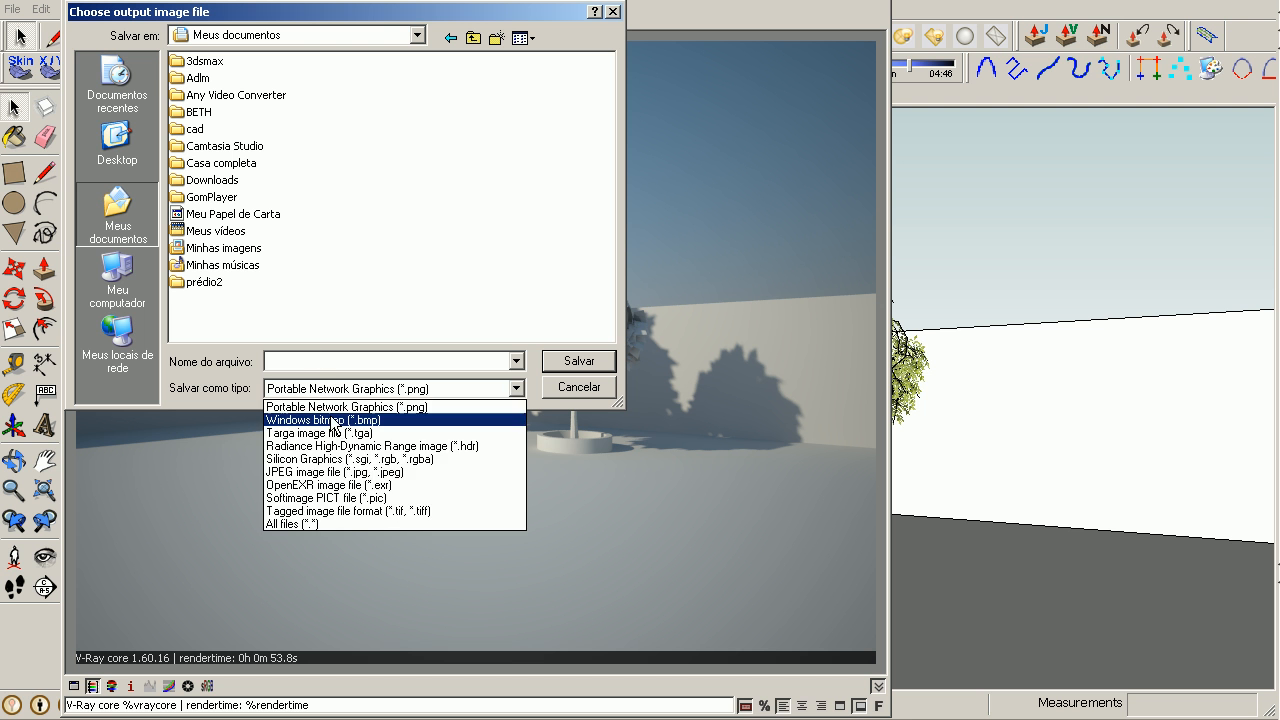
click(330, 433)
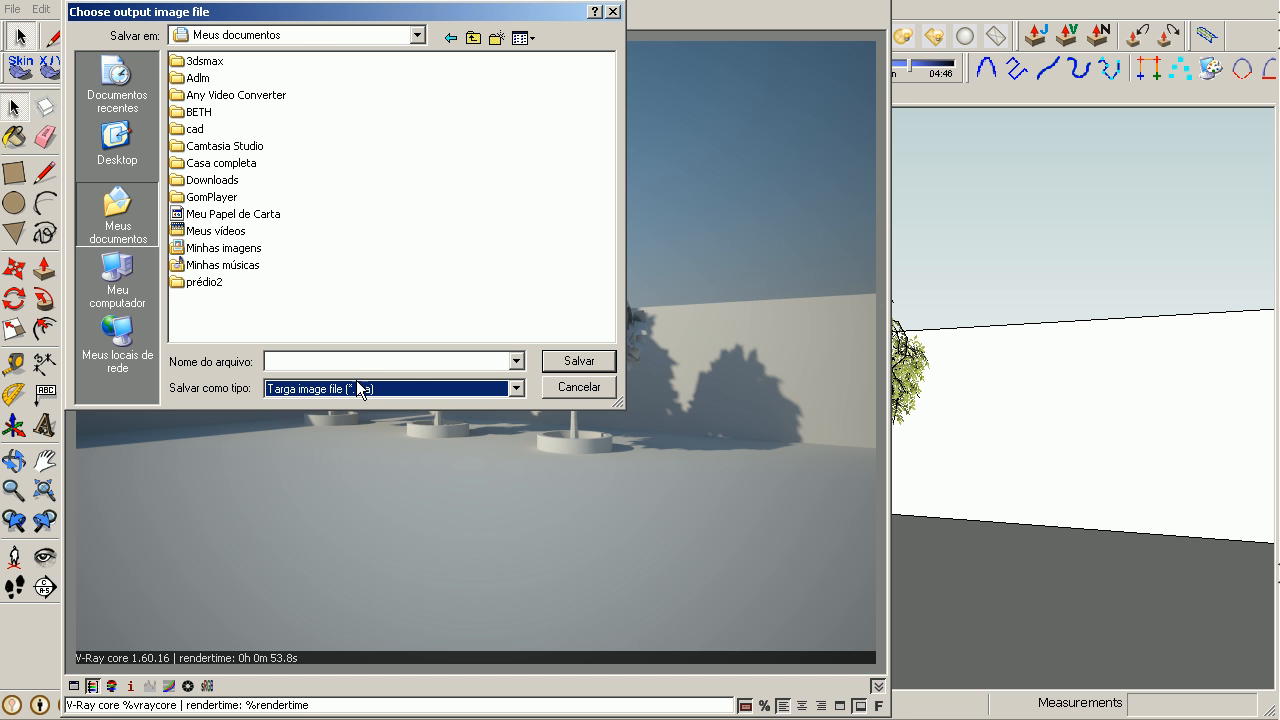
click(390, 361)
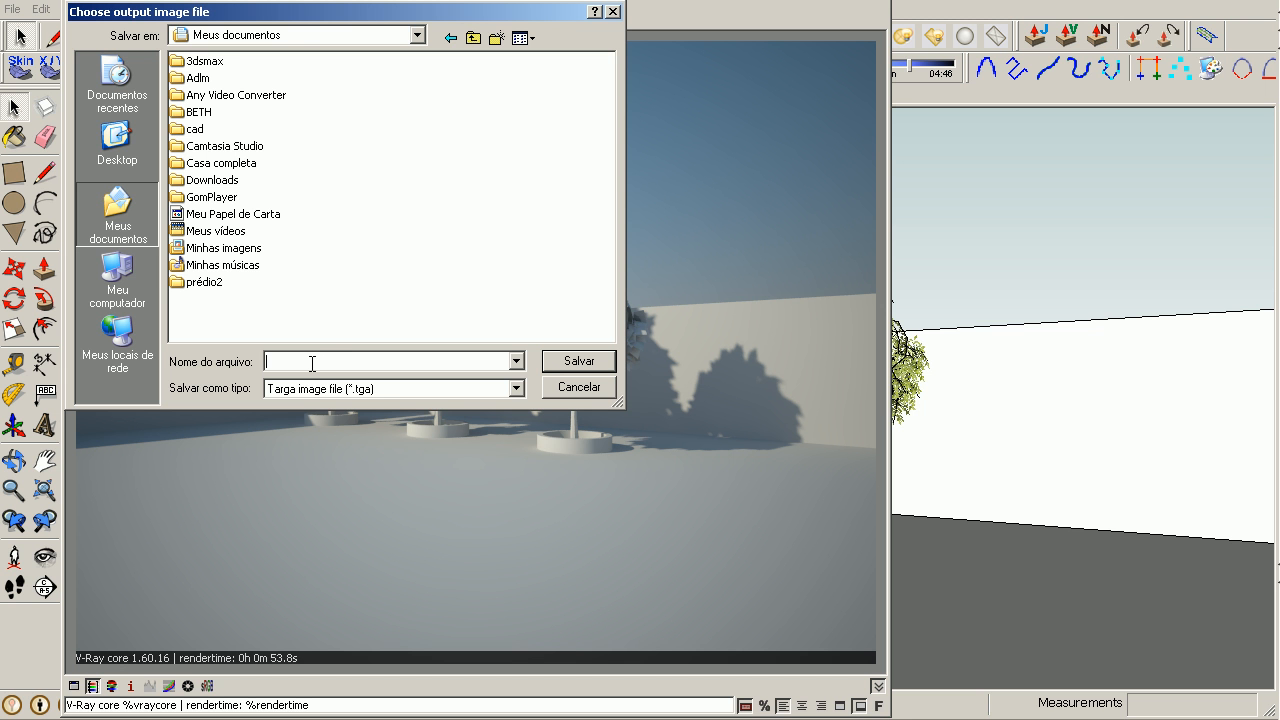
text(1)
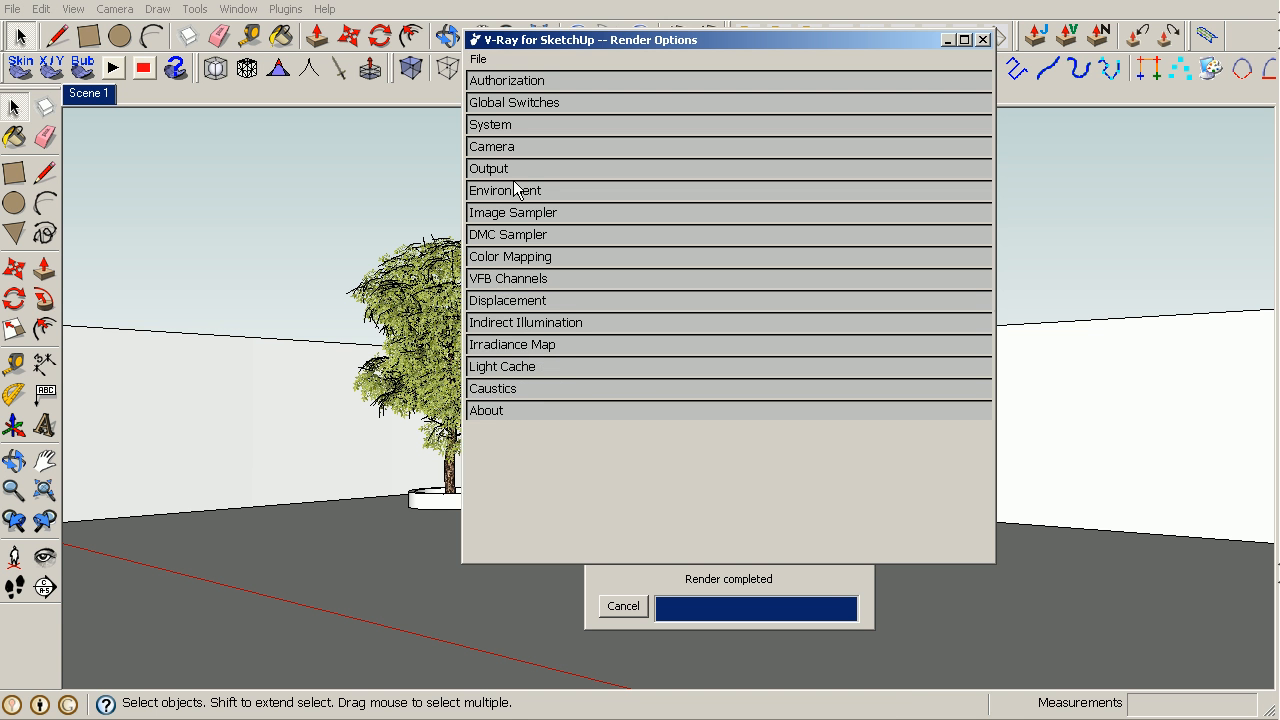
- Expand the Irradiance Map rollout and scroll down to the Light Cache settings
click(511, 344)
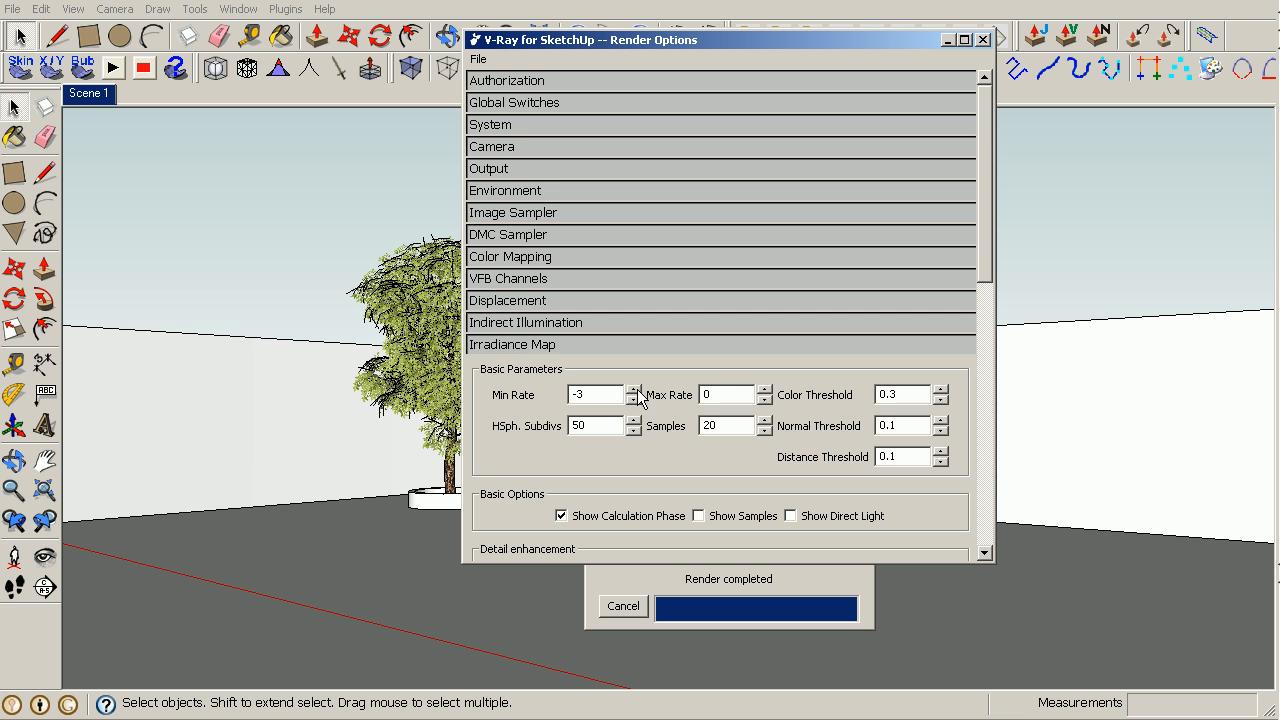
mouse_move(550, 400)
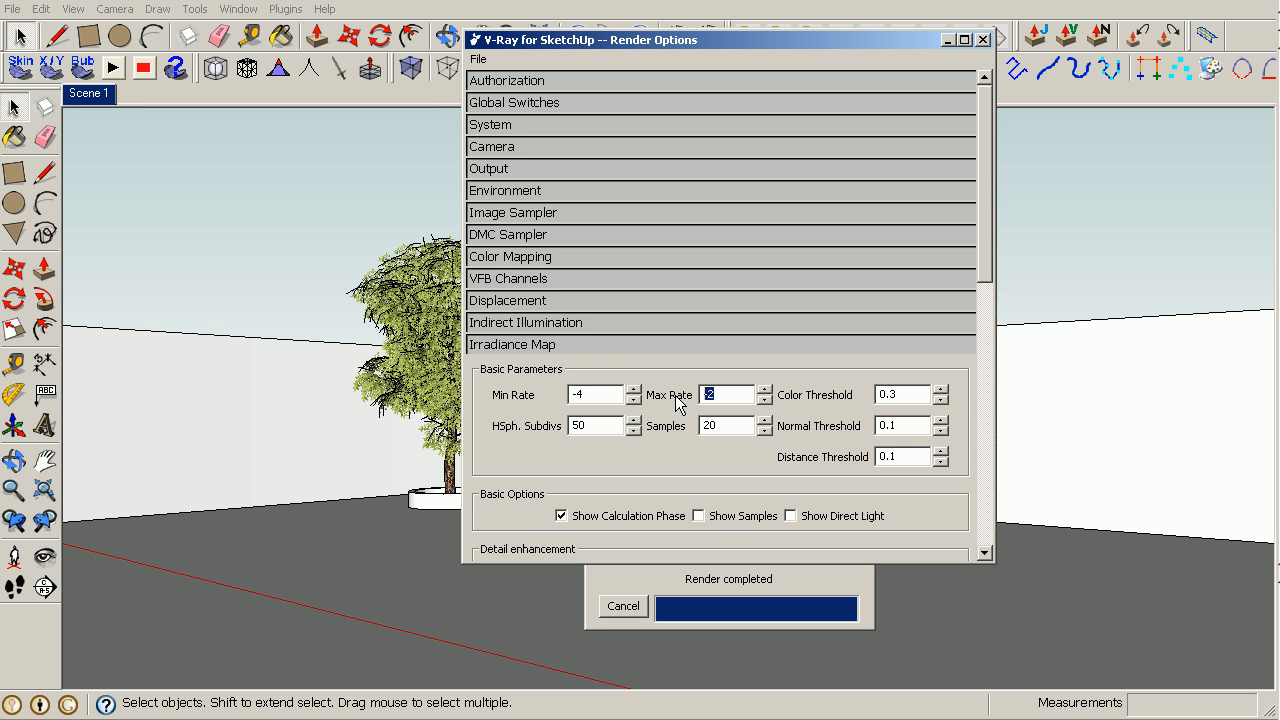
scroll(down, 3)
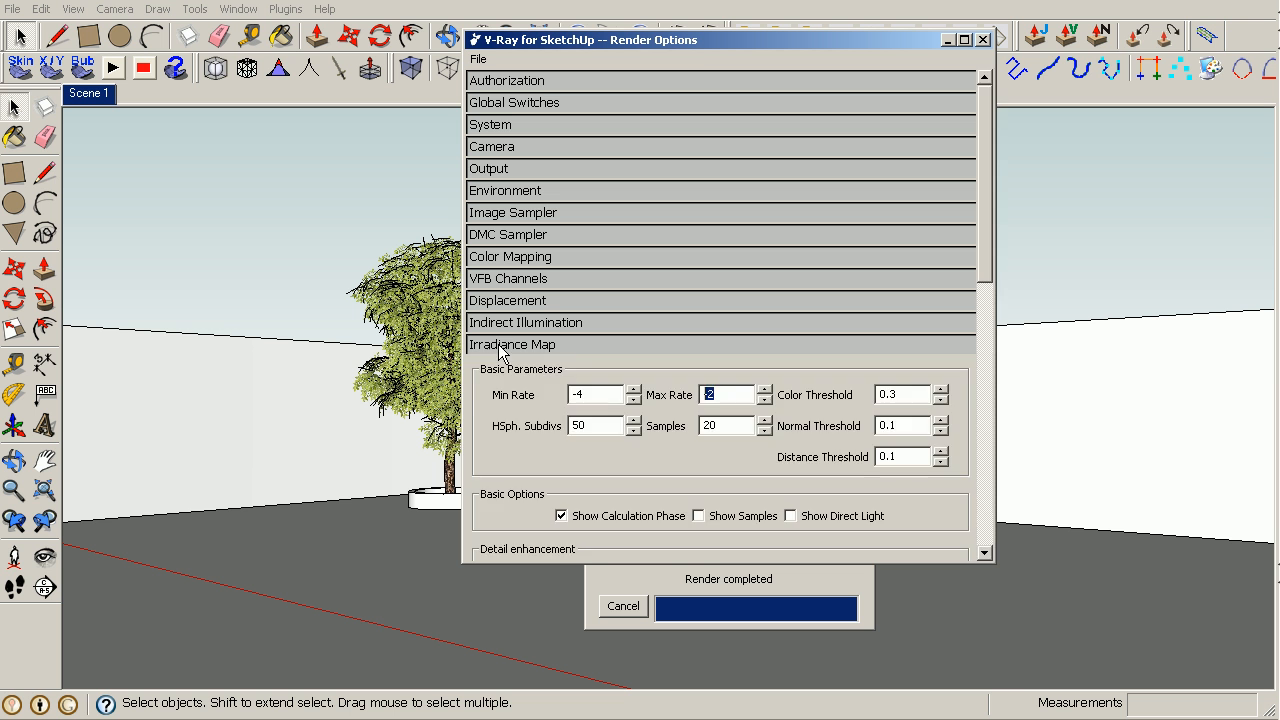
scroll(down, 3)
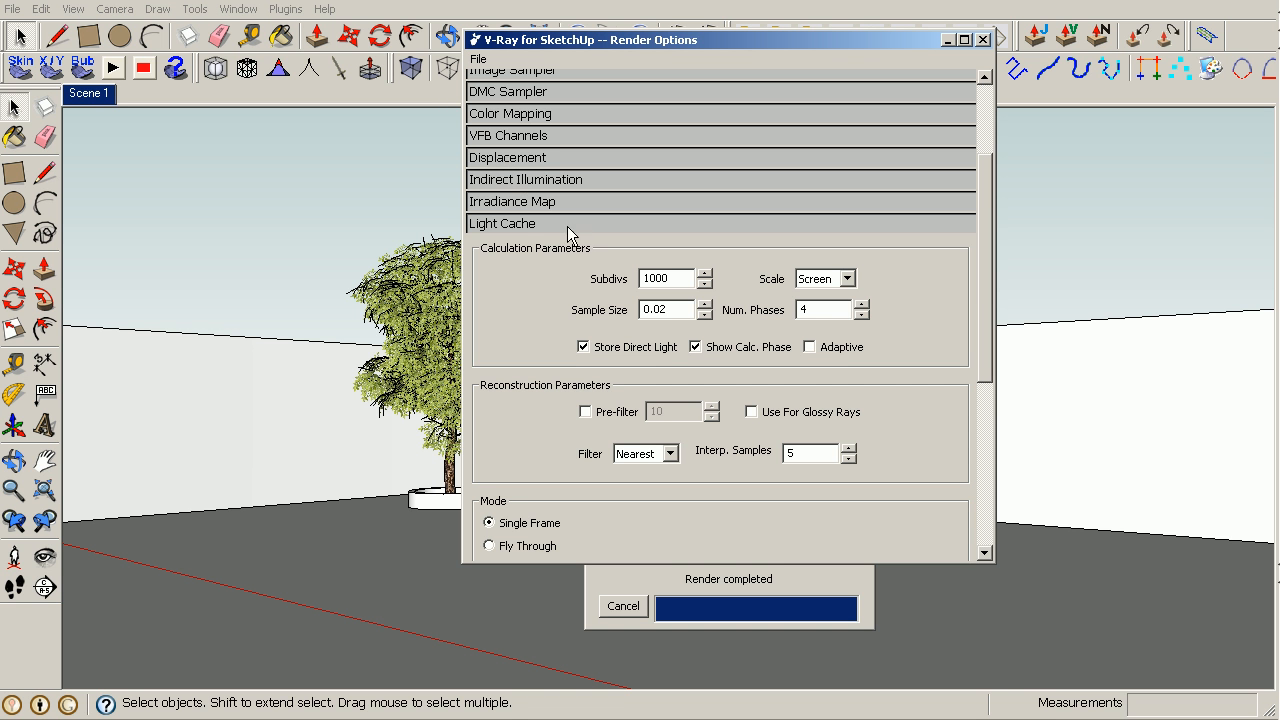
- Set Light Cache subdivs to 700 and edit the number of phases
click(665, 278)
text(700)
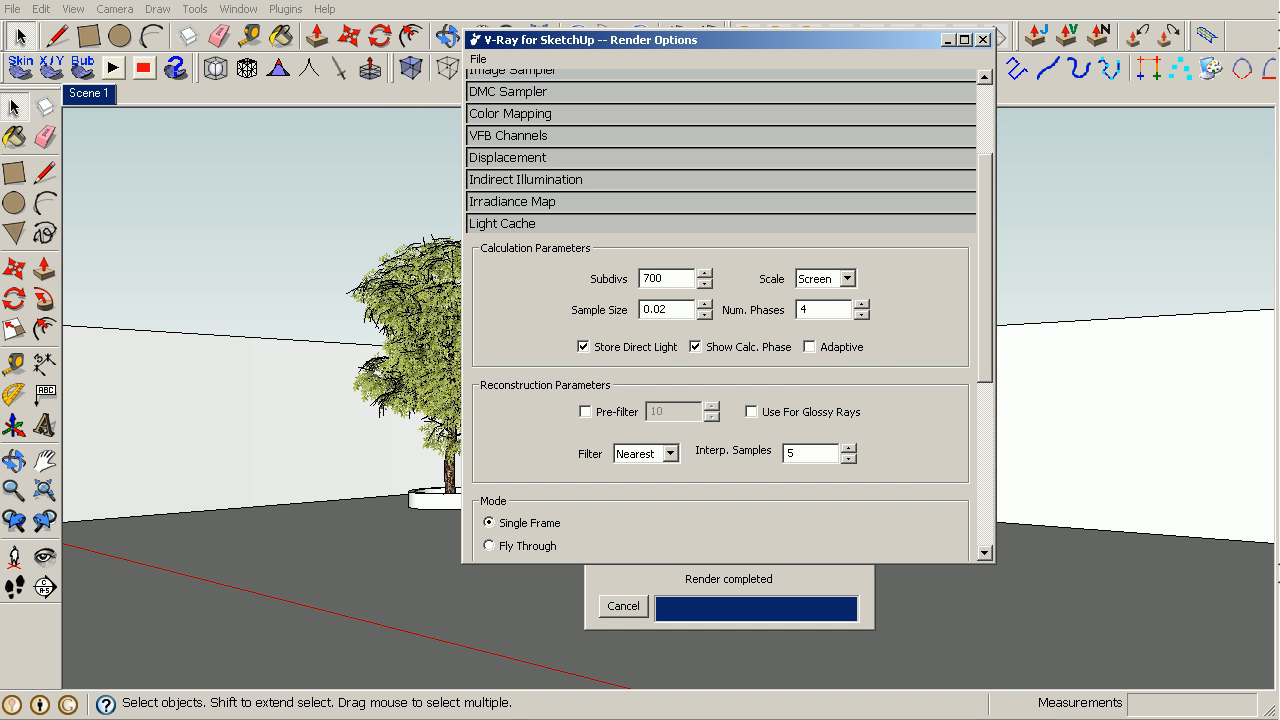
click(862, 314)
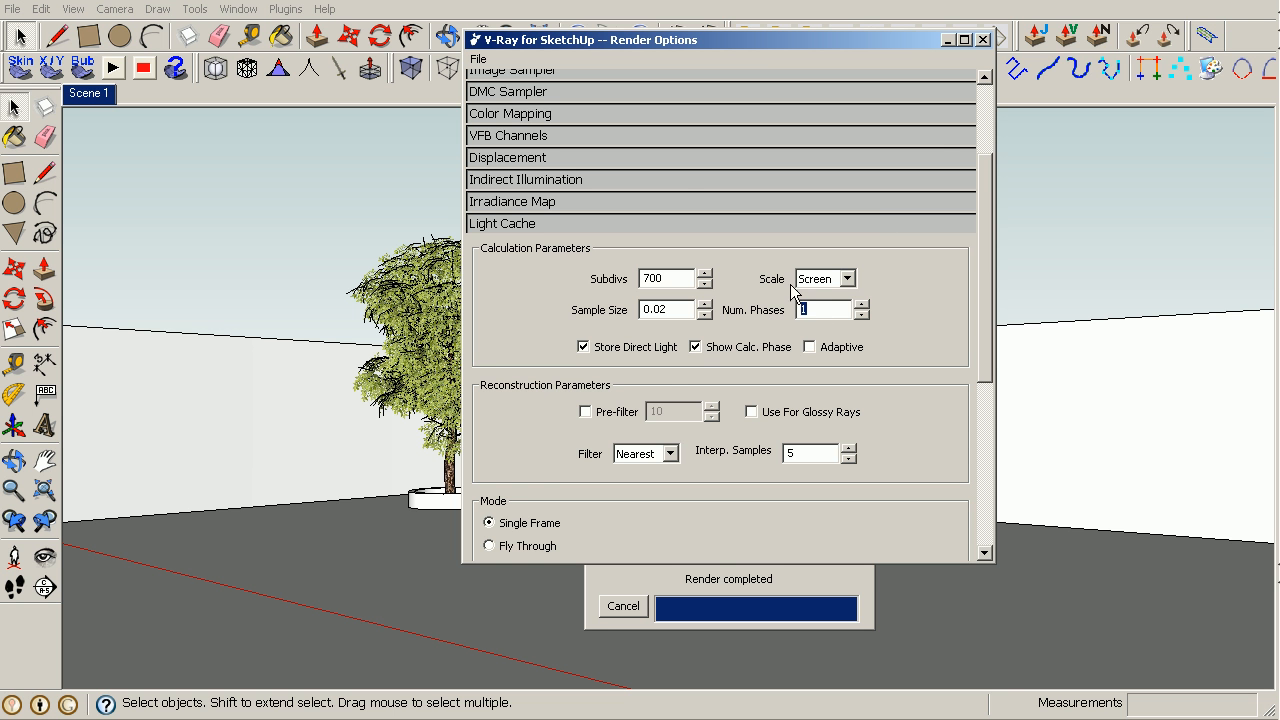
mouse_move(942, 143)
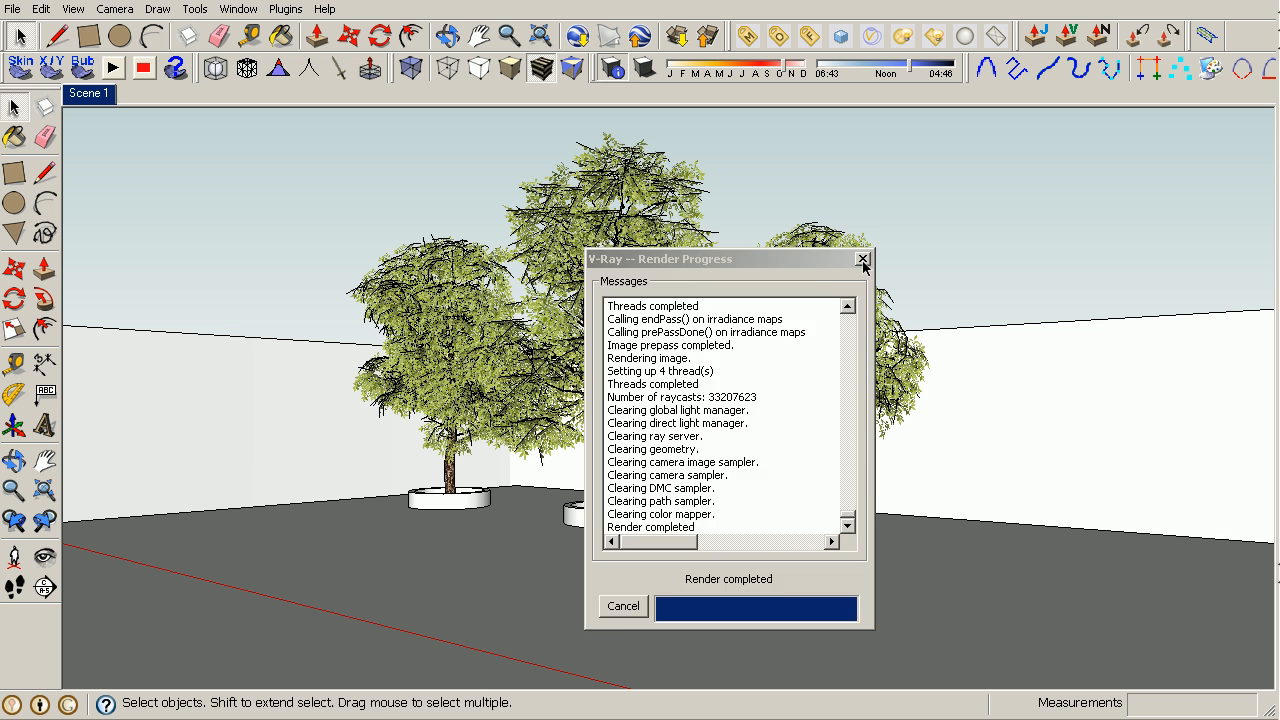
- Close the render progress report and recheck the Irradiance Map and Light Cache values
click(862, 259)
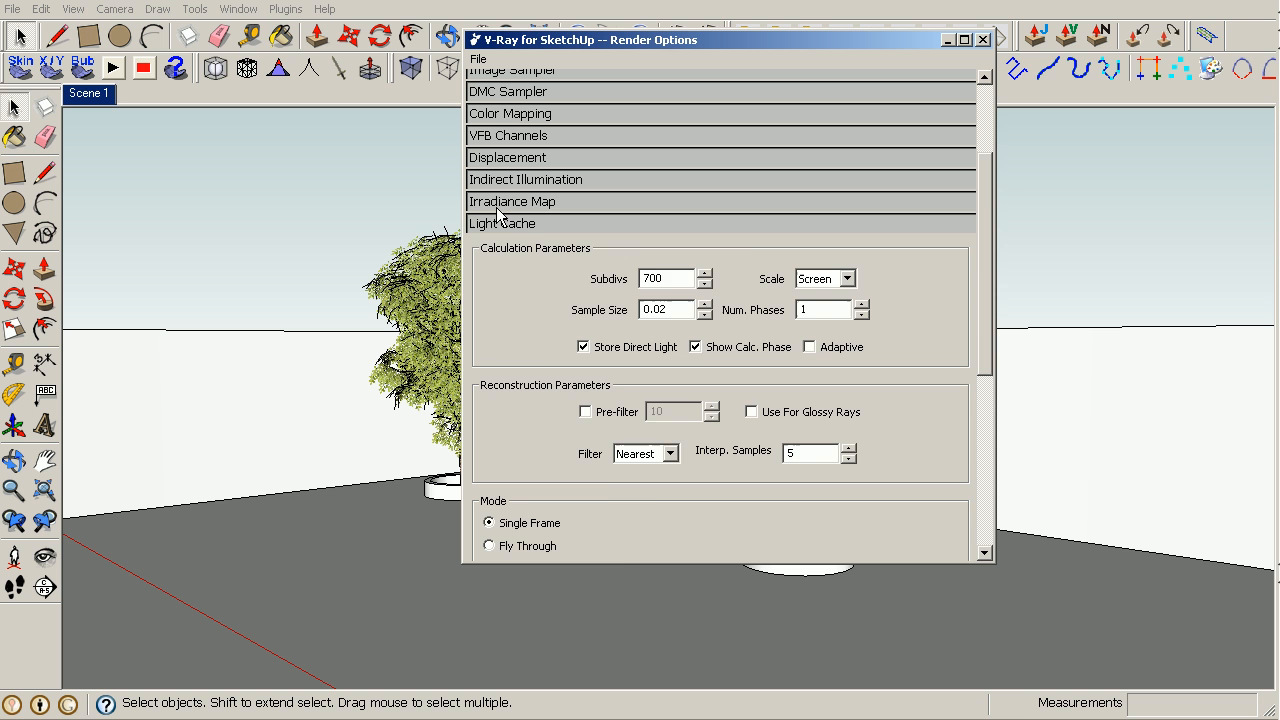
click(513, 201)
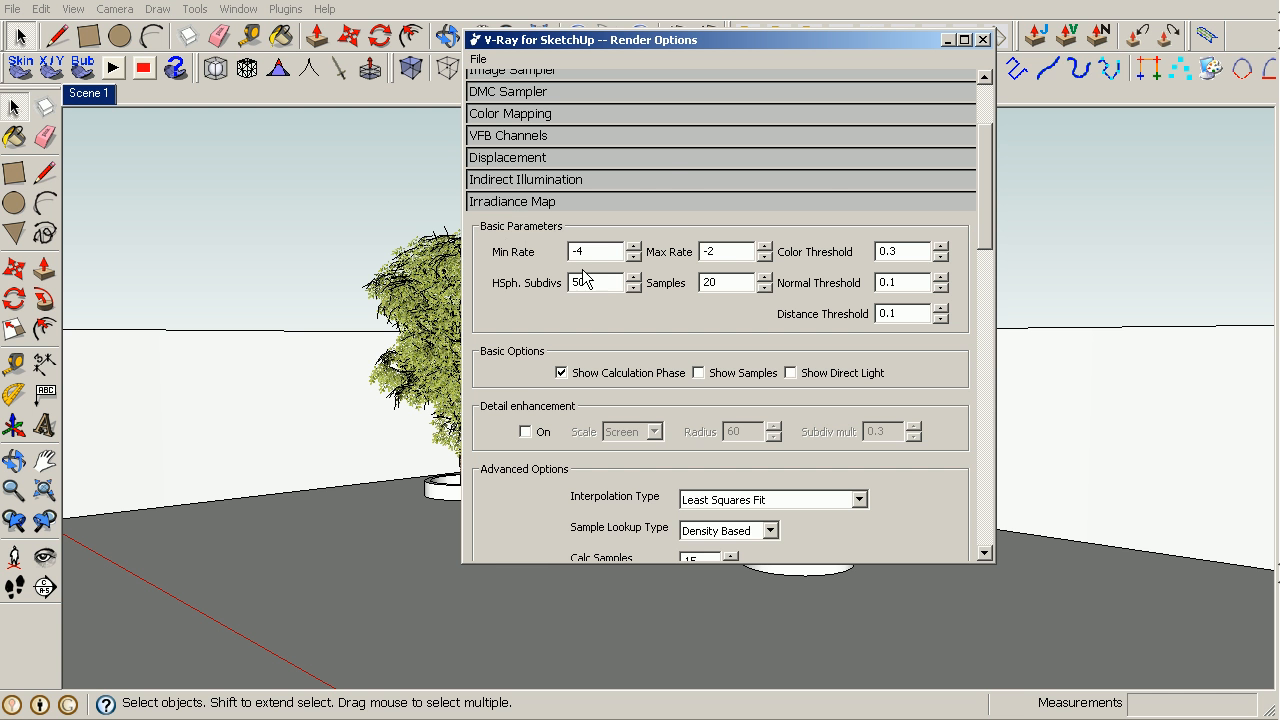
click(502, 223)
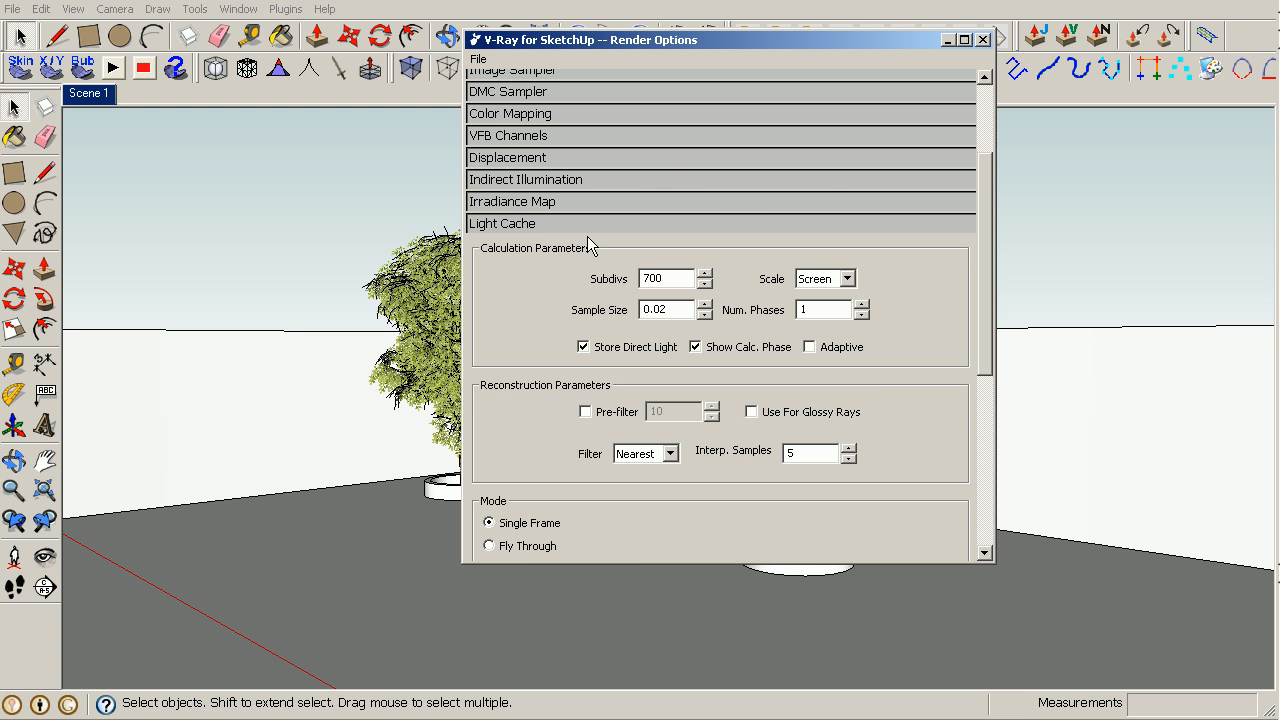
mouse_move(585, 267)
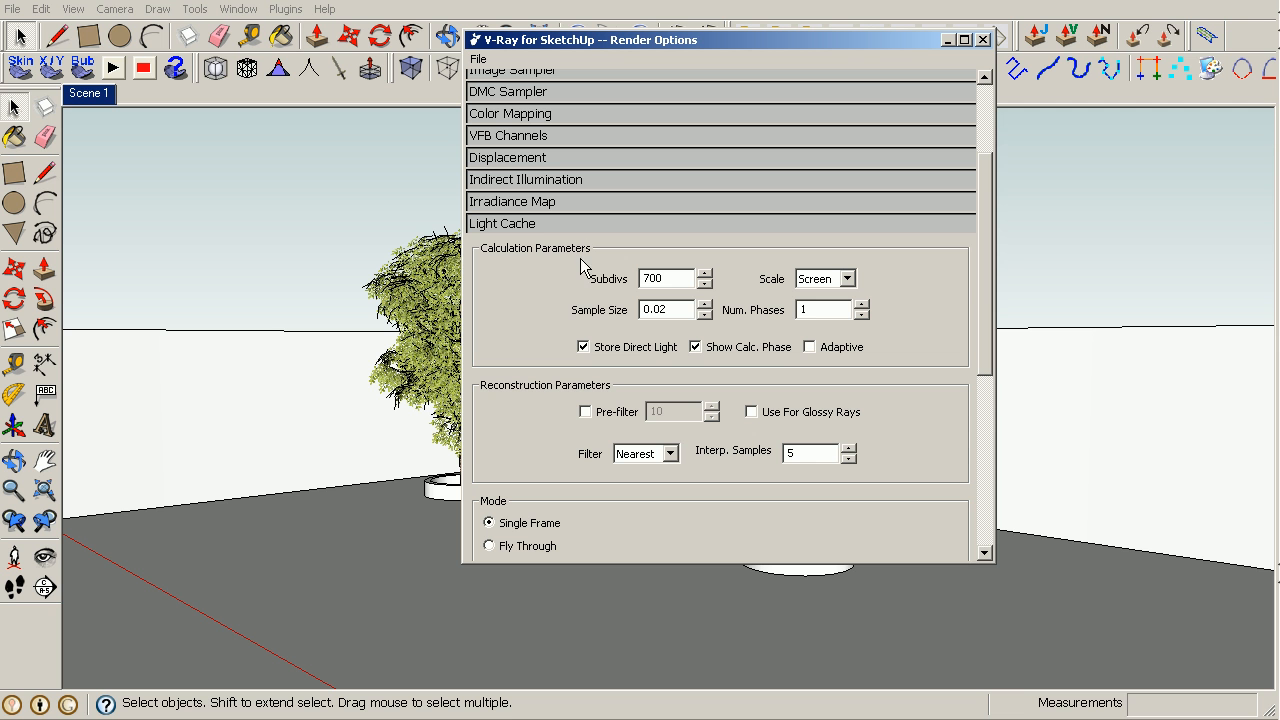
mouse_move(640, 373)
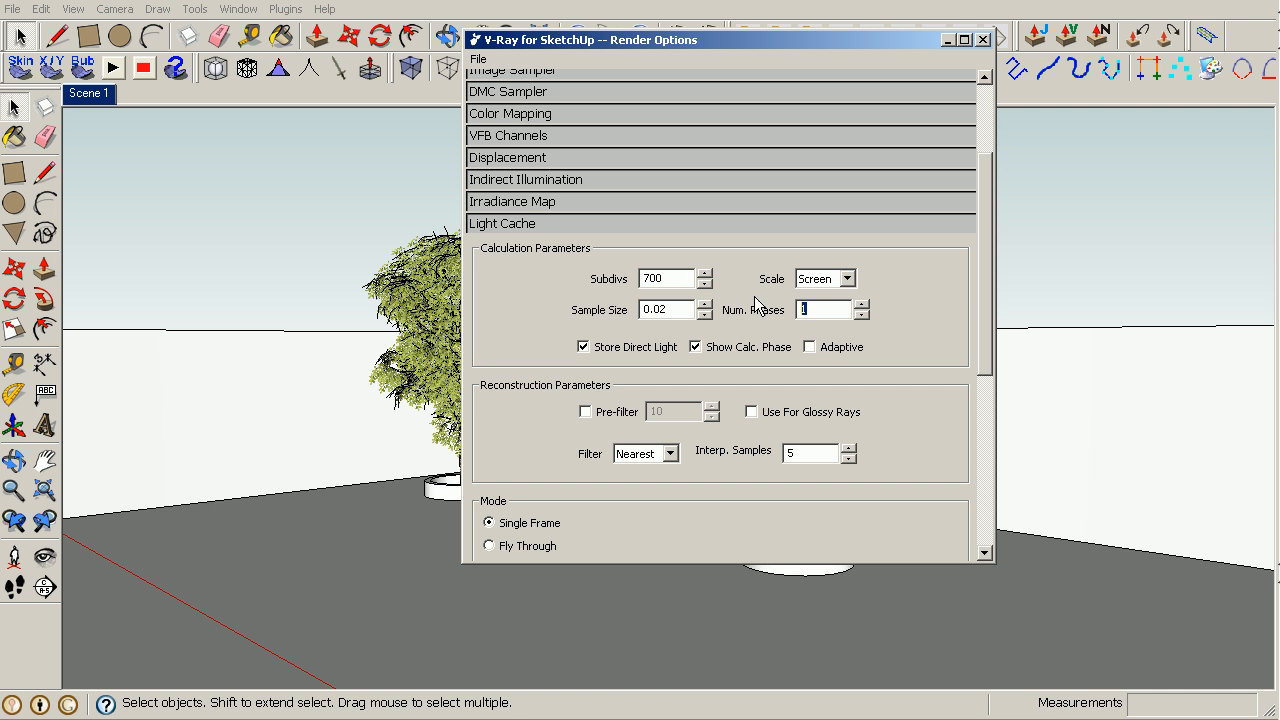
click(981, 39)
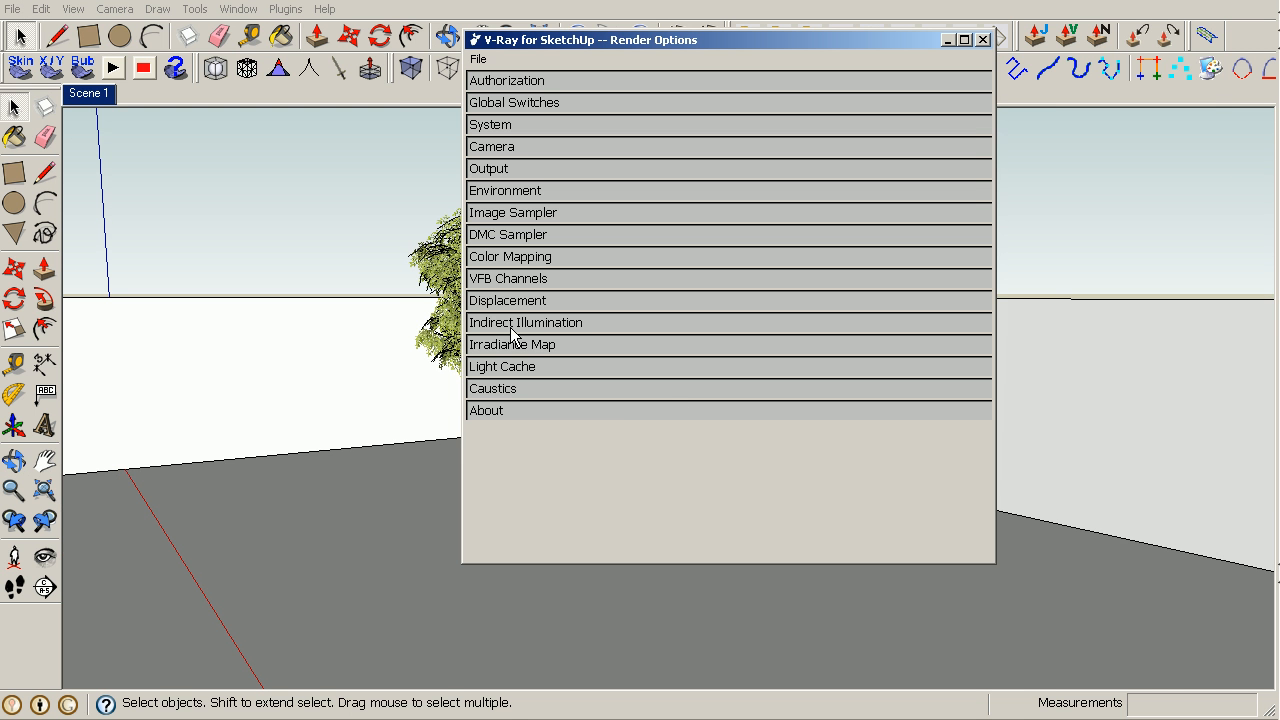
- Expand and collapse Irradiance Map and Light Cache once more, then close Render Options
click(512, 344)
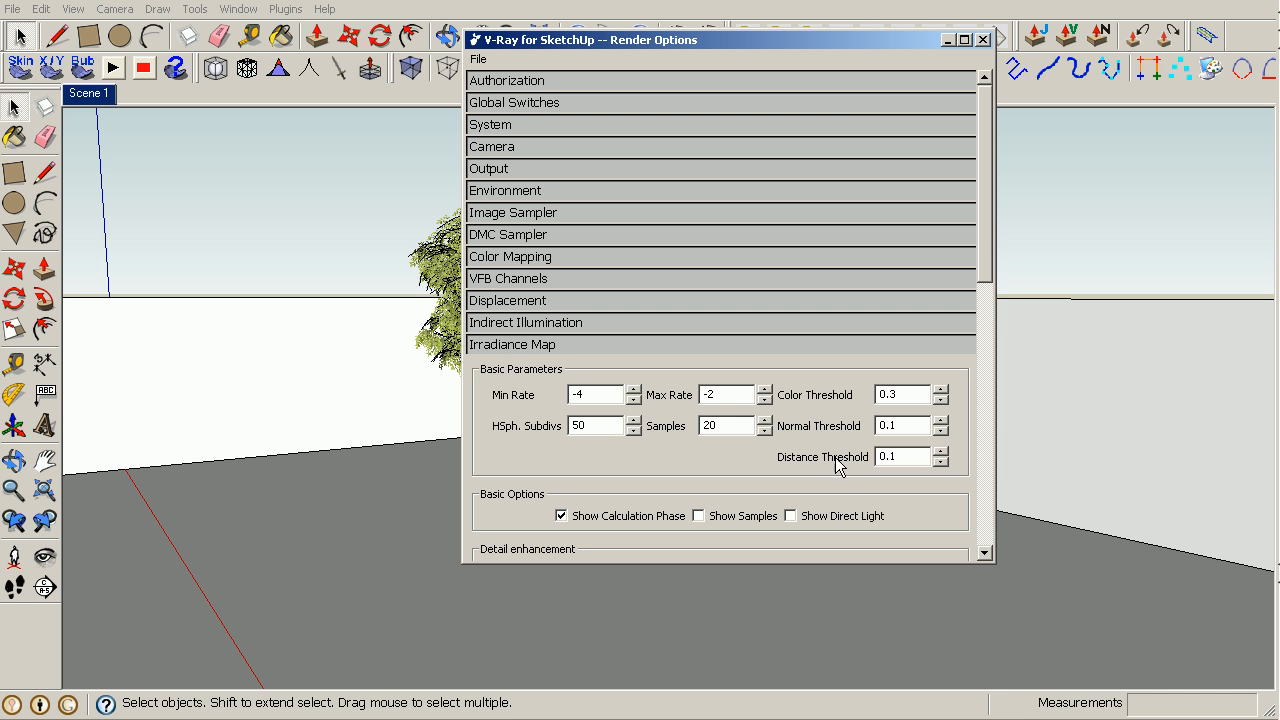
click(502, 366)
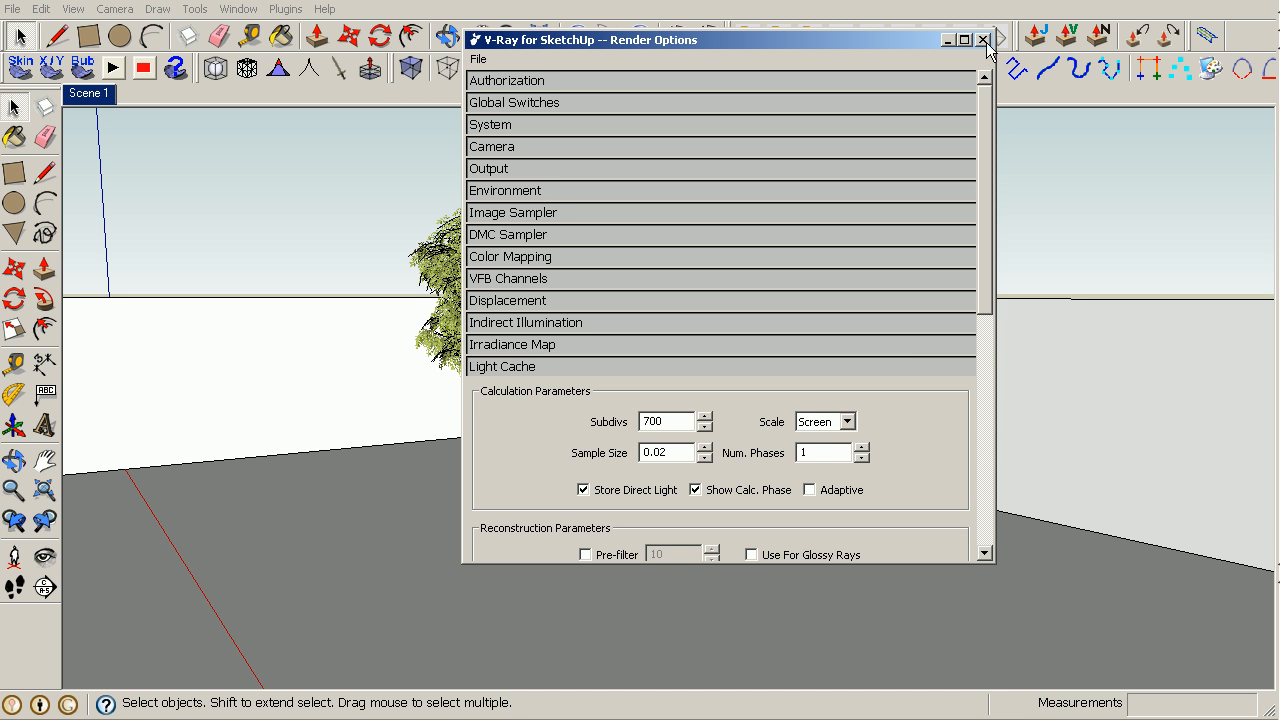
click(820, 452)
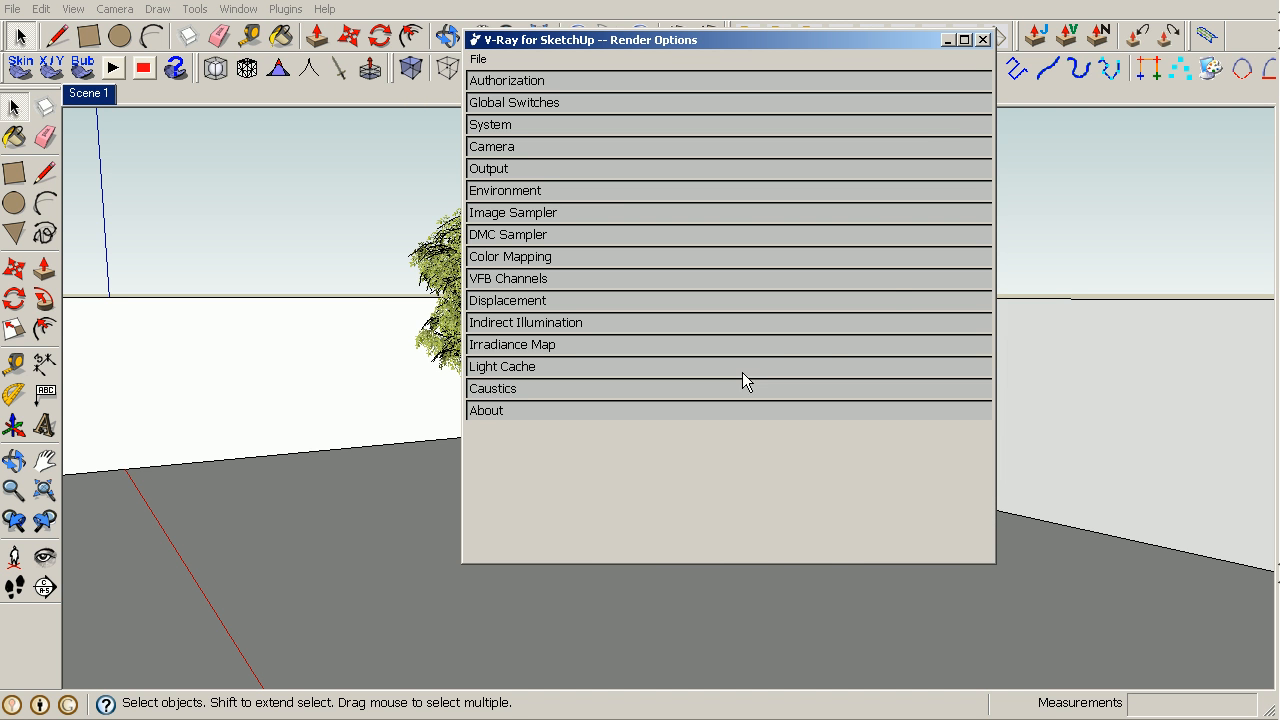
click(982, 39)
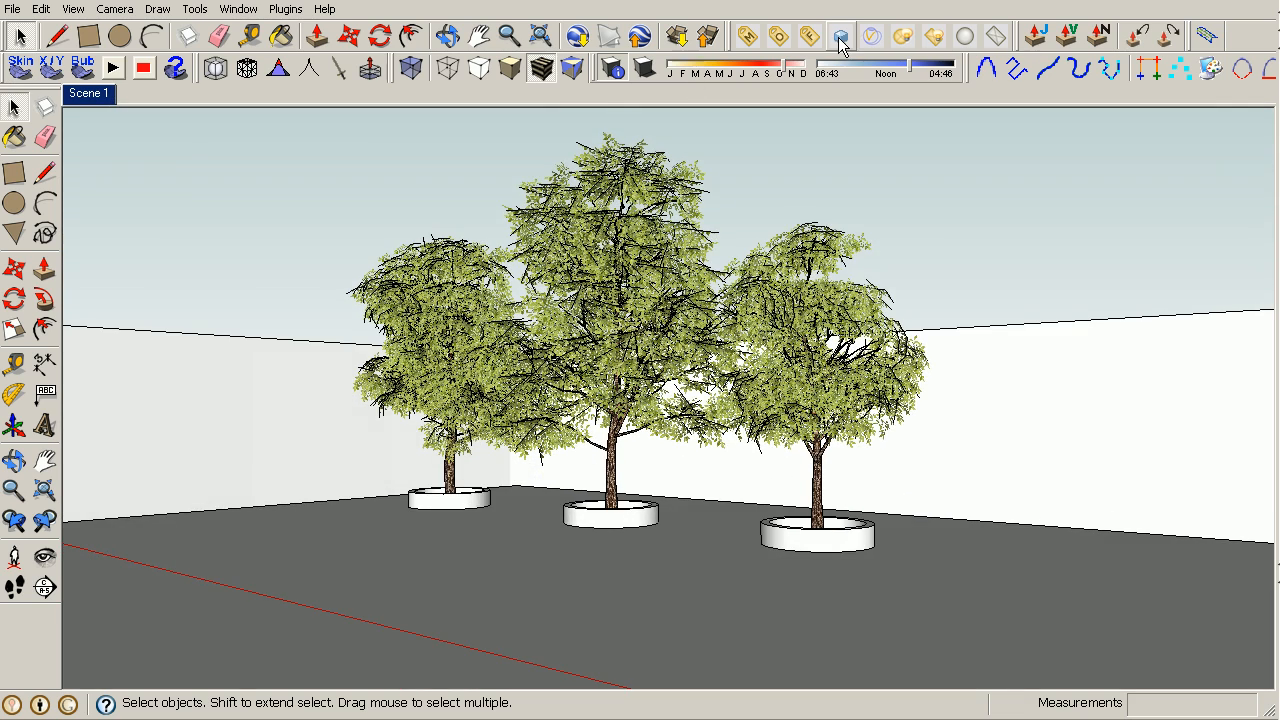
- Render the three trees with the white material override, finishing in about 34 seconds
click(841, 36)
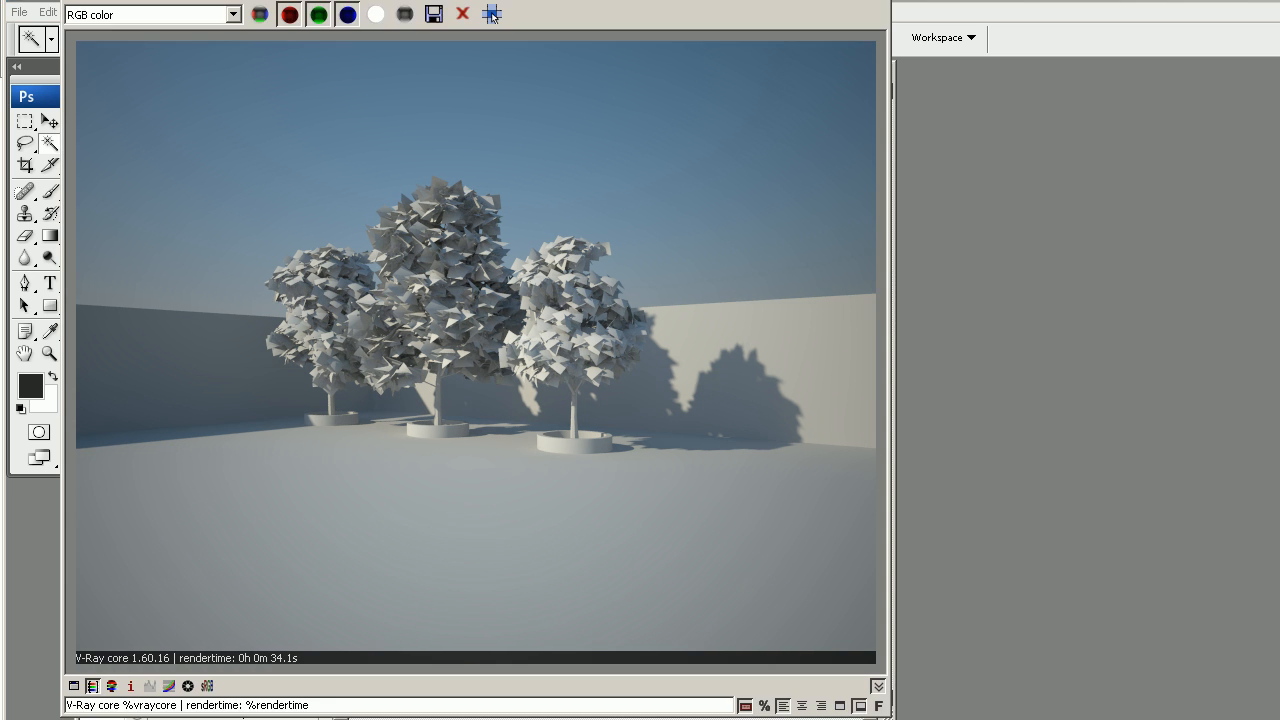
mouse_move(278, 674)
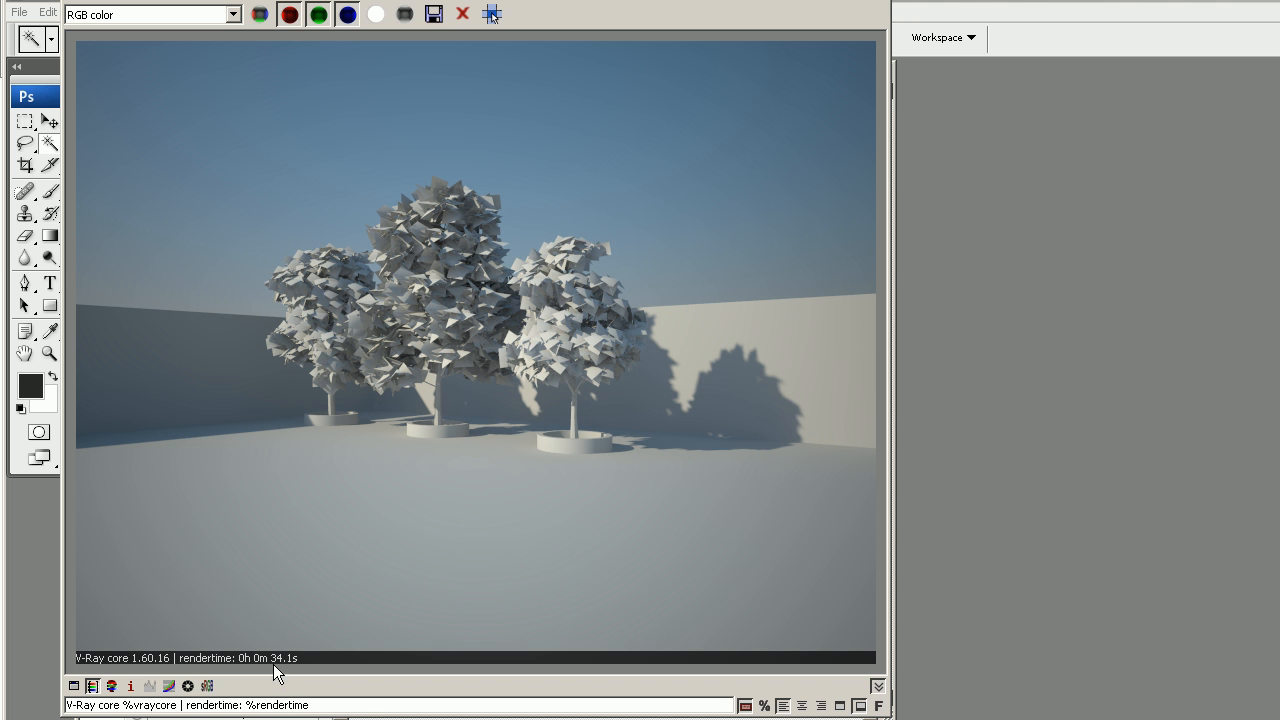
mouse_move(286, 670)
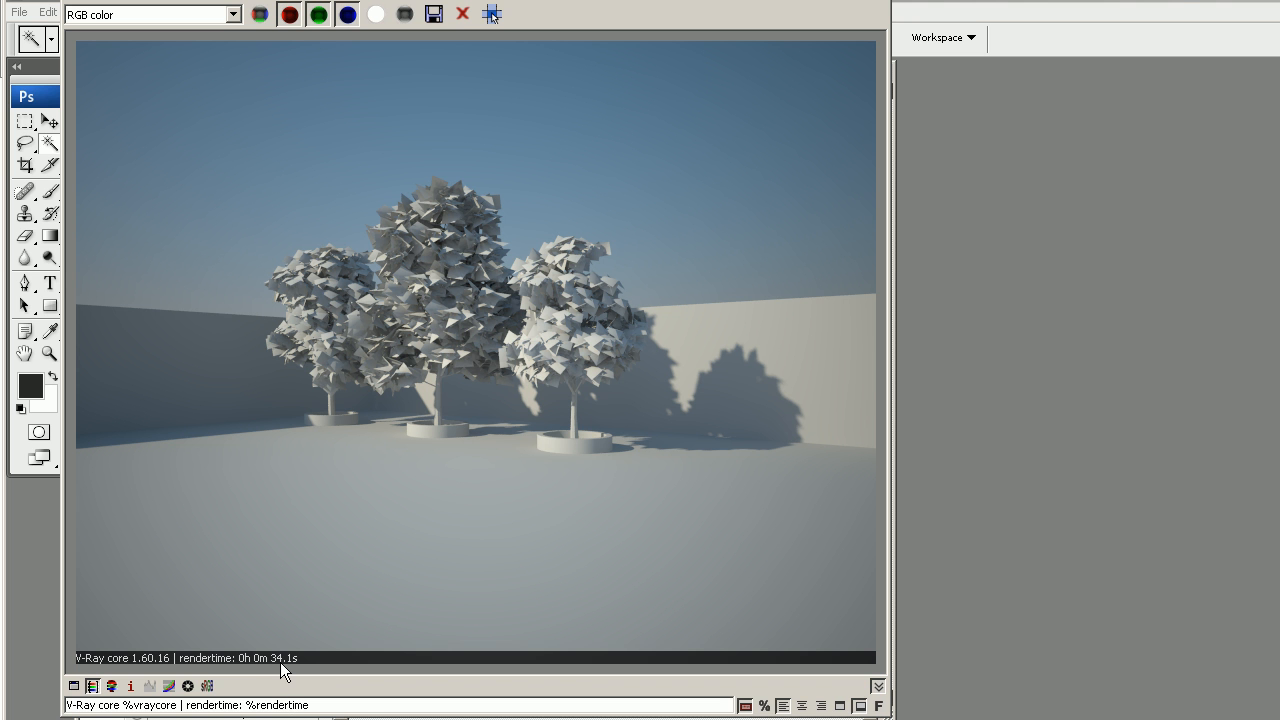
mouse_move(316, 672)
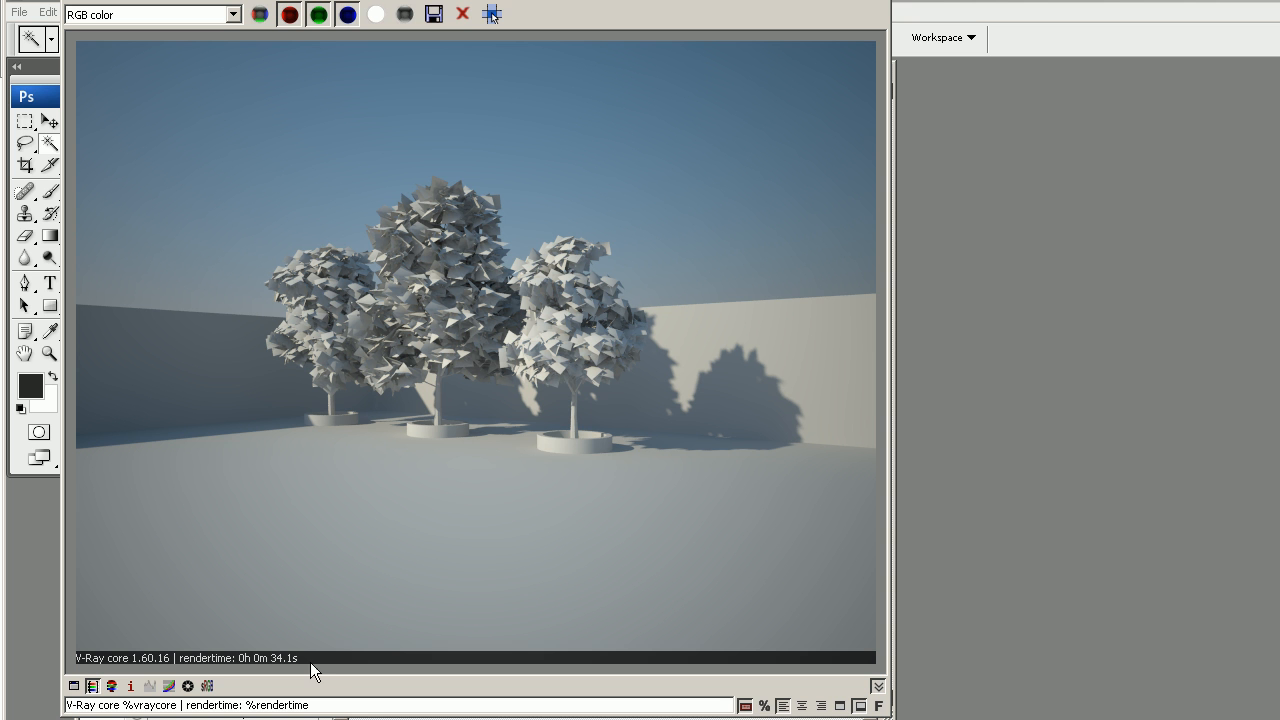
mouse_move(297, 655)
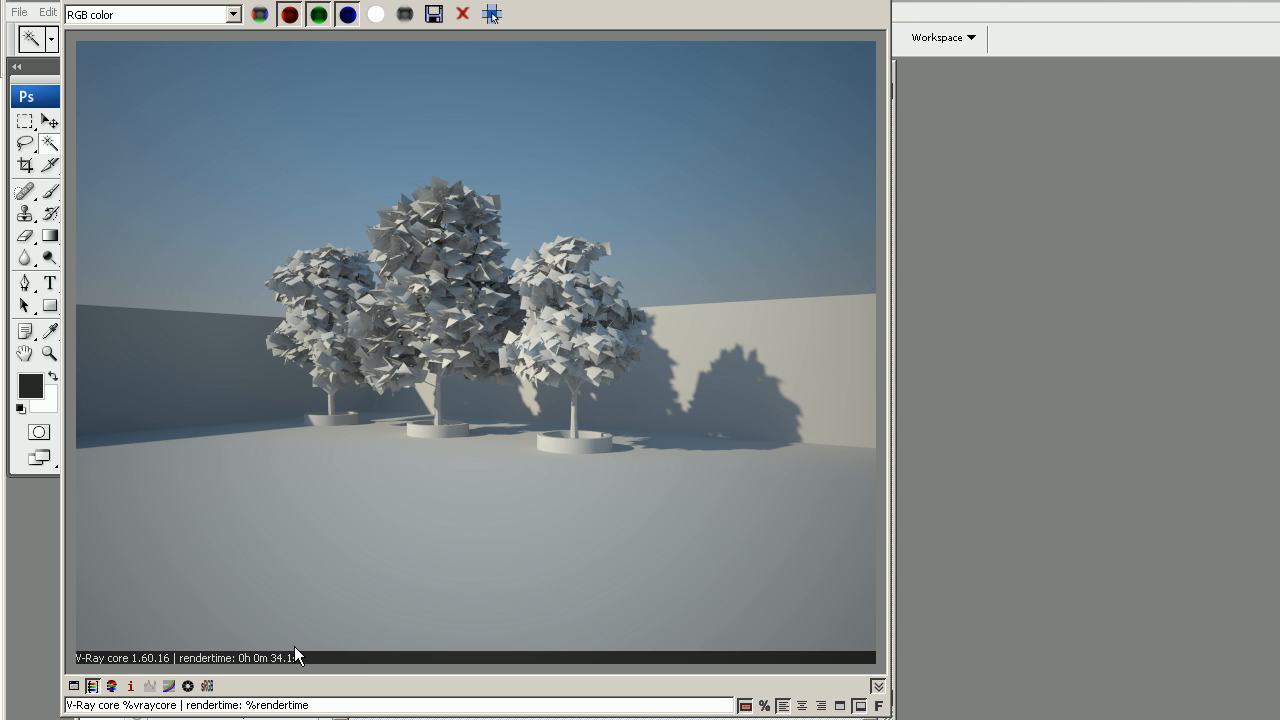
mouse_move(288, 660)
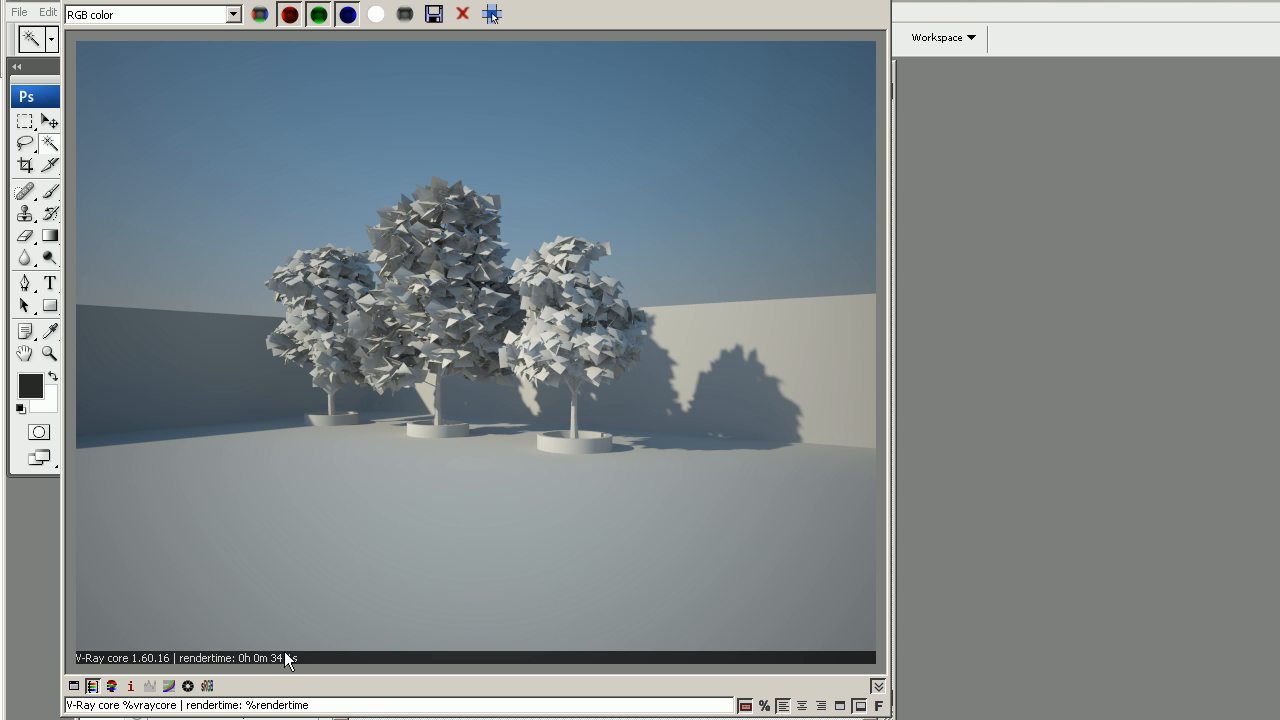
mouse_move(293, 660)
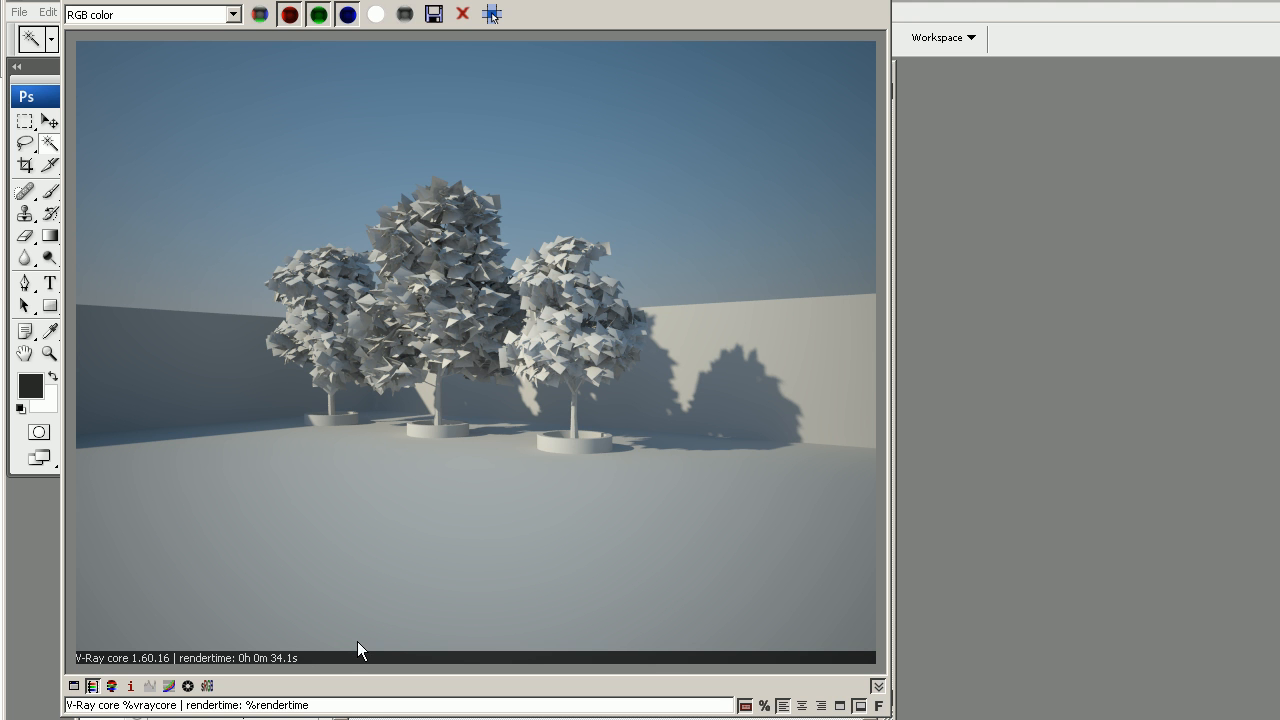
mouse_move(611, 659)
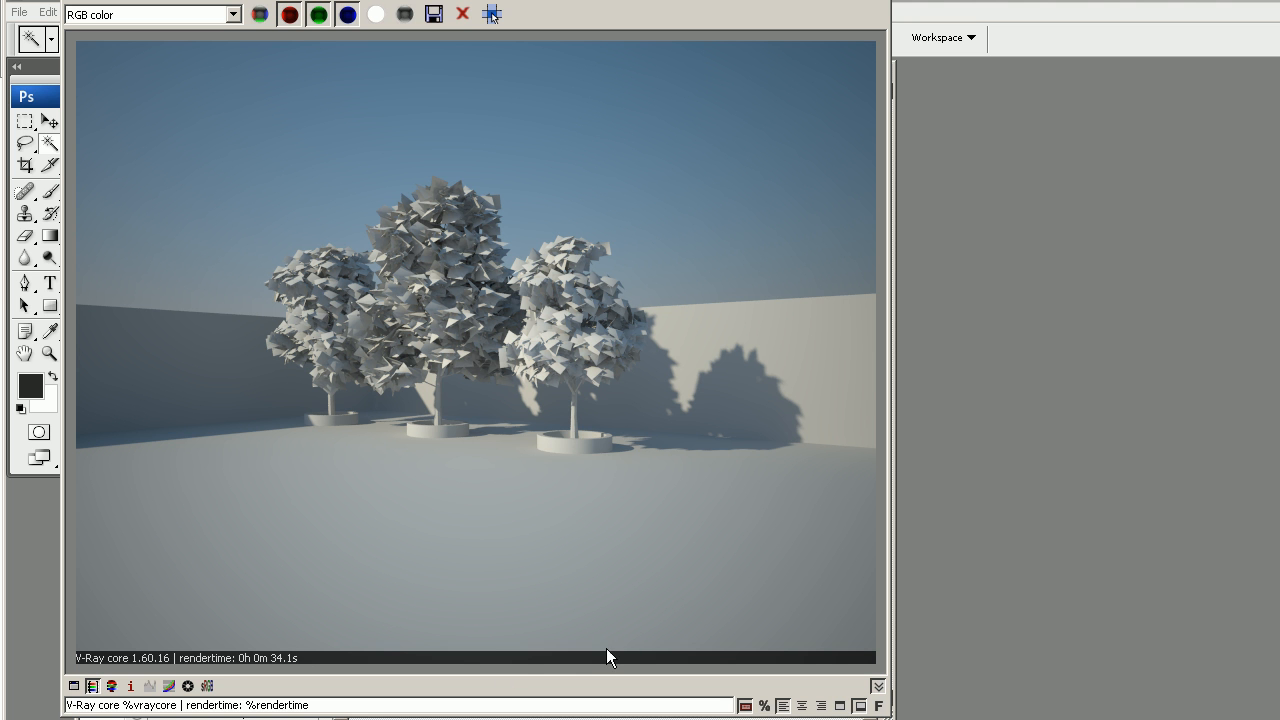
mouse_move(502, 322)
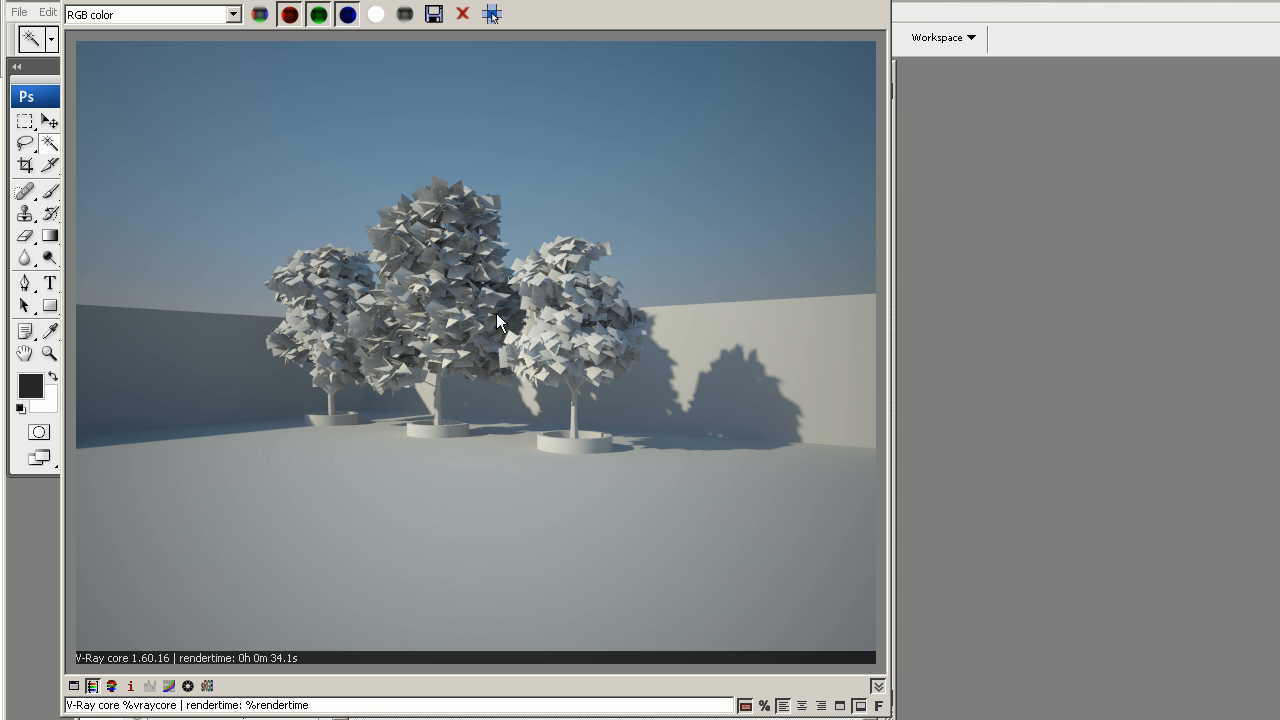
mouse_move(582, 304)
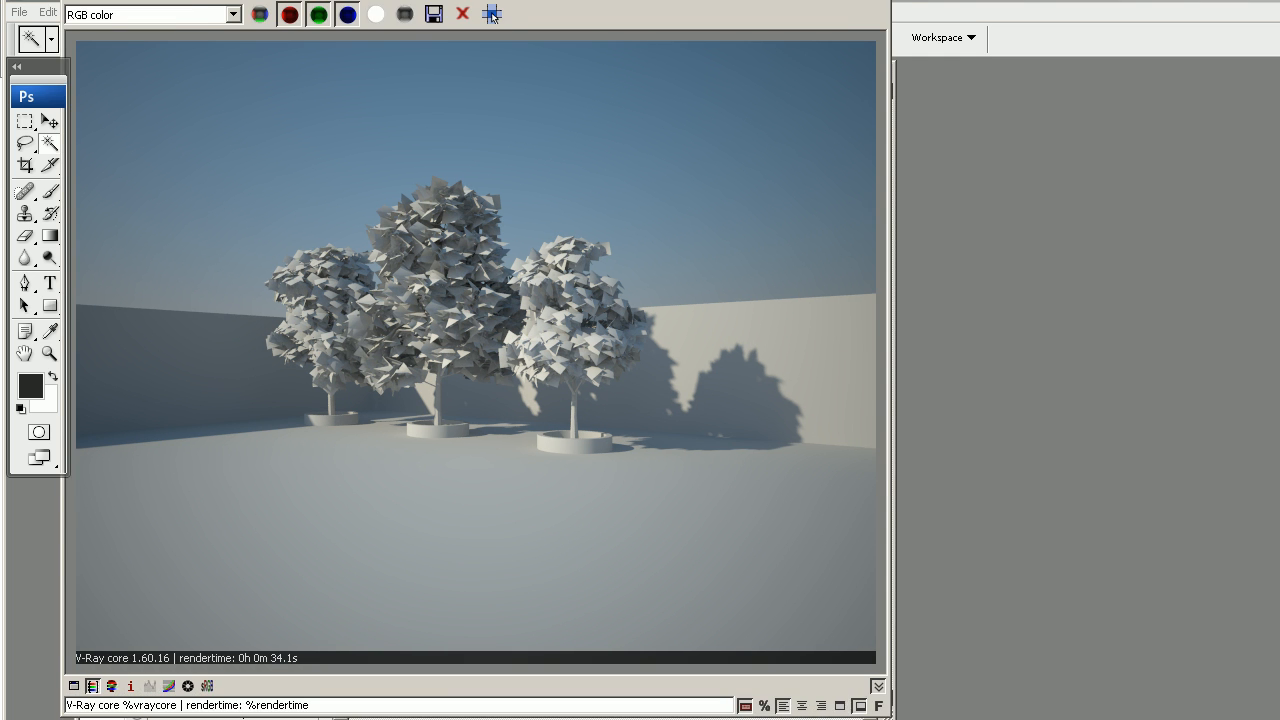
mouse_move(855, 128)
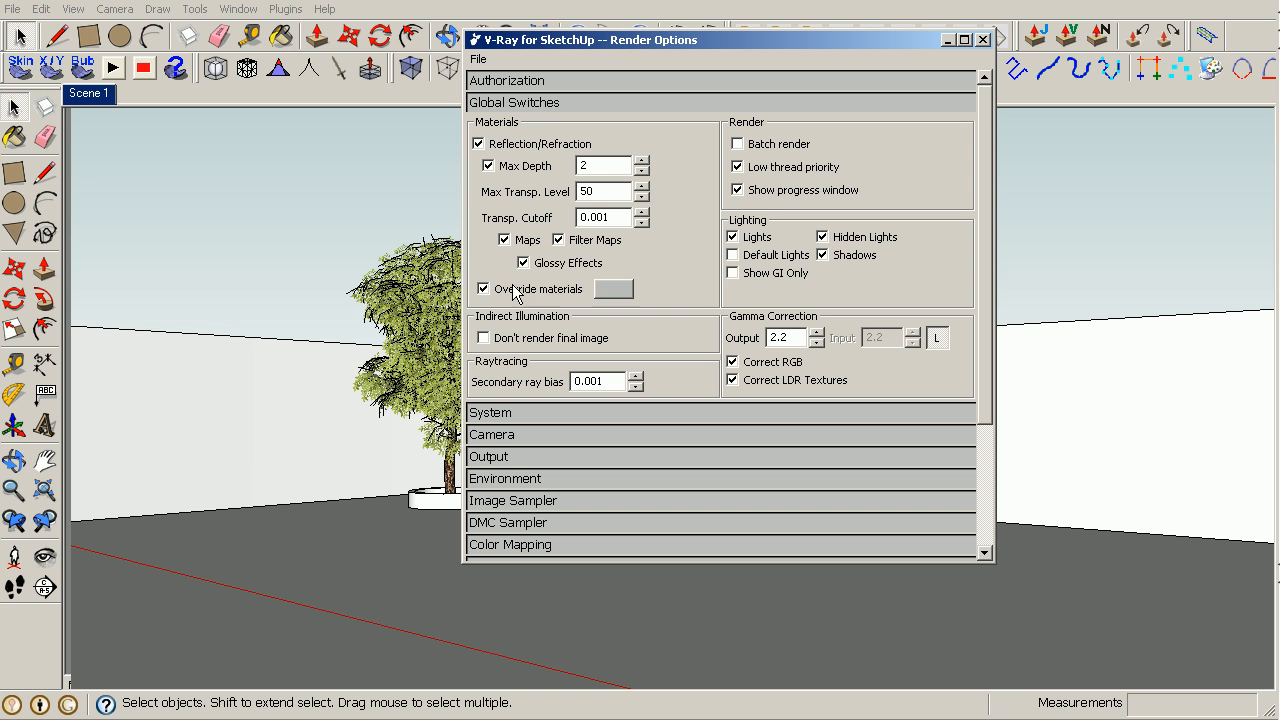
- Uncheck Override materials, render a close-up of the tree canopy, and close Render Options
click(483, 288)
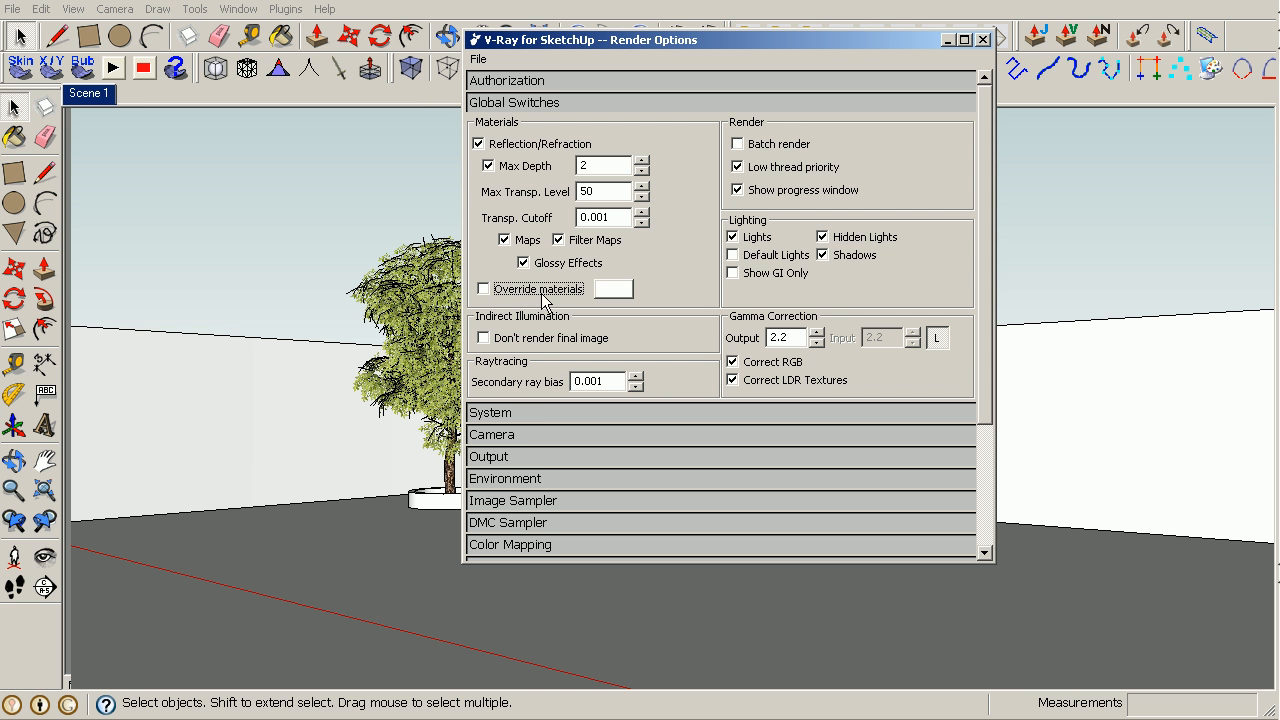
mouse_move(516, 304)
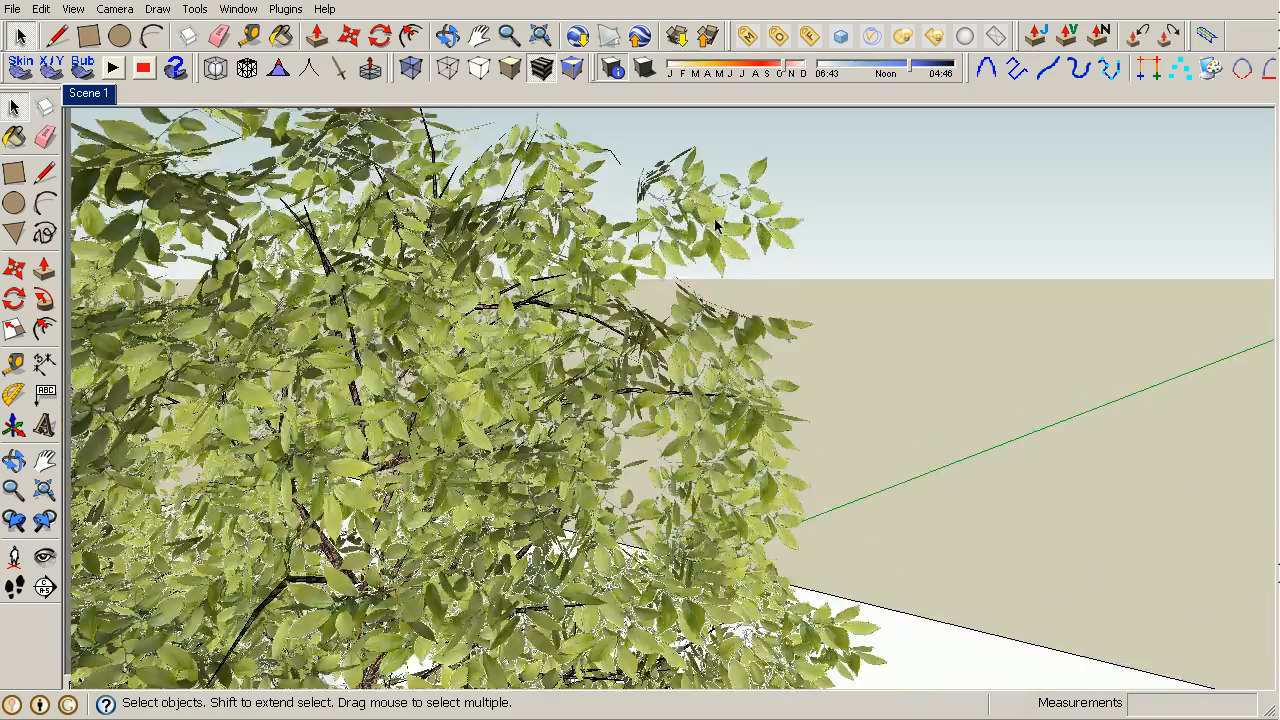
drag(715, 225, 775, 340)
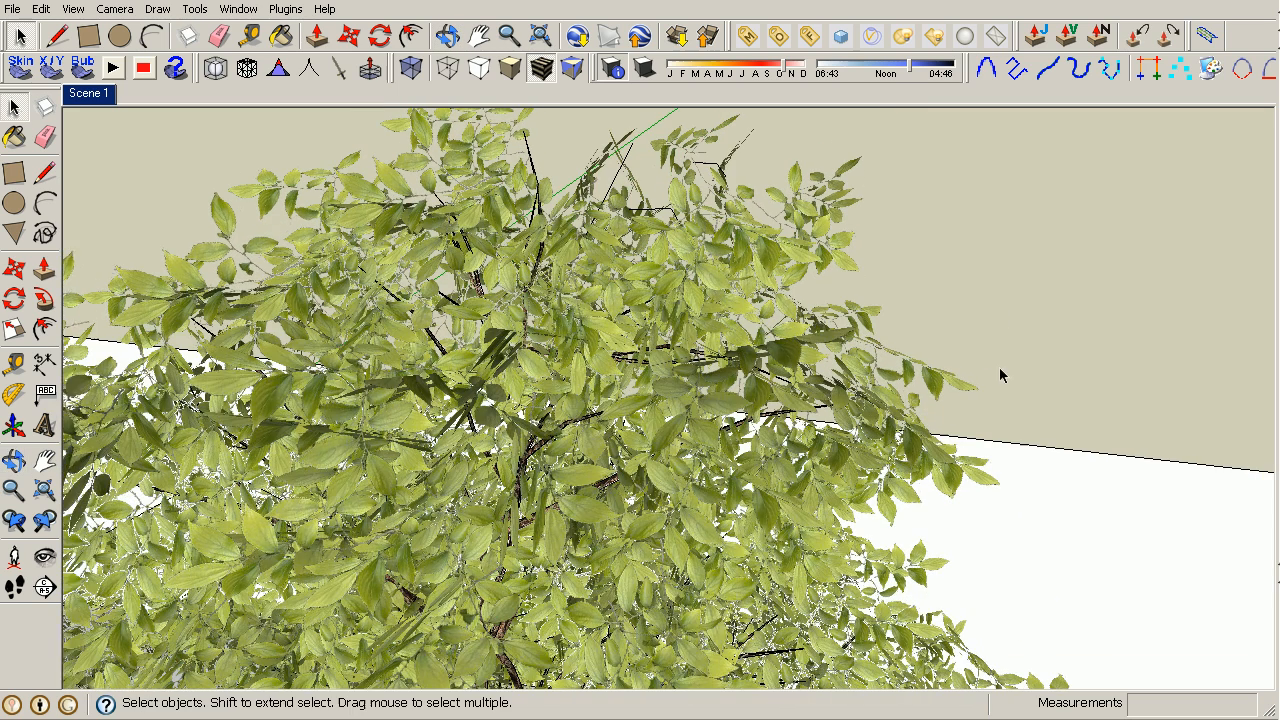
click(838, 36)
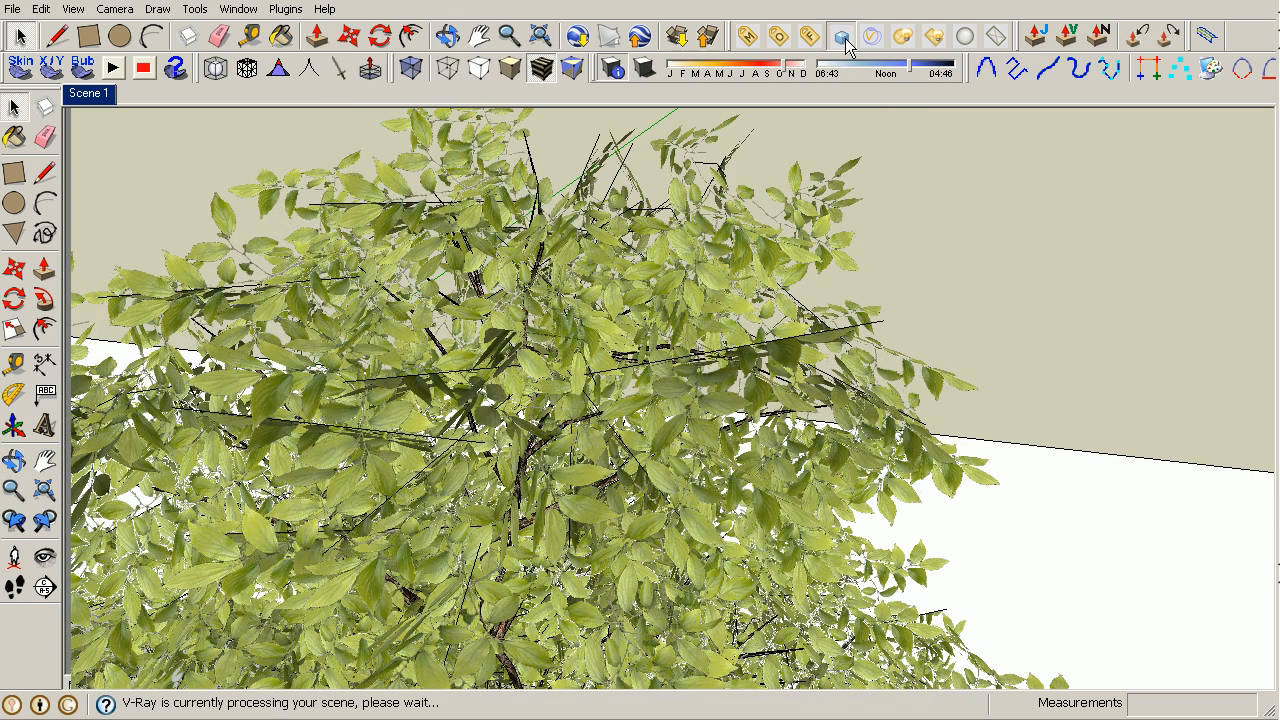
click(843, 34)
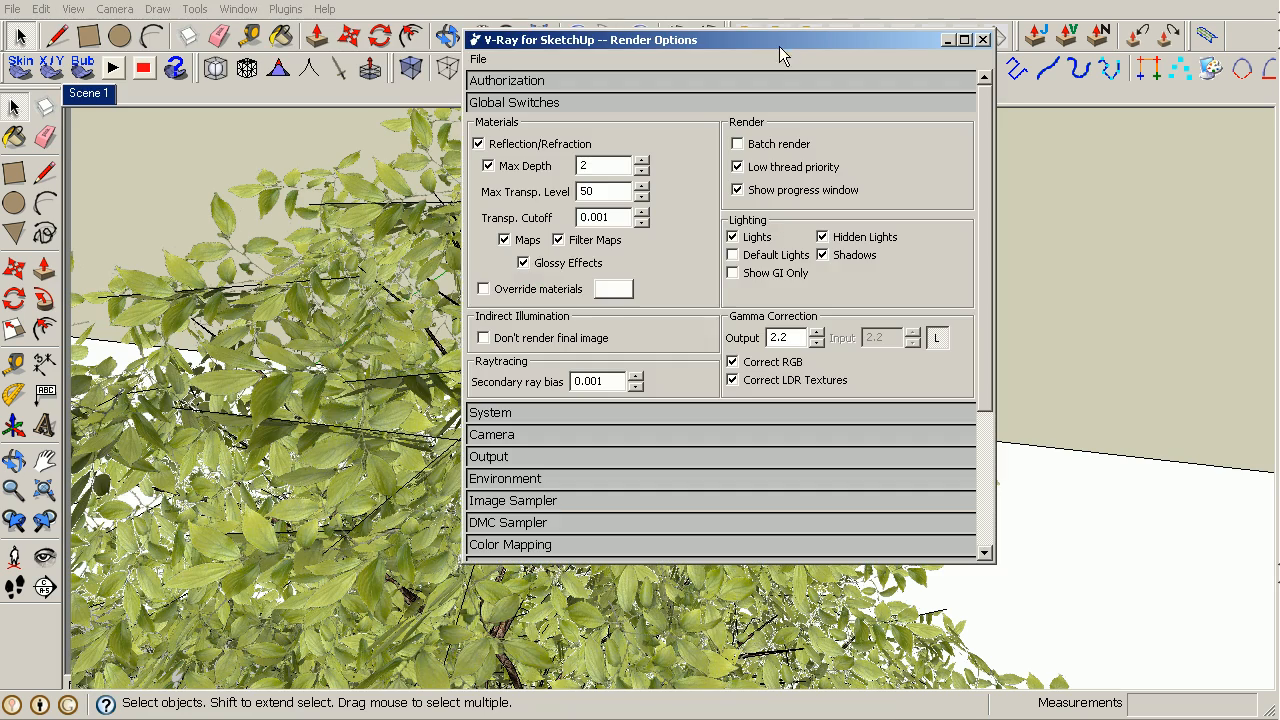
click(982, 38)
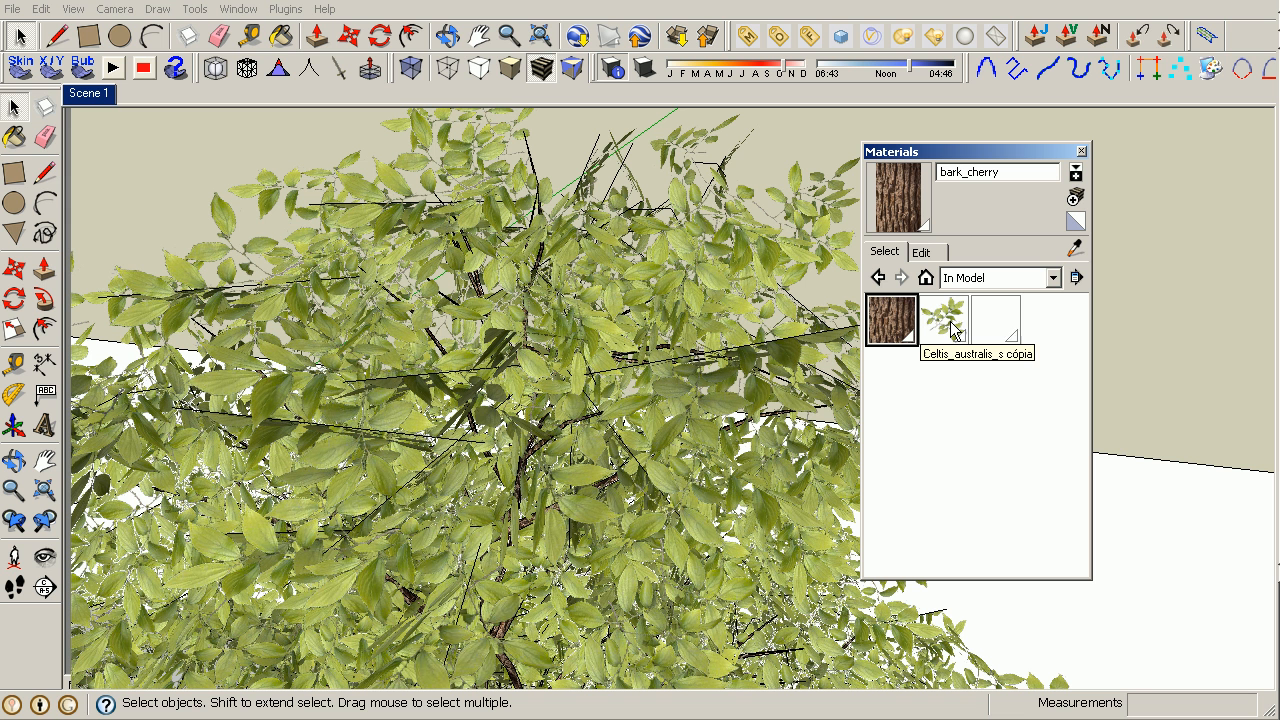
- Export the leaf material's texture as a PNG and right-click the exported file
right_click(945, 318)
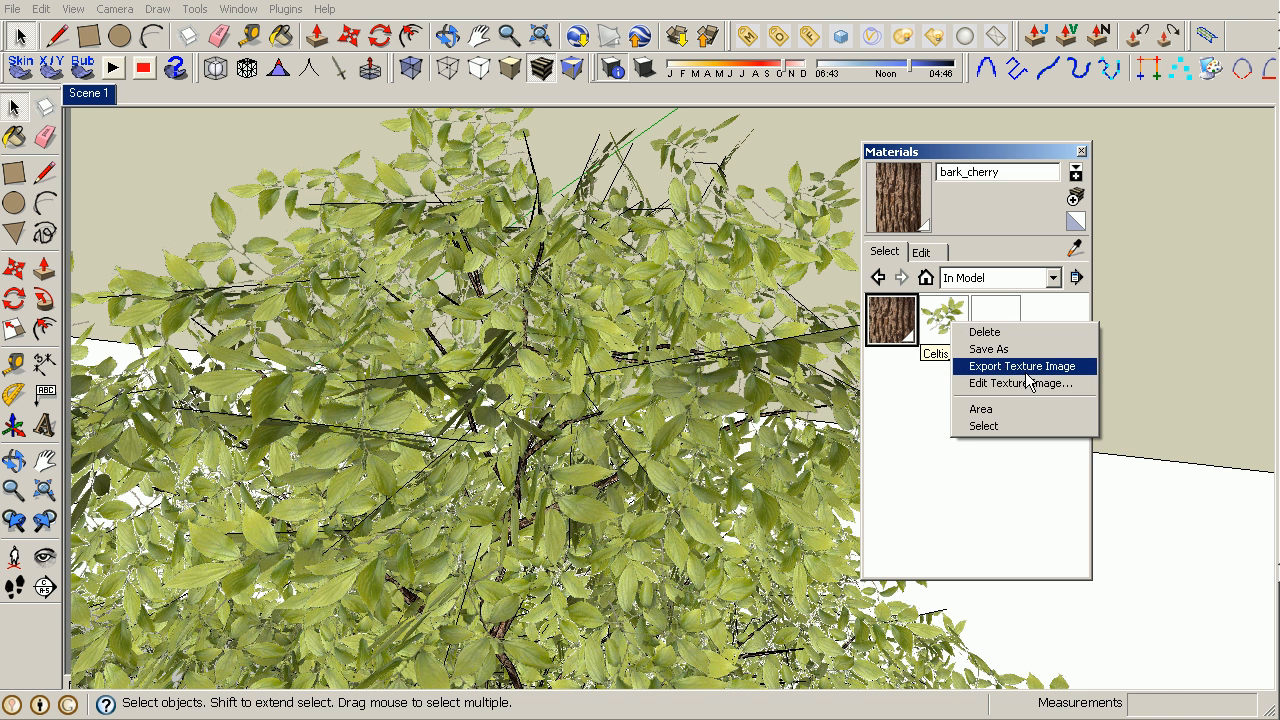
mouse_move(1023, 383)
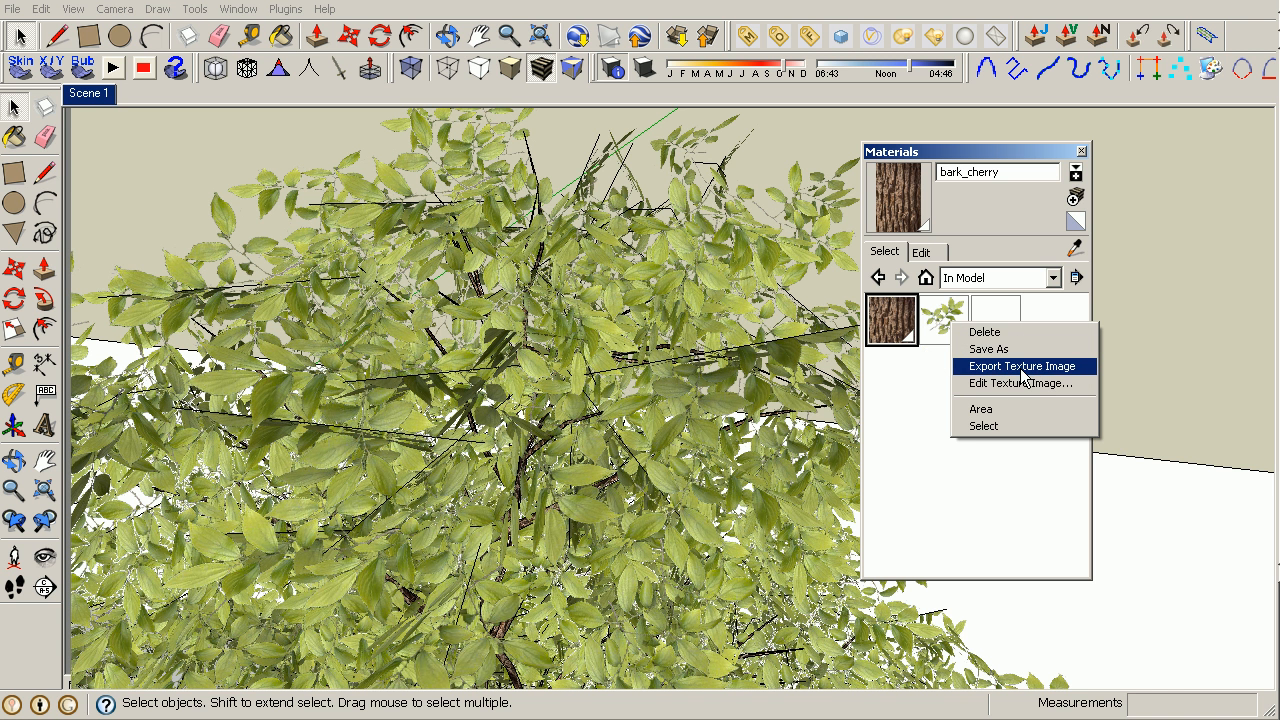
click(1021, 366)
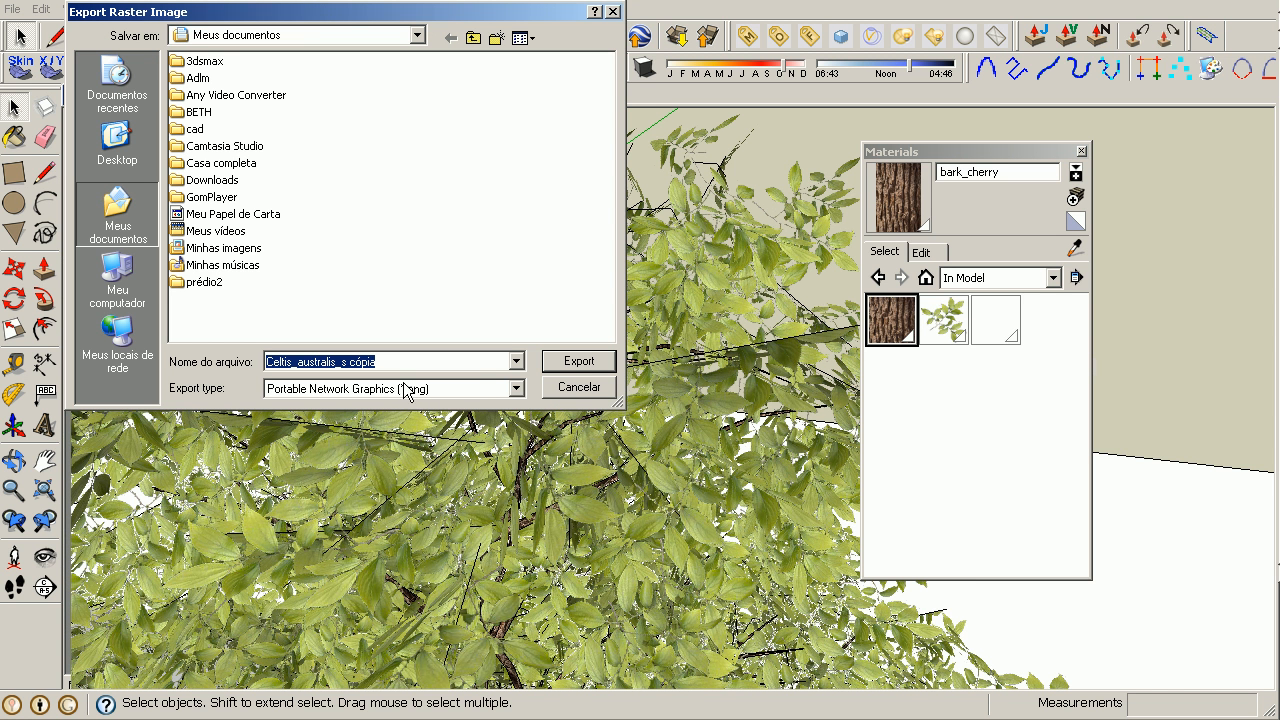
click(578, 361)
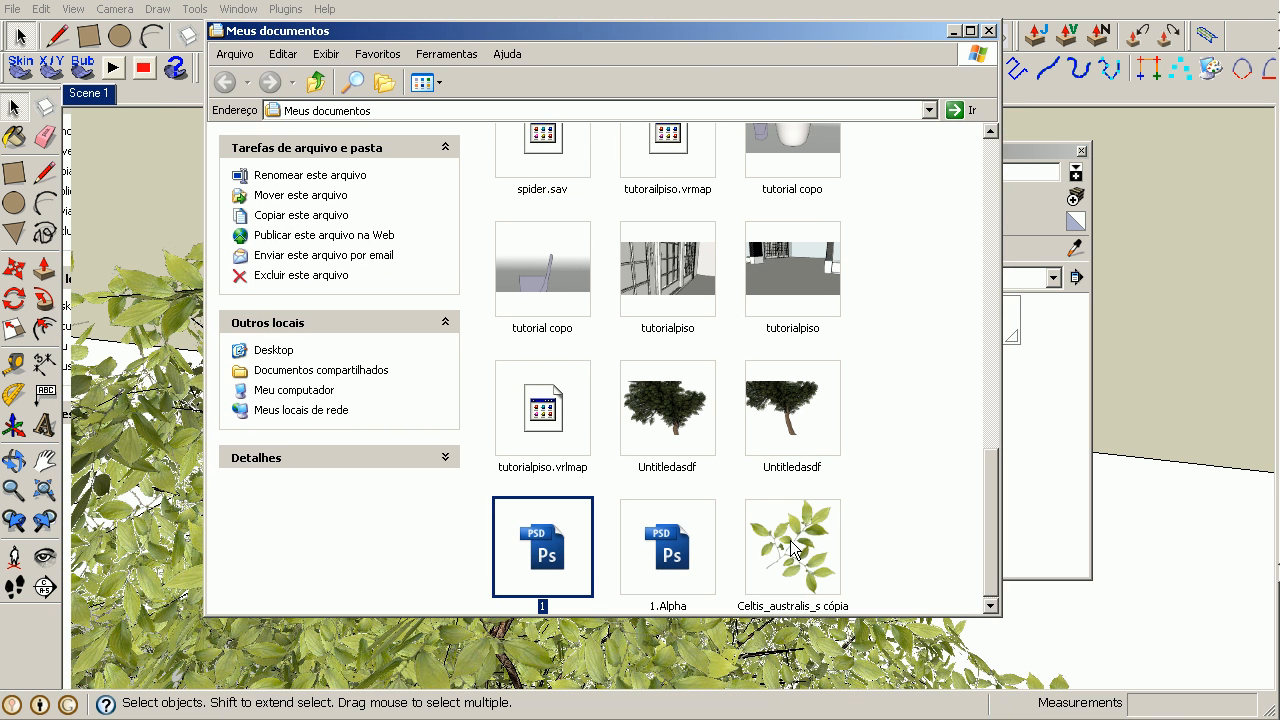
right_click(792, 547)
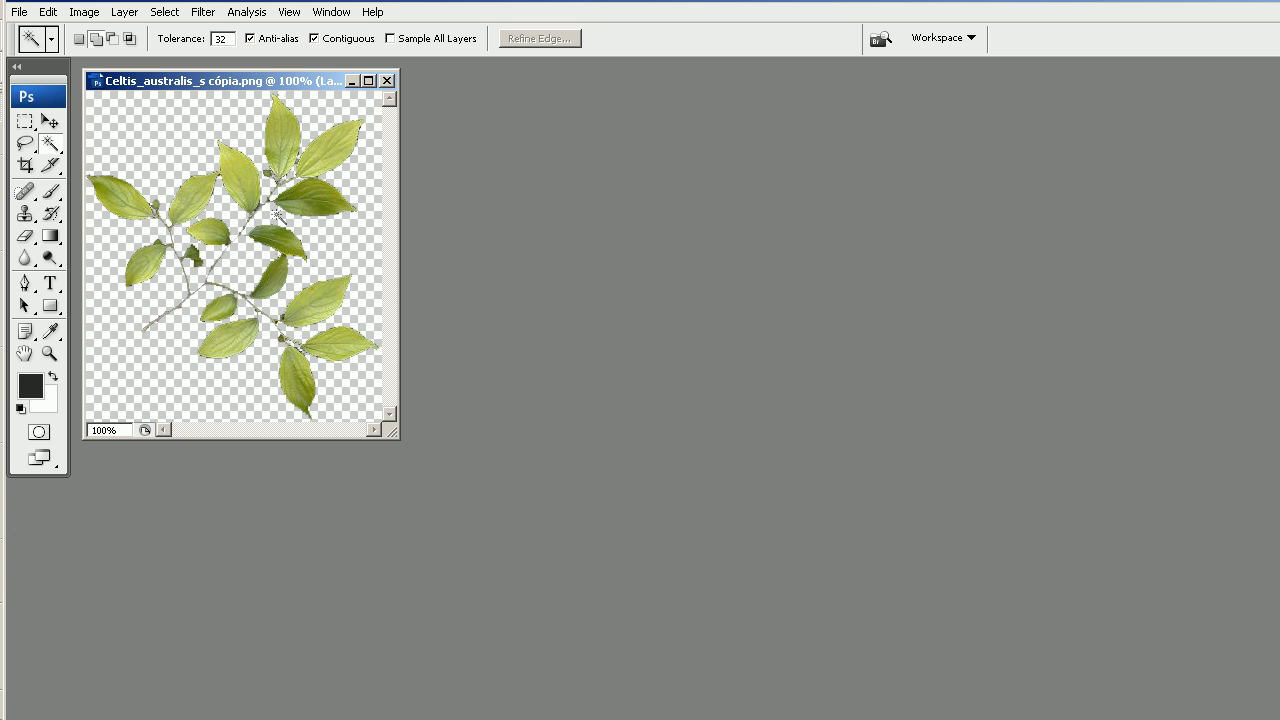
mouse_move(84, 11)
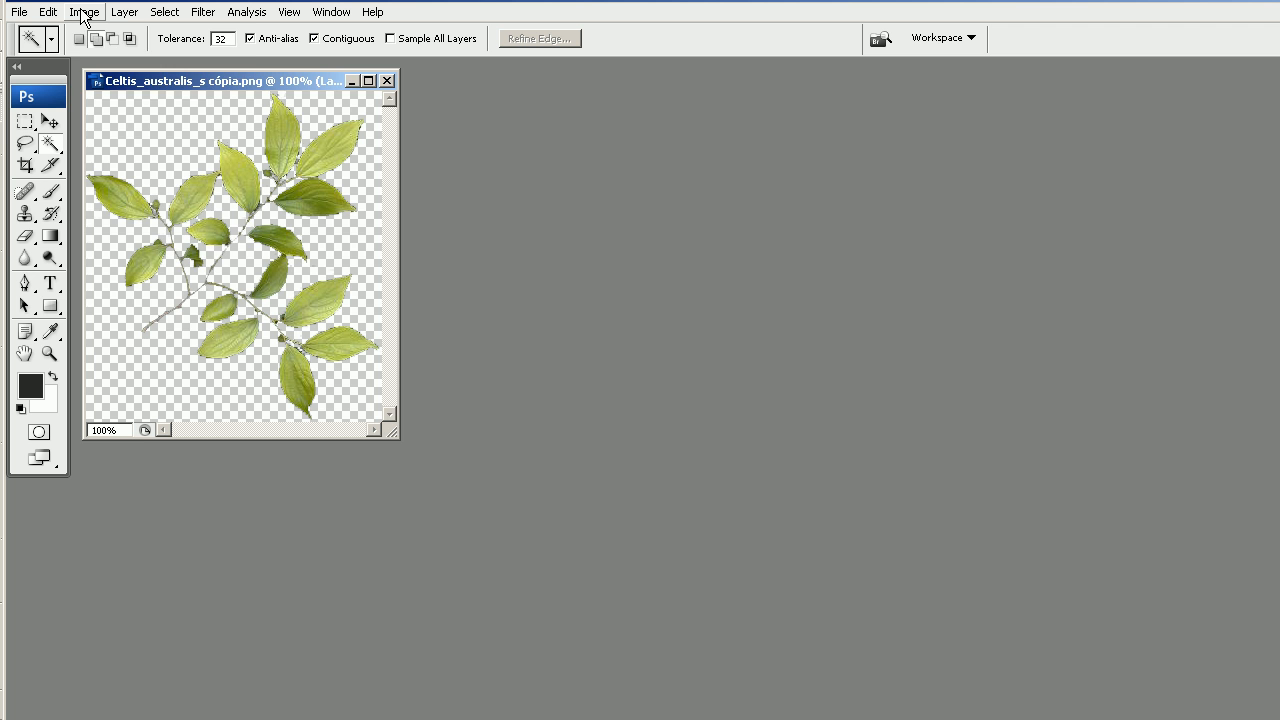
- Darken the leaves to solid black with Hue/Saturation Lightness at -100
click(87, 11)
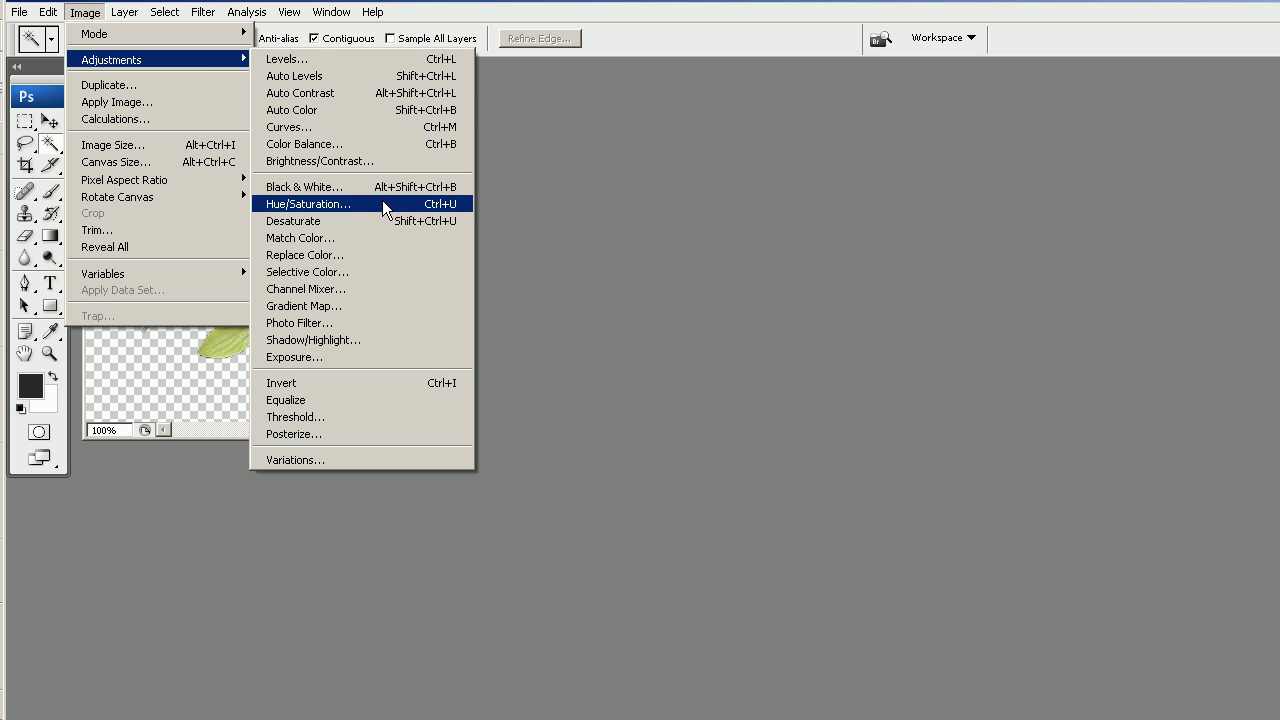
click(307, 204)
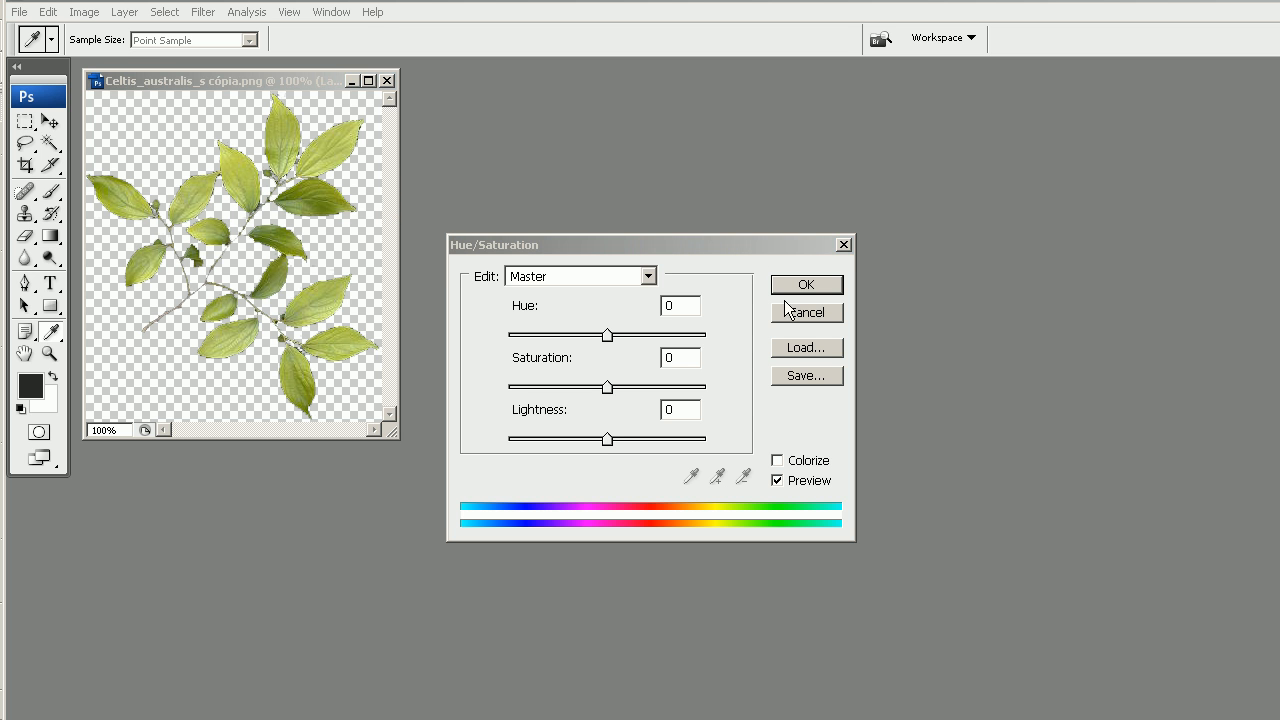
mouse_move(577, 419)
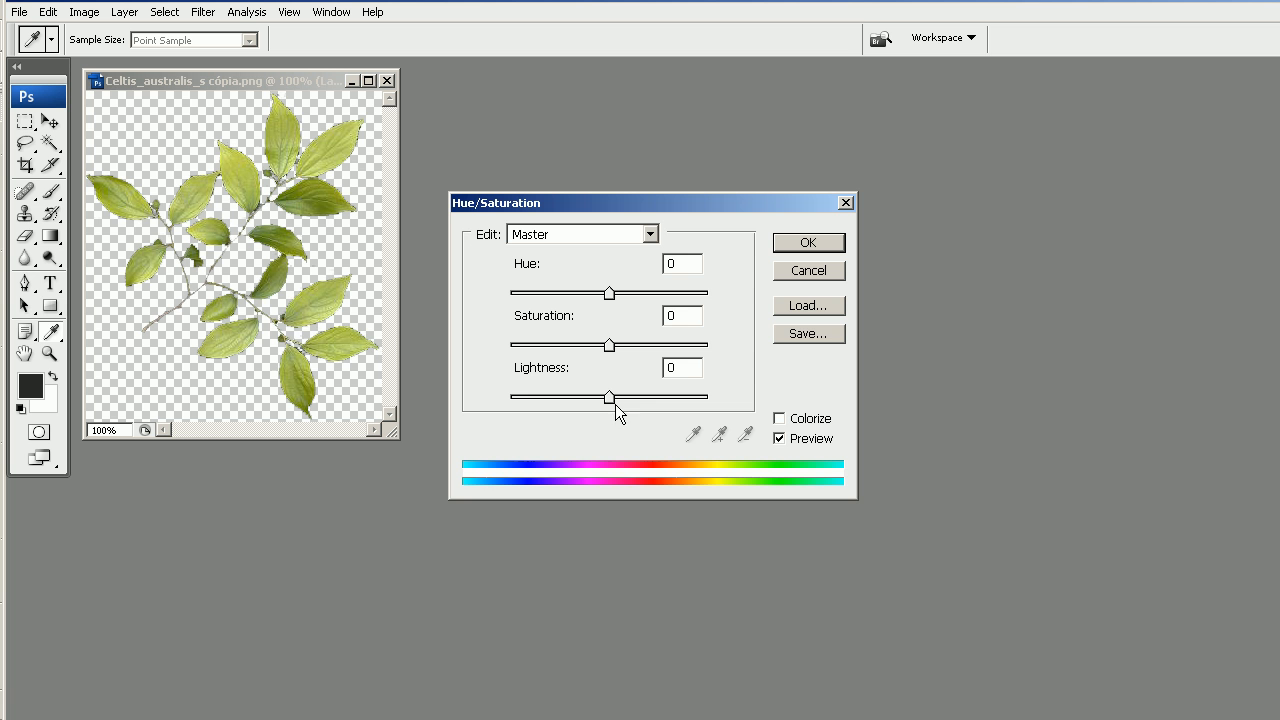
drag(608, 397, 509, 397)
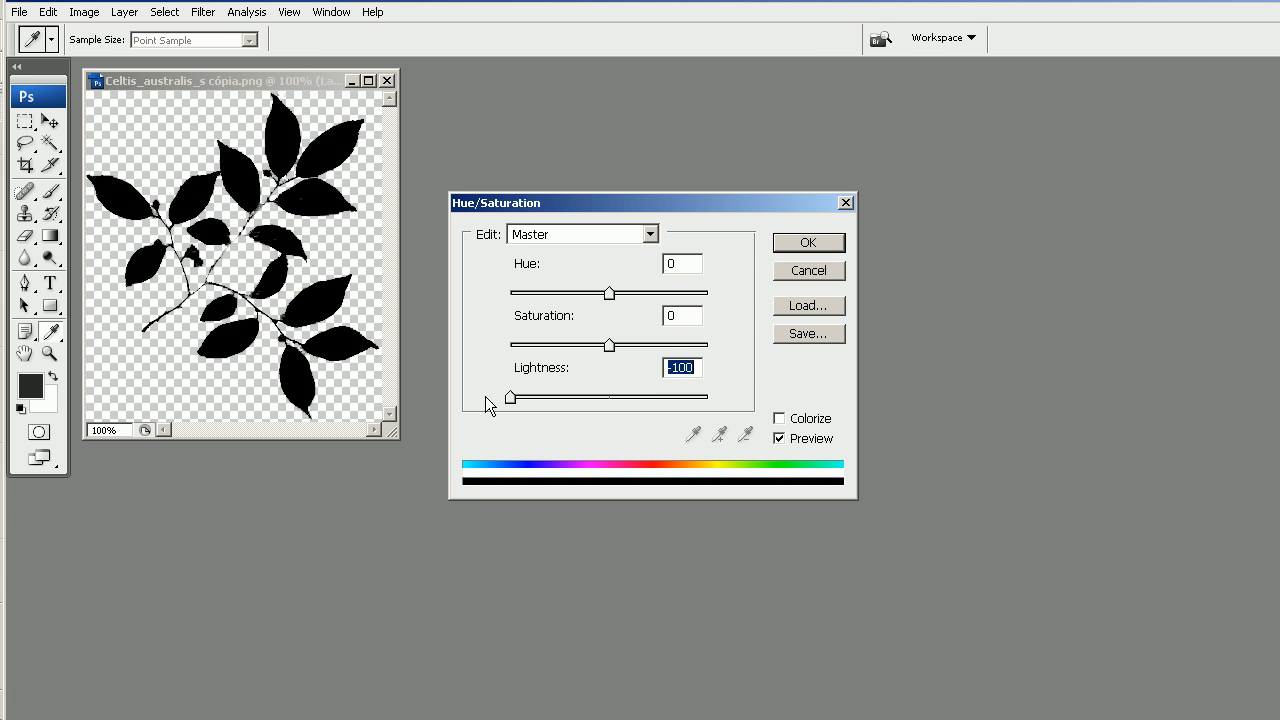
mouse_move(827, 254)
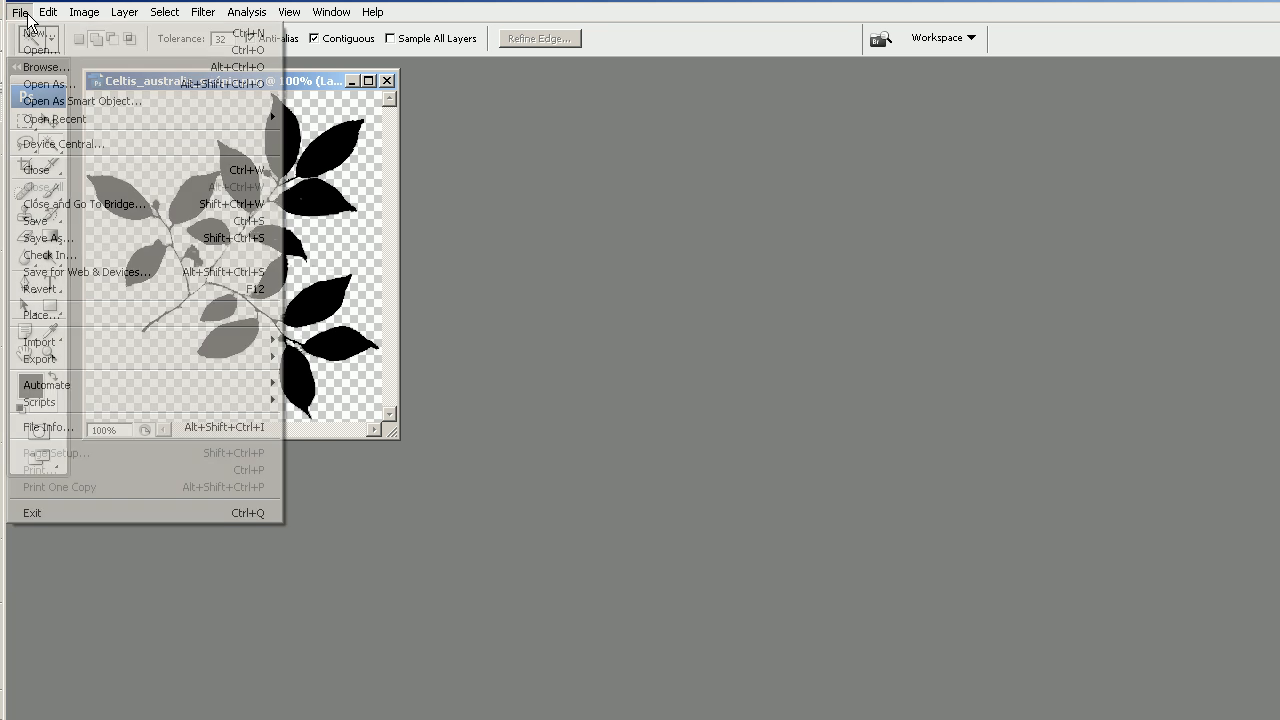
- Save the black leaf silhouette as a JPEG copy, accepting the default JPEG options
click(13, 11)
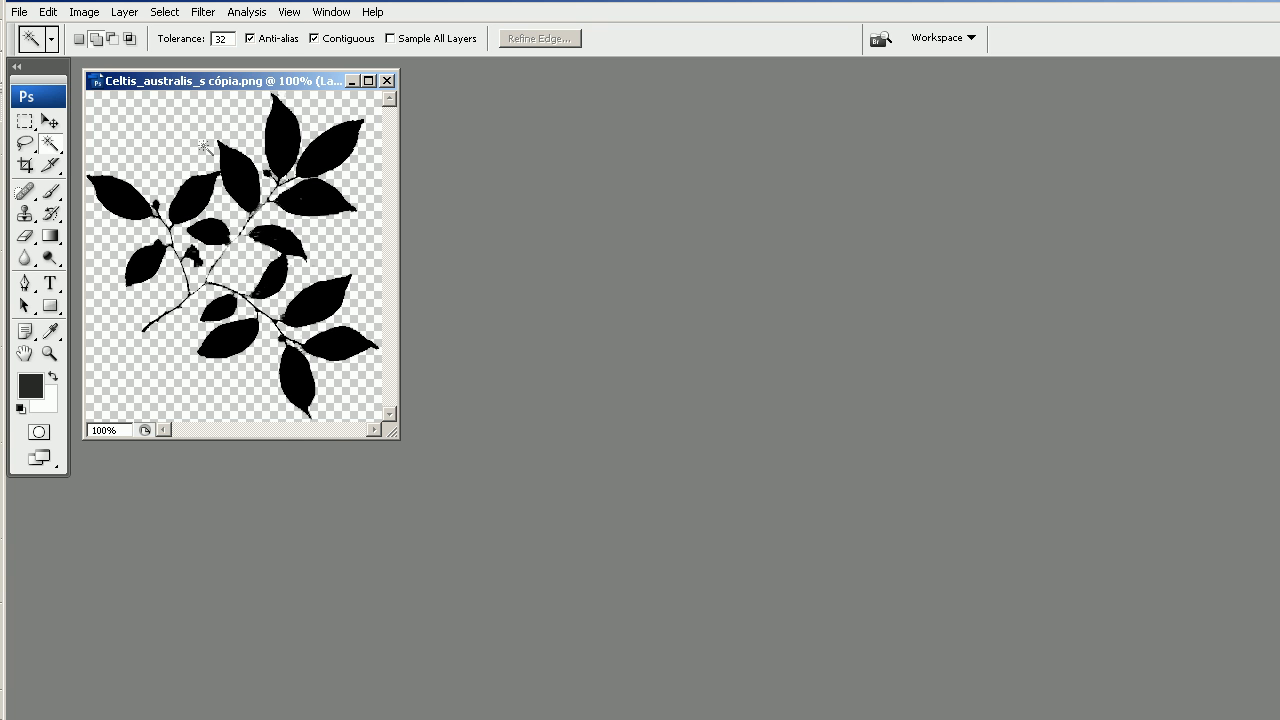
click(13, 11)
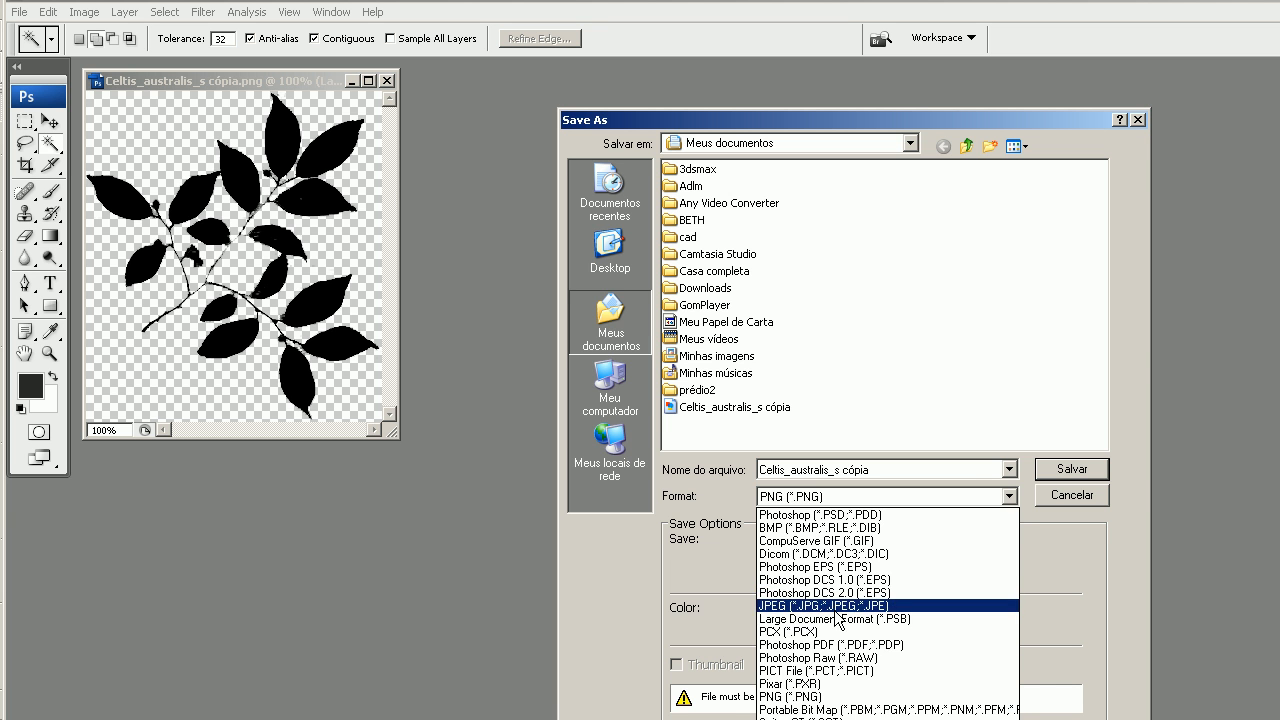
click(820, 604)
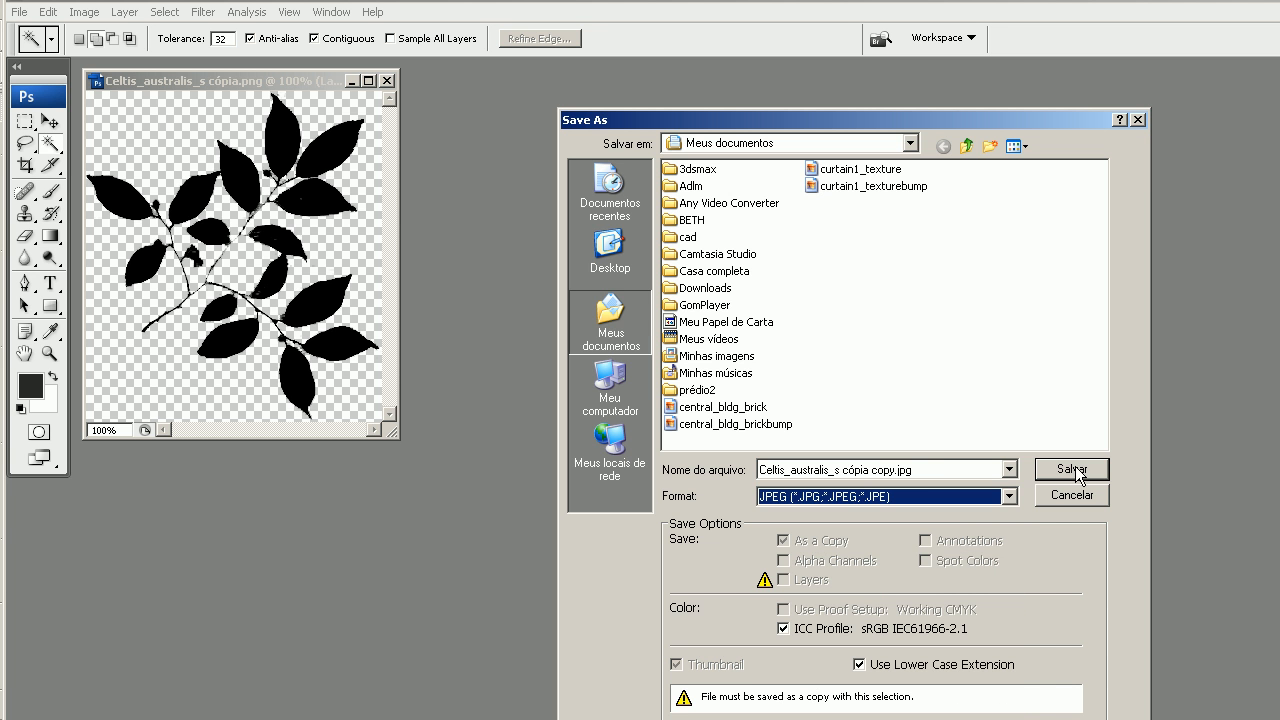
click(1071, 469)
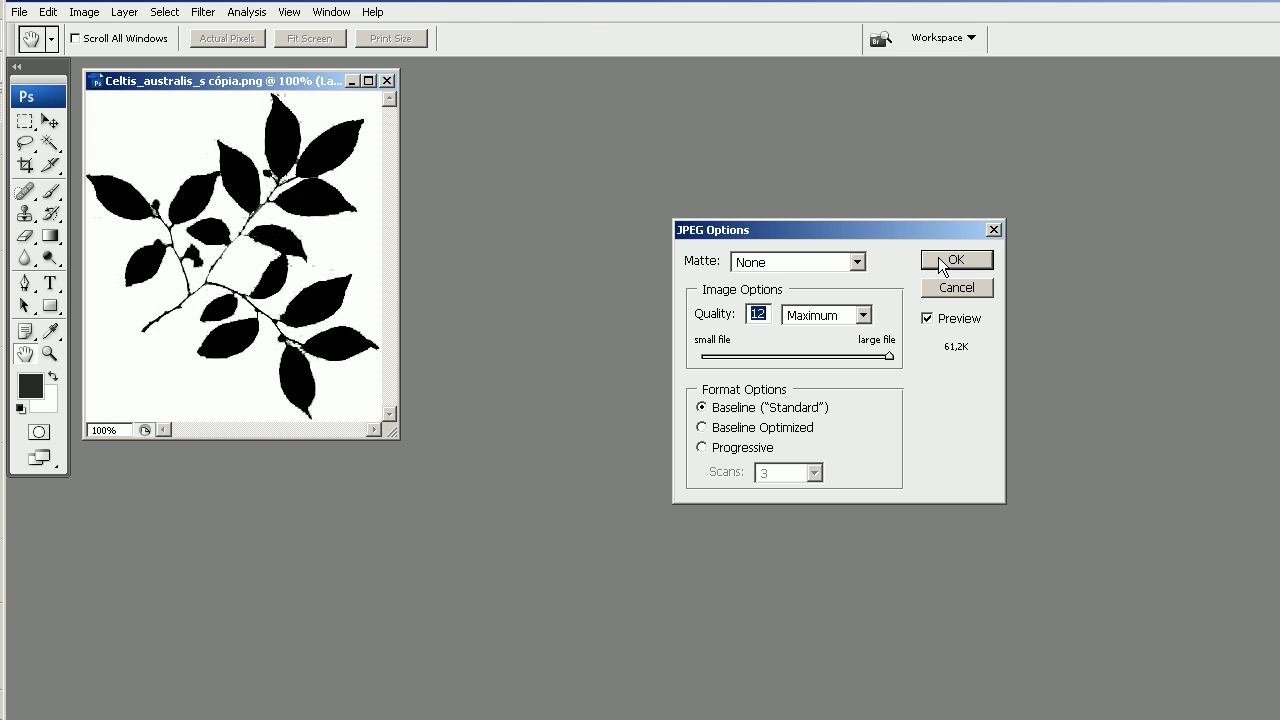
click(957, 260)
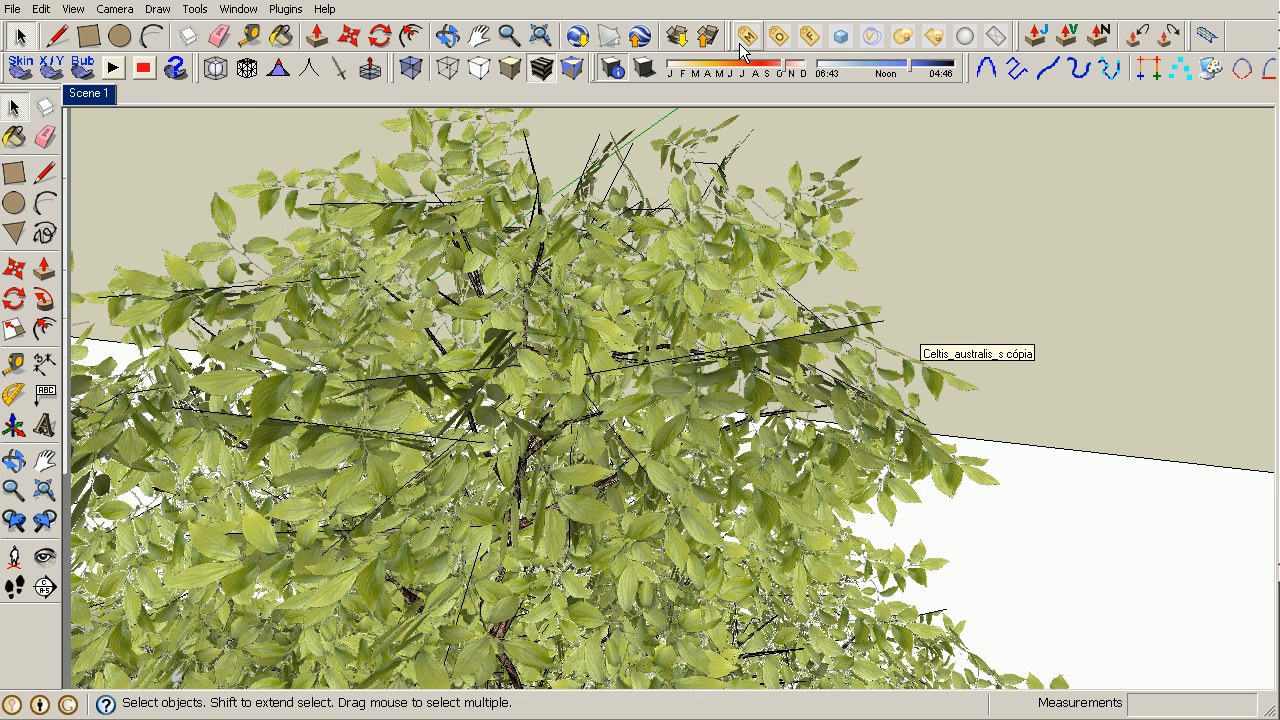
- Open the V-Ray Material Editor on 'Celtis_australis_s cópia' and show its Diffuse transparency settings
click(757, 34)
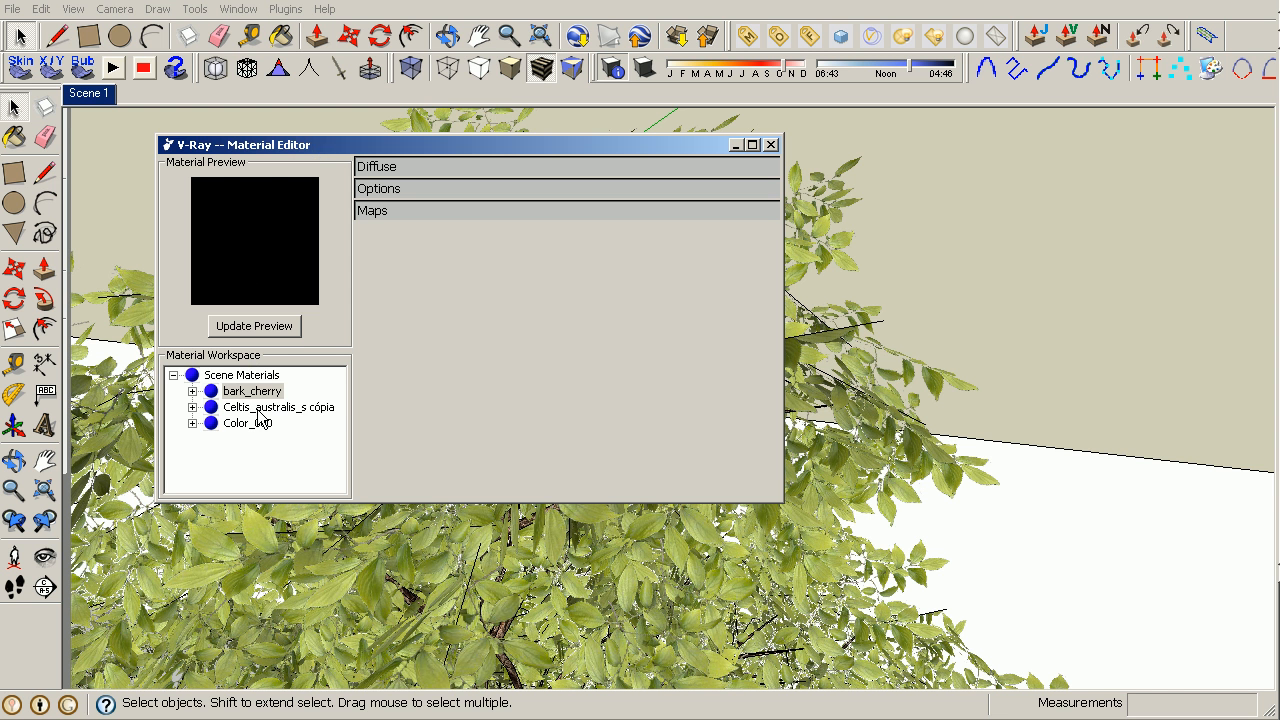
click(265, 407)
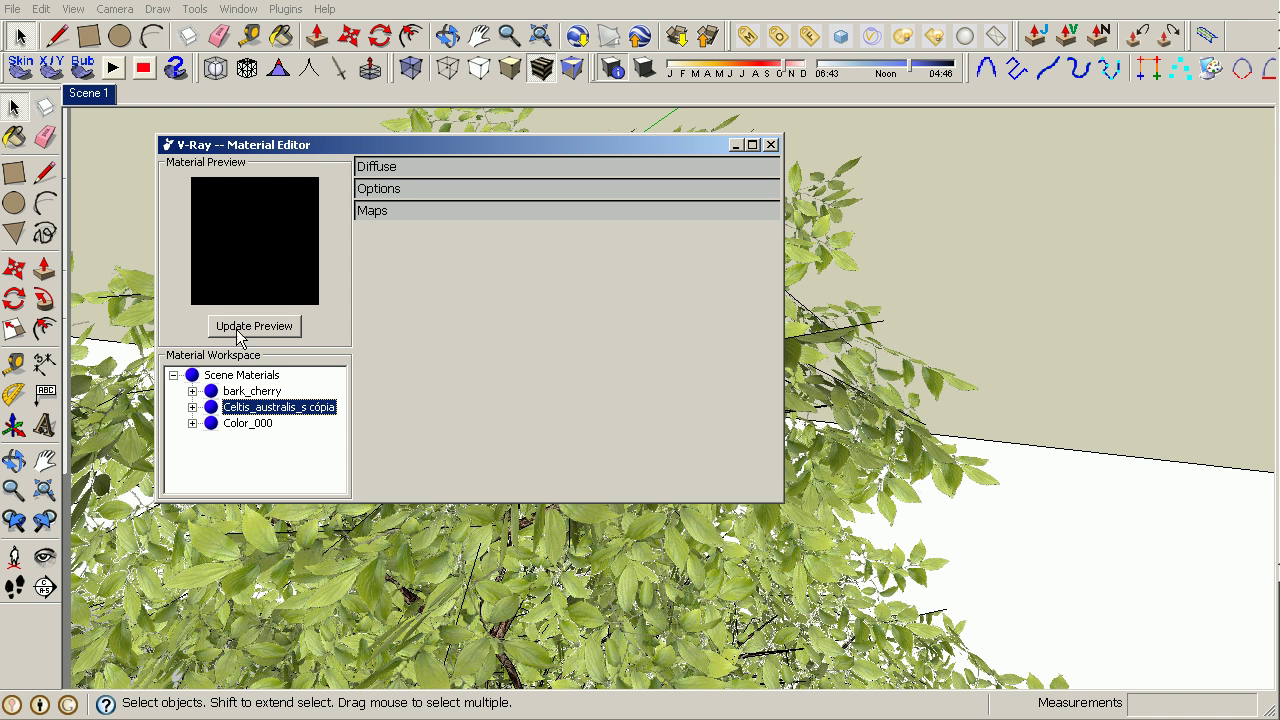
click(254, 325)
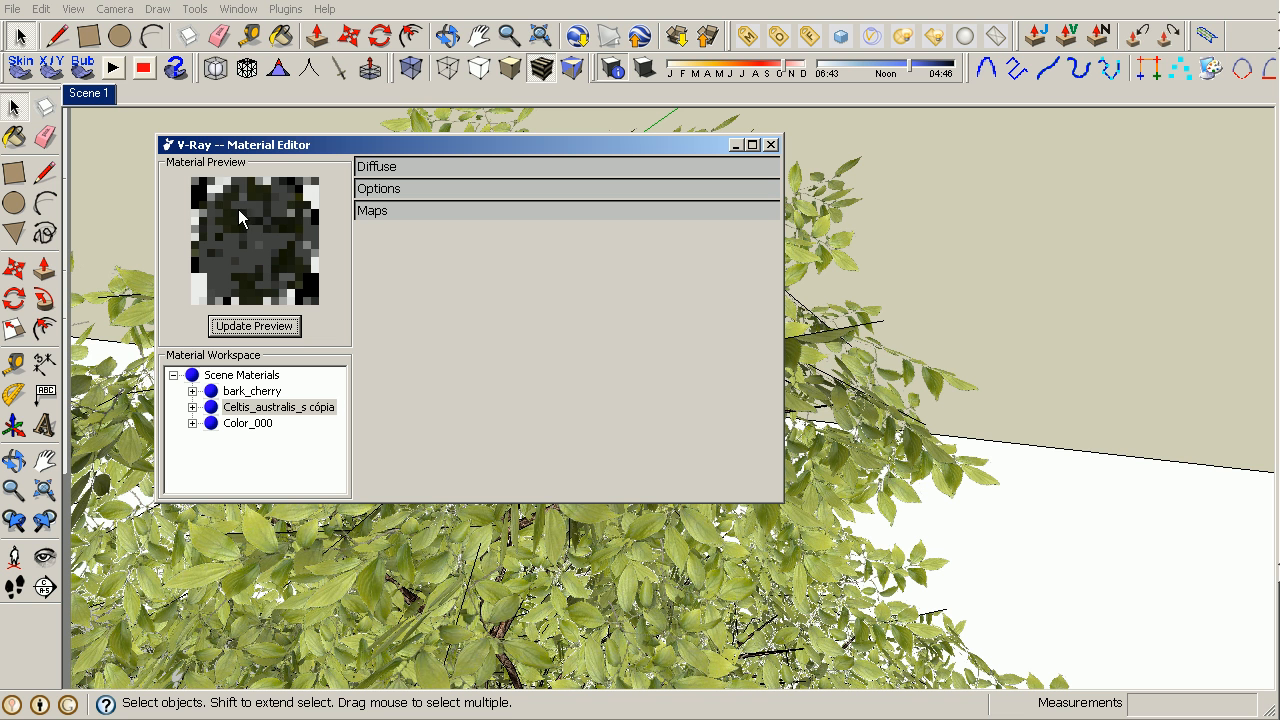
click(254, 325)
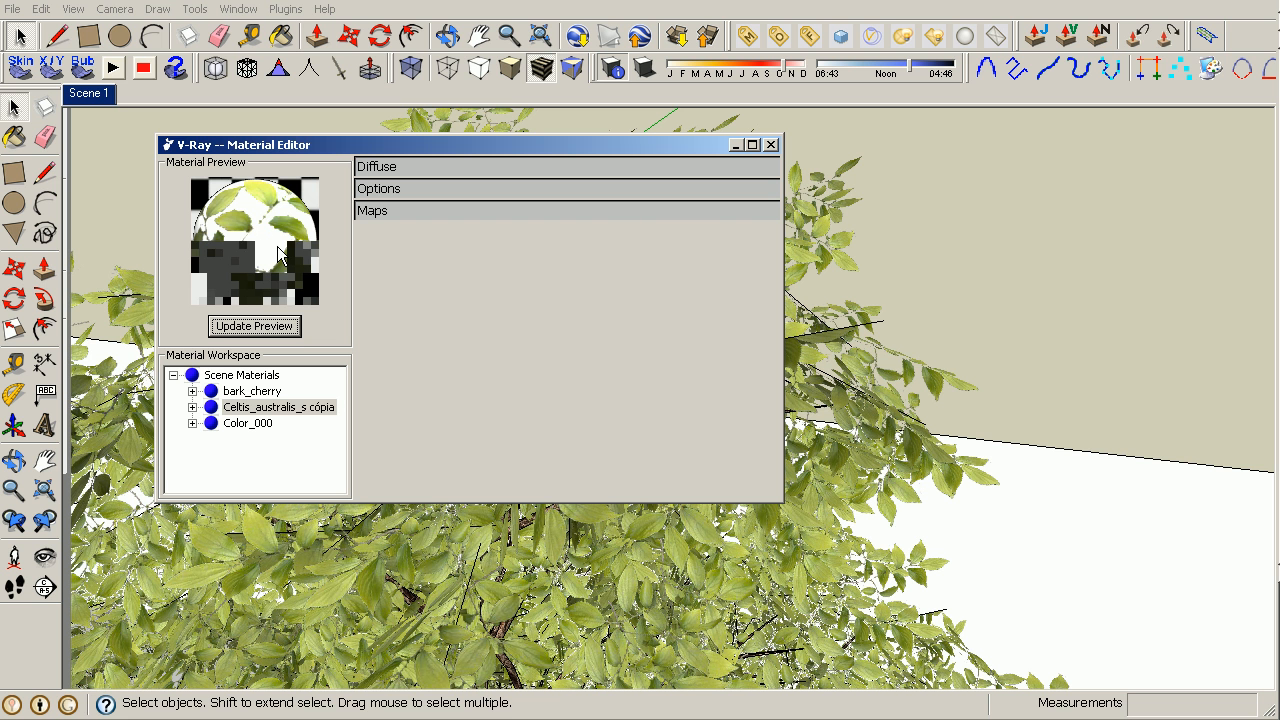
click(254, 326)
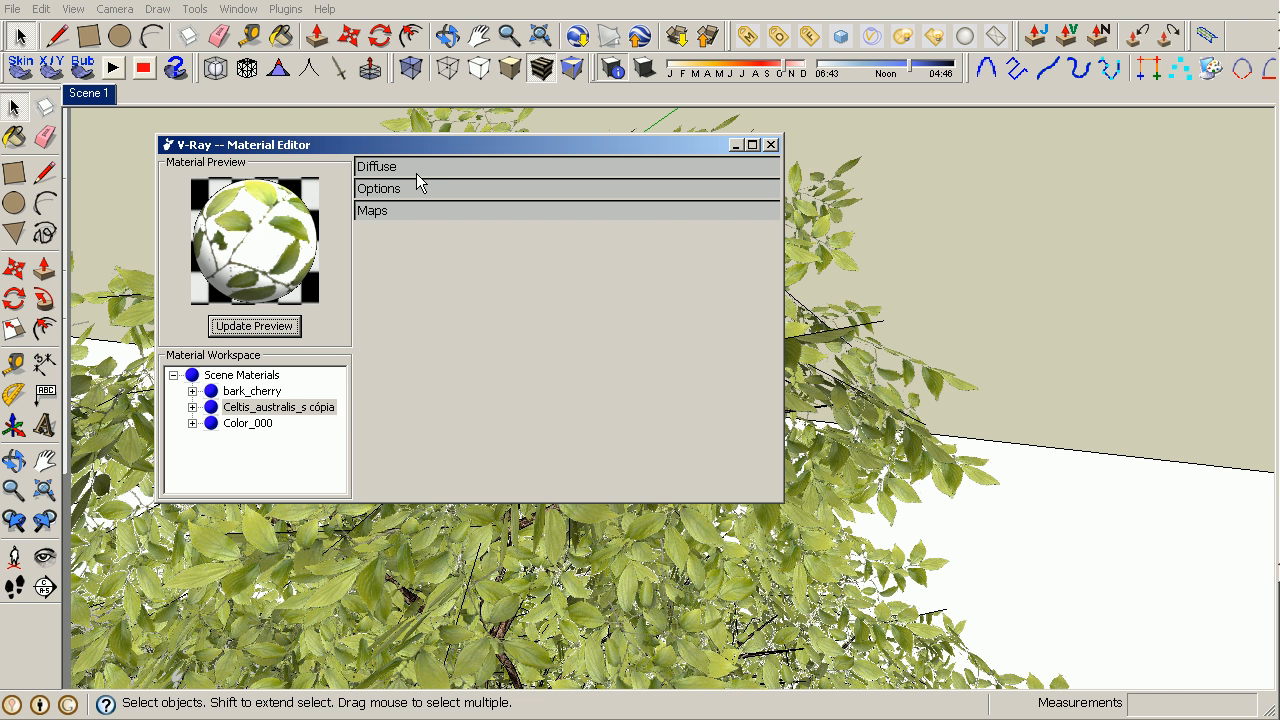
click(377, 166)
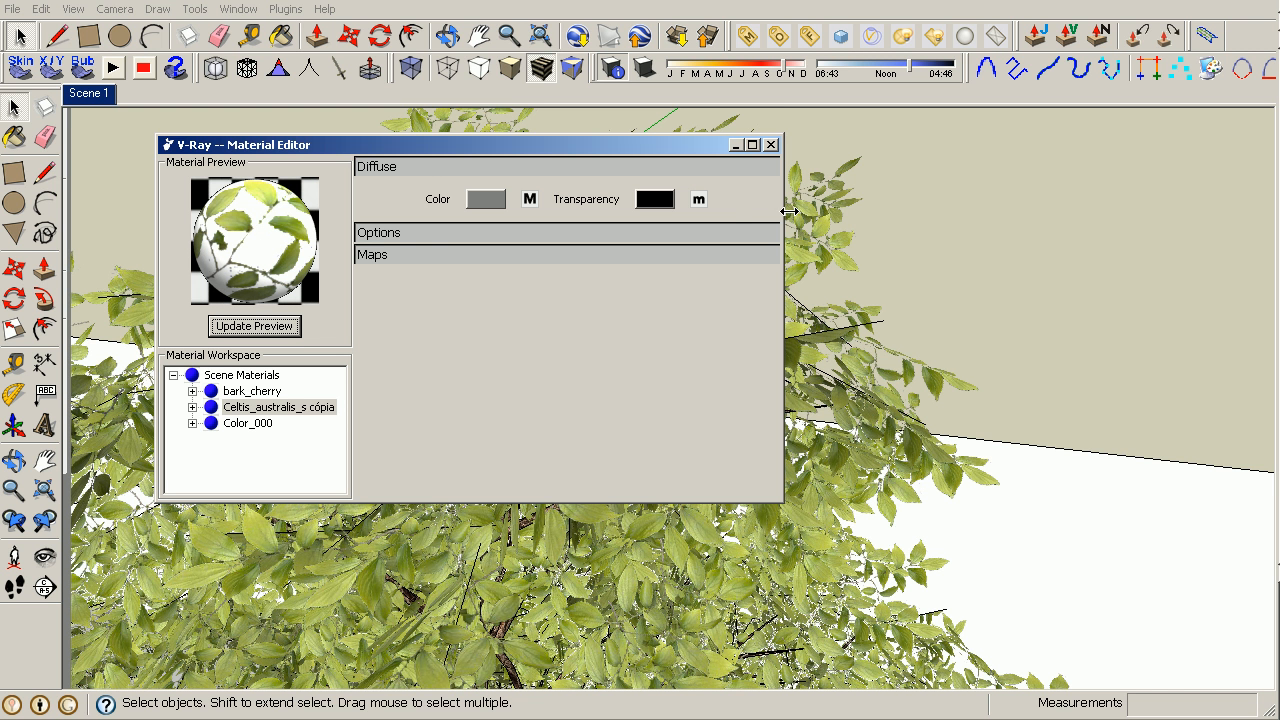
mouse_move(282, 253)
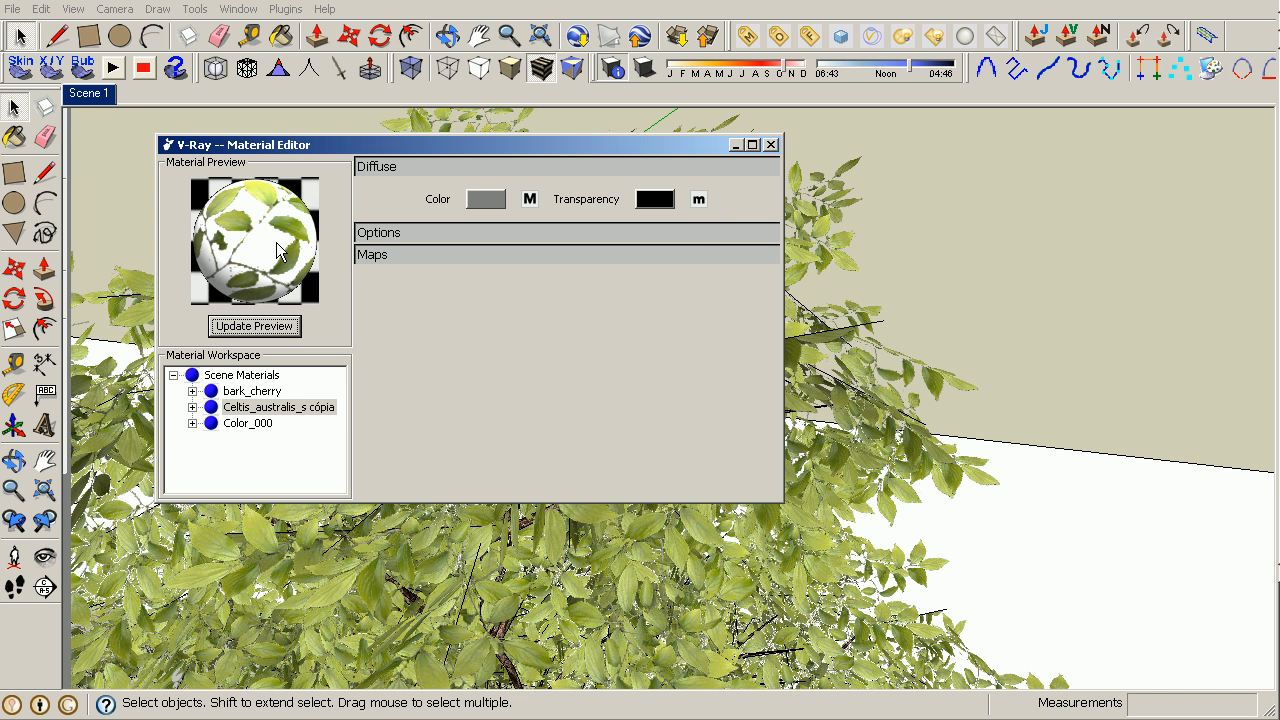
mouse_move(727, 238)
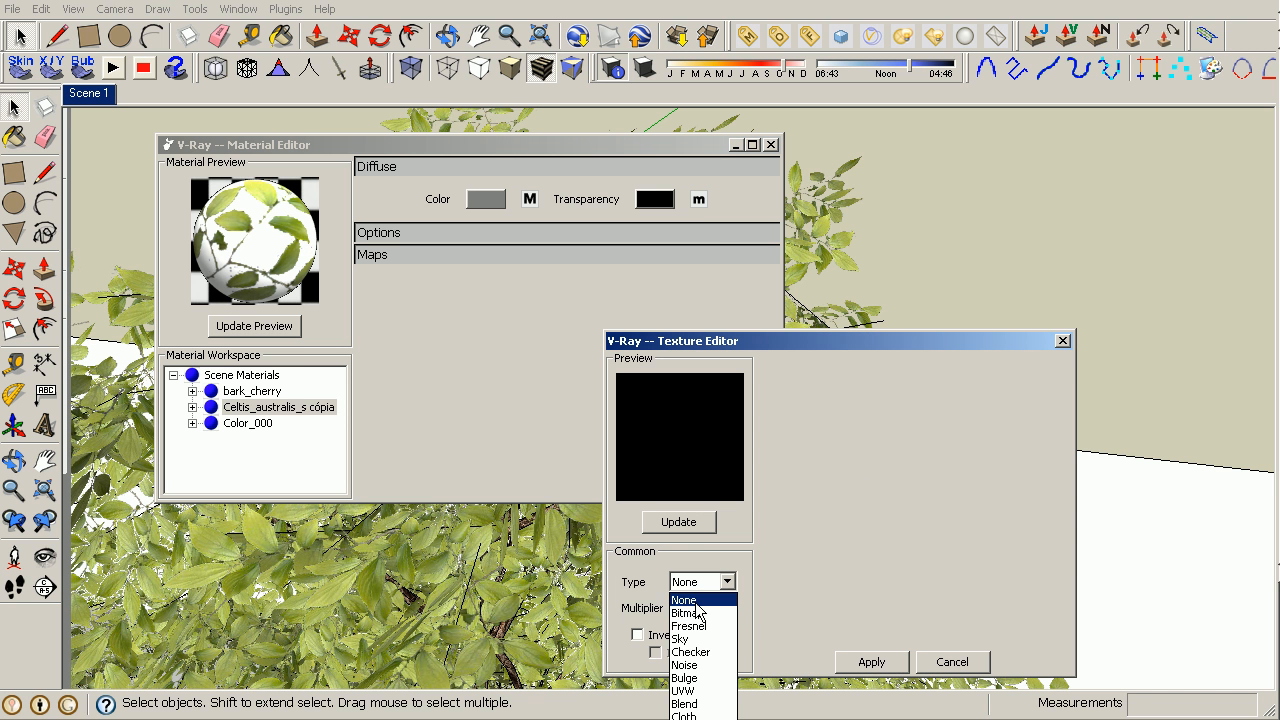
- Load the black leaf silhouette as a Bitmap transparency texture, update it, and apply
click(683, 614)
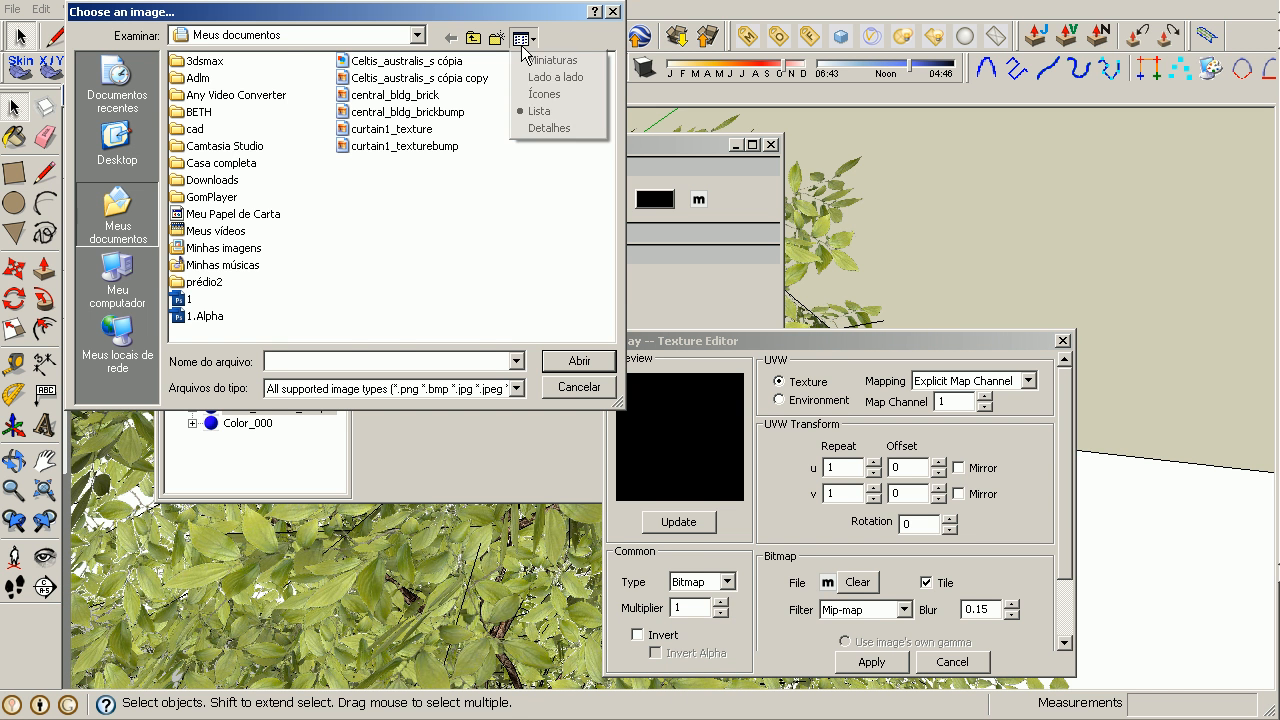
click(553, 60)
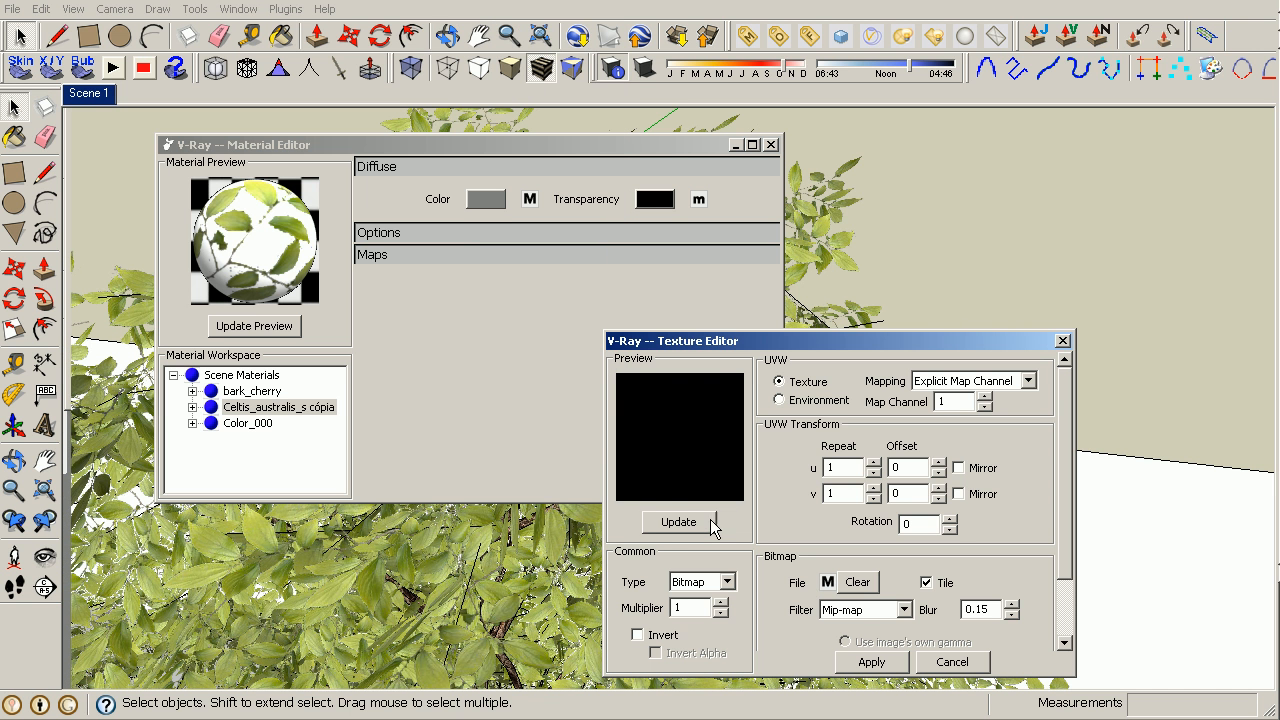
click(678, 522)
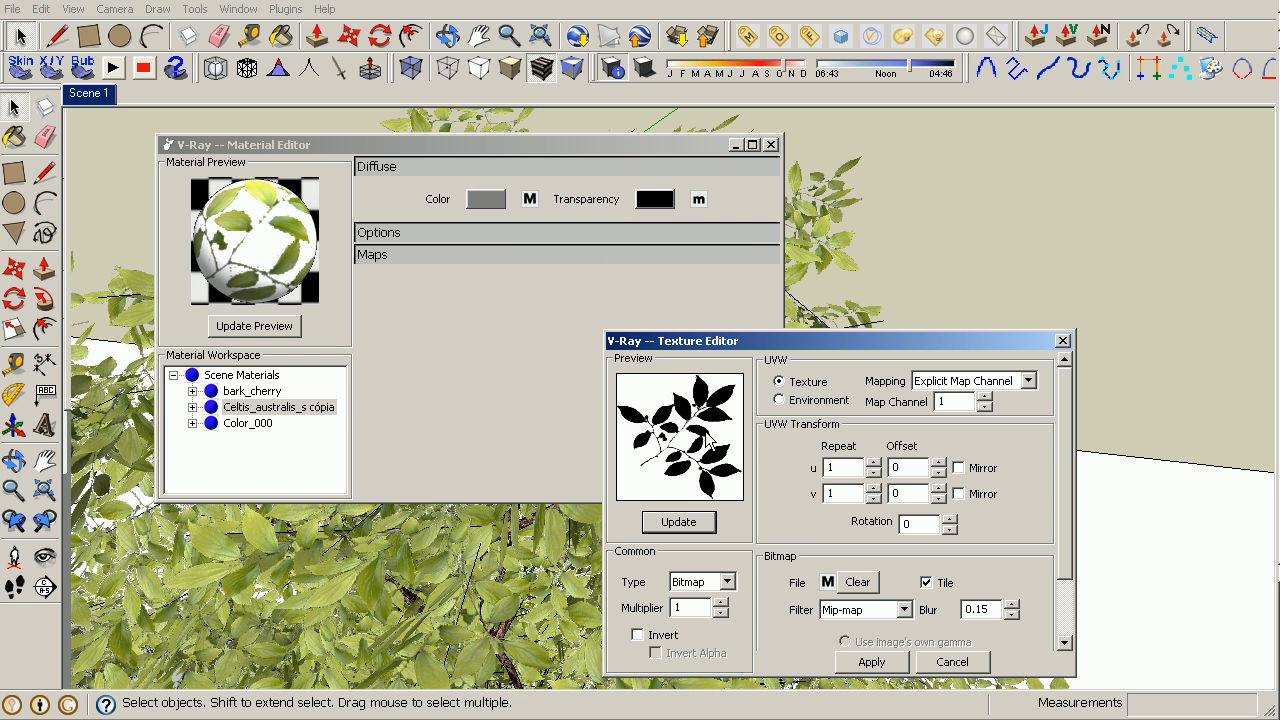
mouse_move(665, 408)
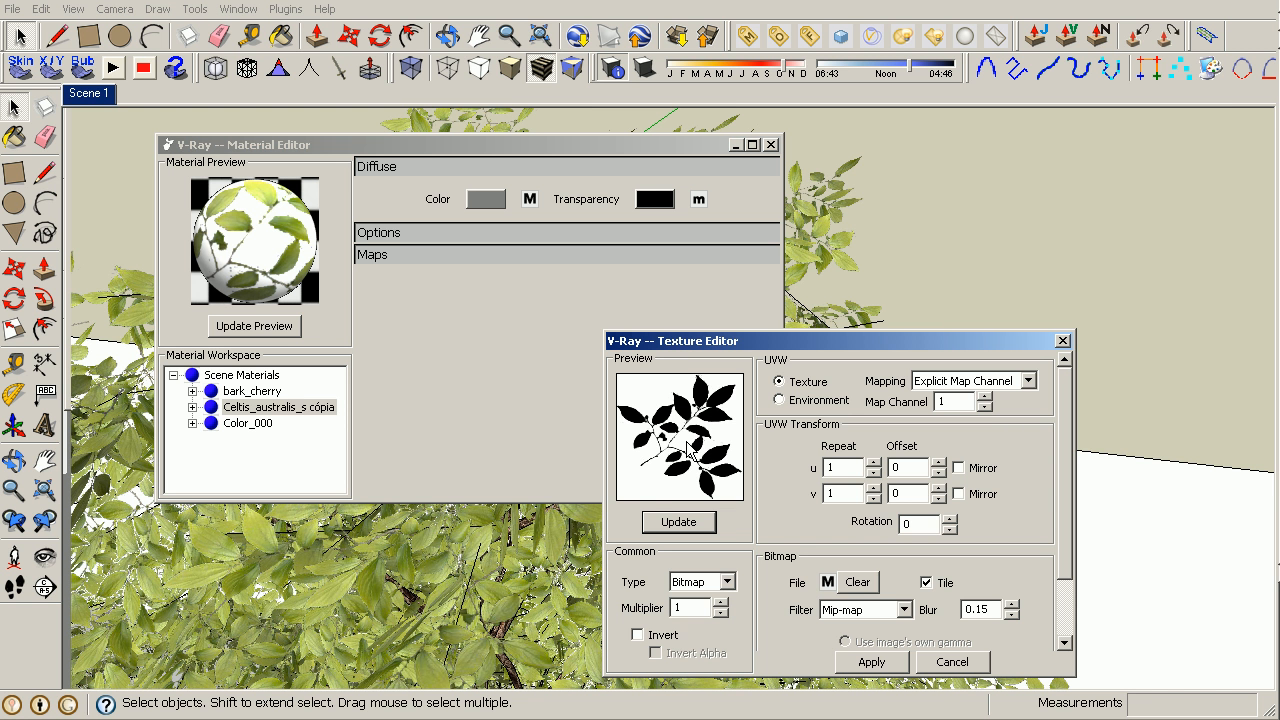
mouse_move(765, 490)
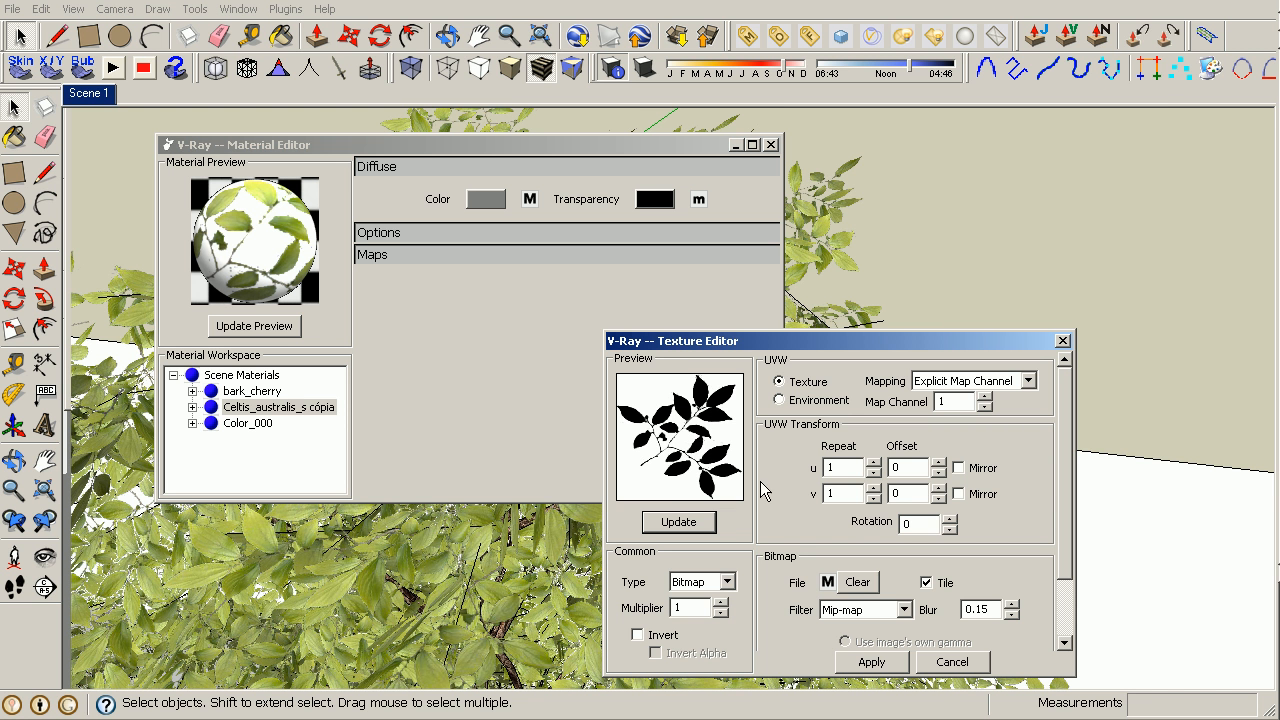
mouse_move(526, 483)
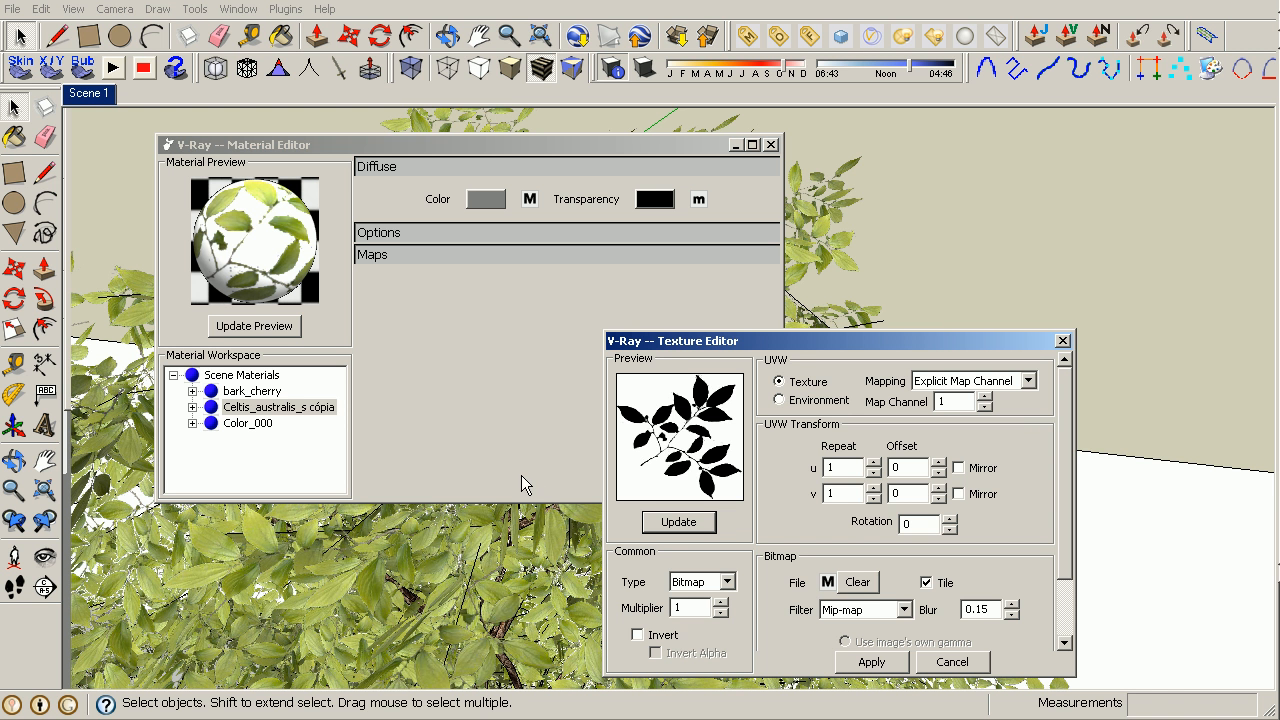
mouse_move(667, 418)
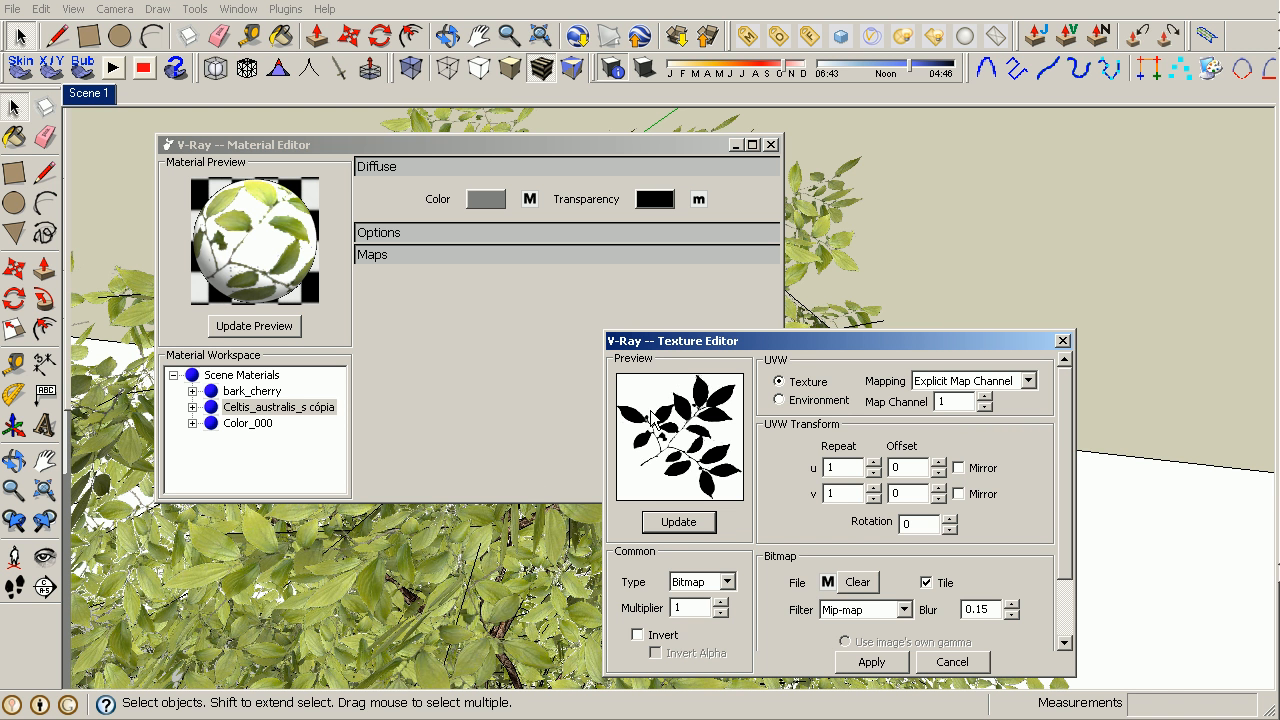
mouse_move(657, 391)
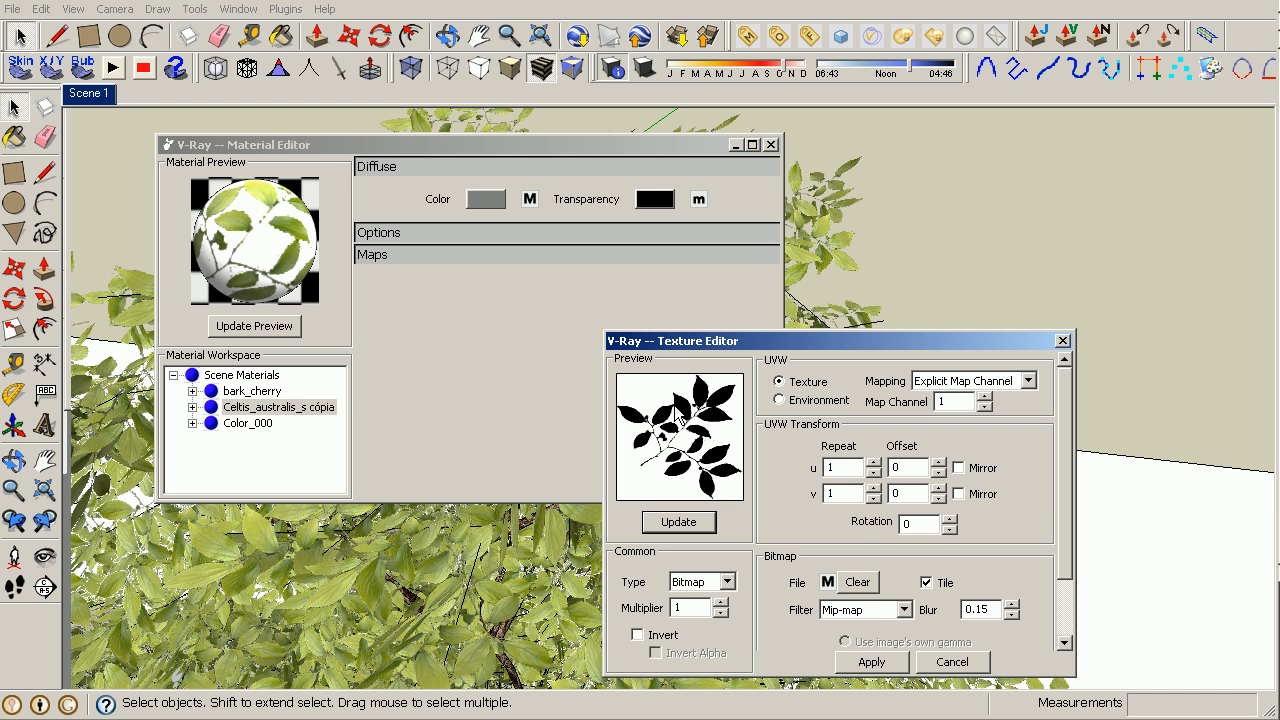
mouse_move(230, 217)
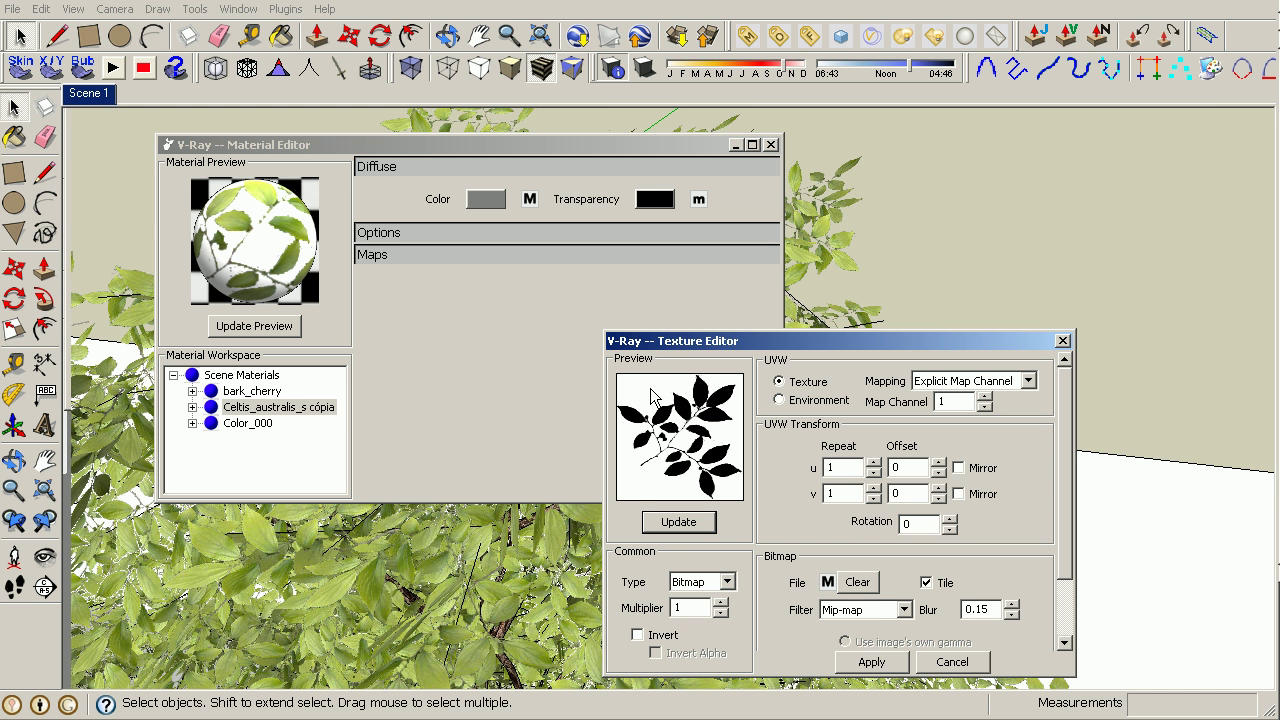
mouse_move(264, 268)
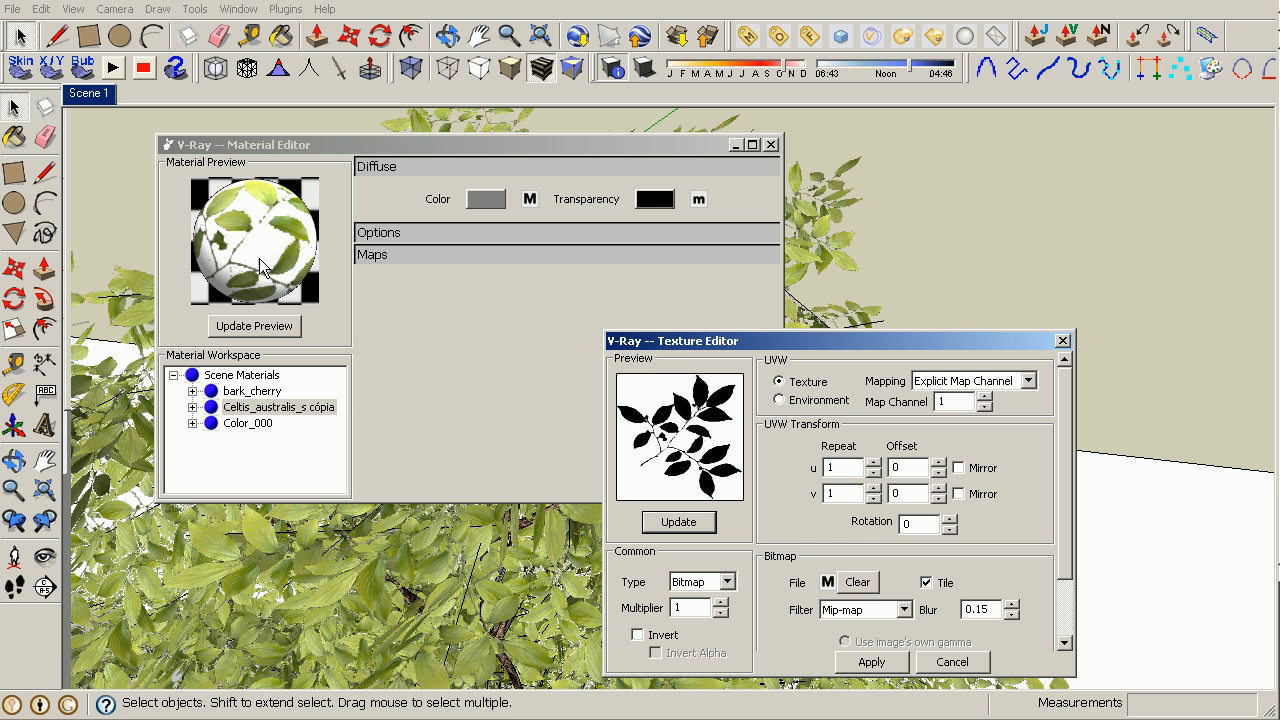
mouse_move(278, 253)
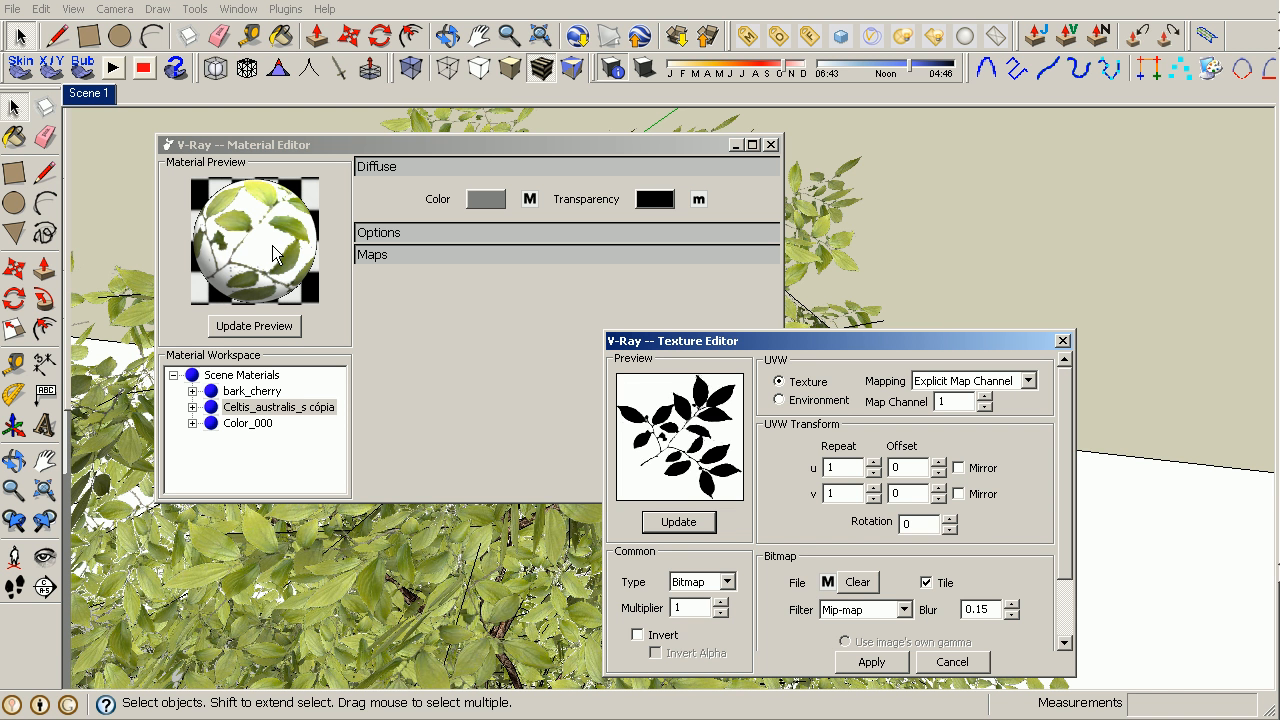
mouse_move(270, 267)
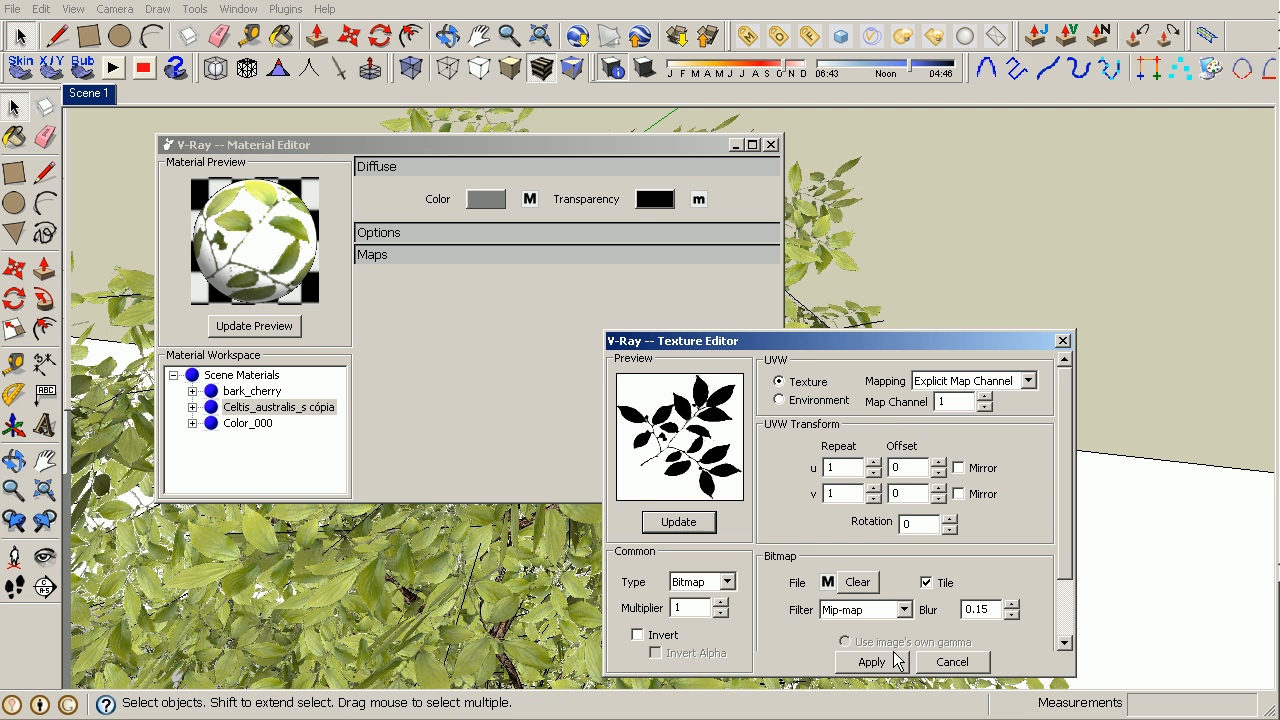
click(872, 662)
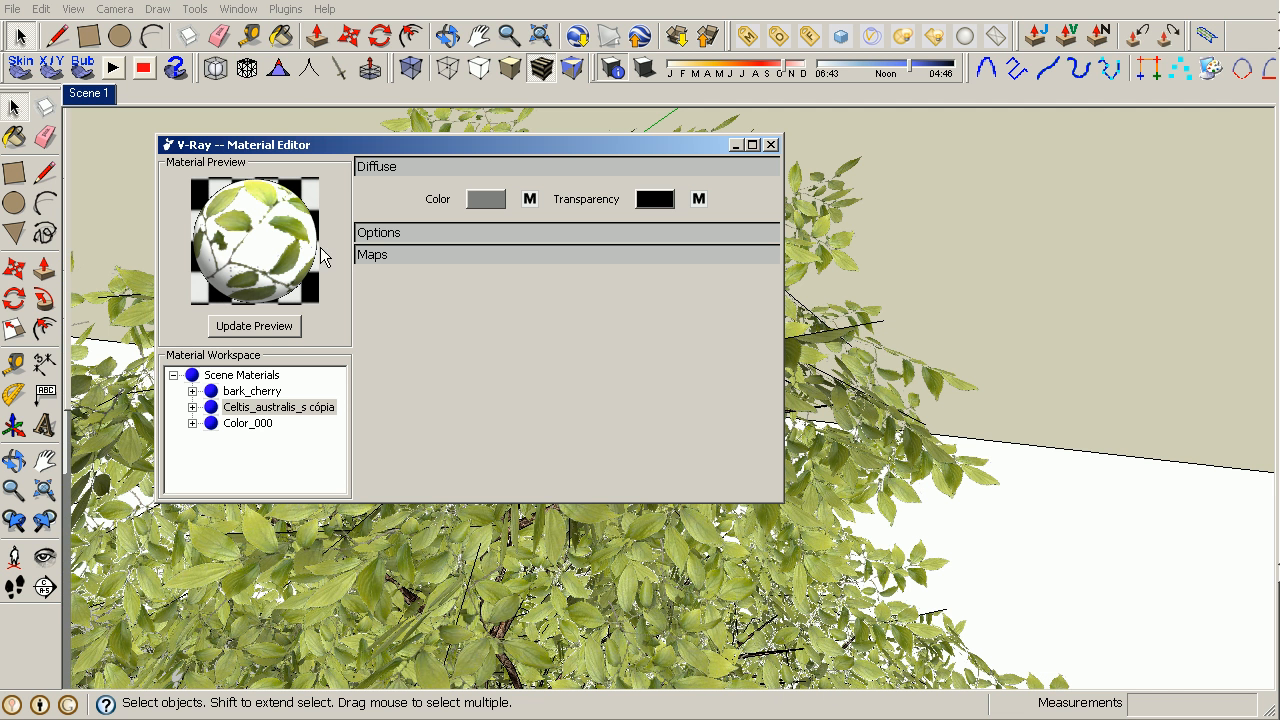
- Re-render the preview to show cut-out leaves and expand the Celtis material's layers
click(254, 325)
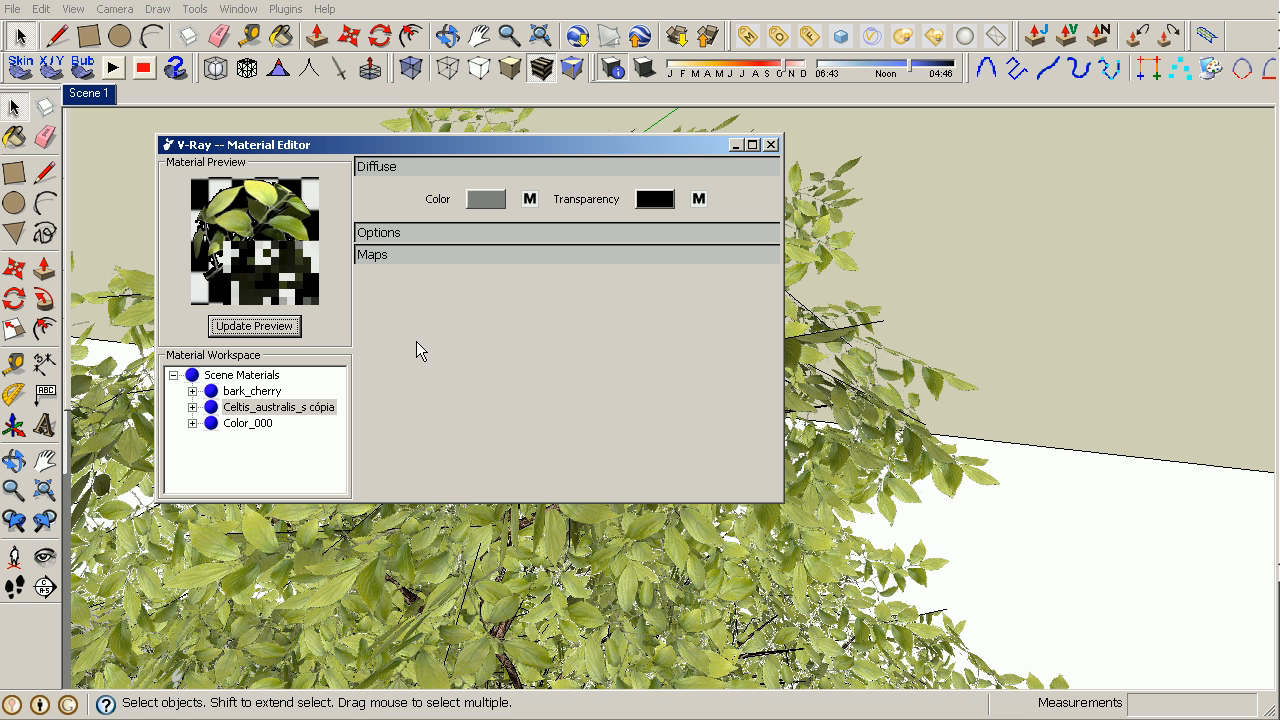
click(254, 325)
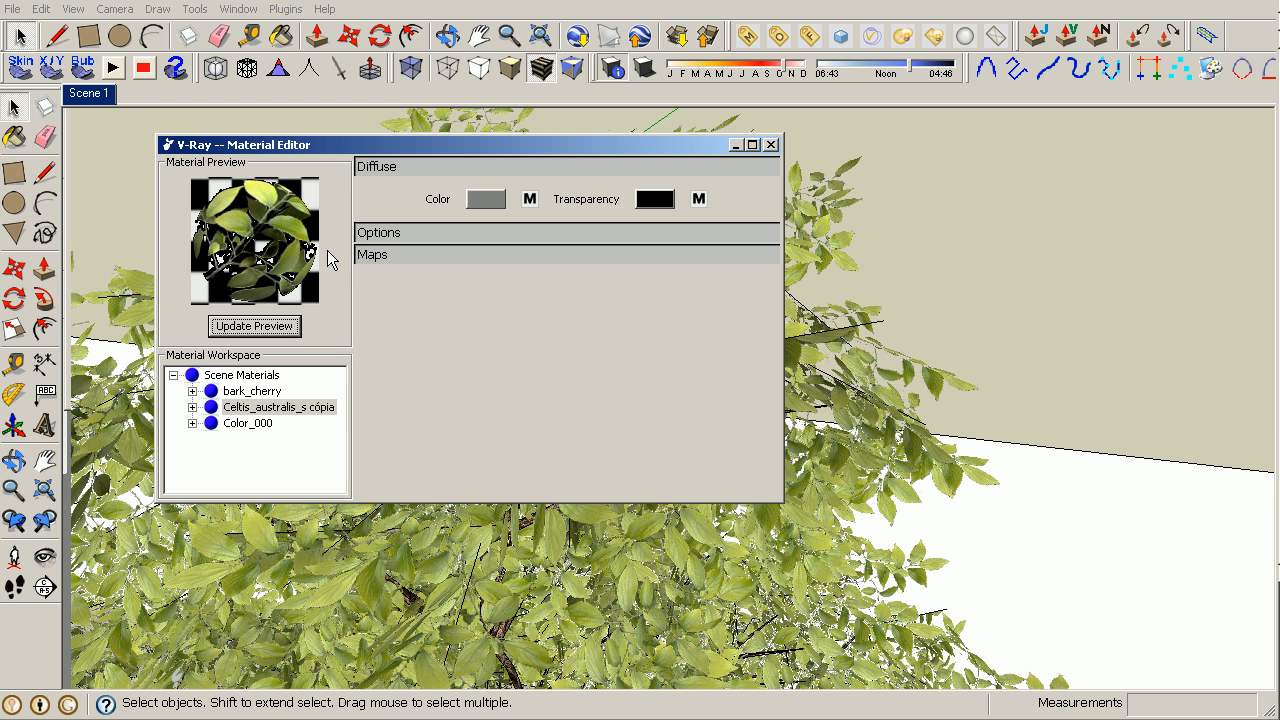
mouse_move(238, 213)
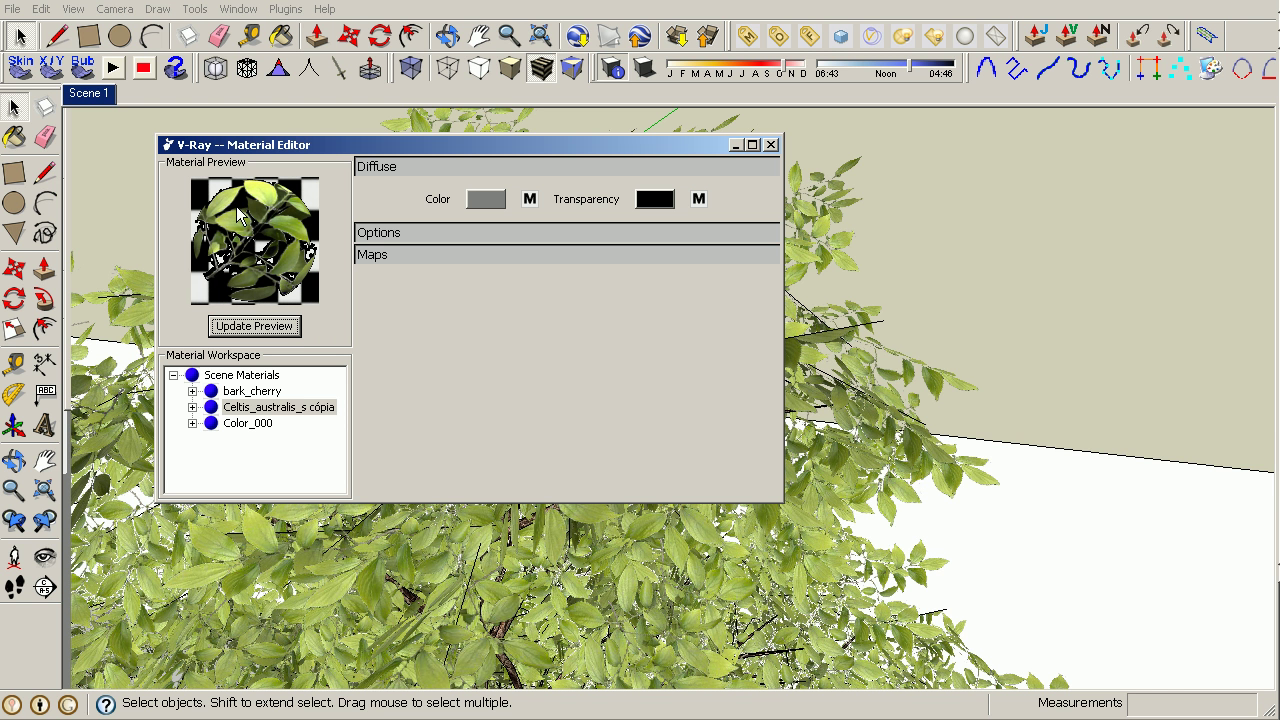
click(193, 407)
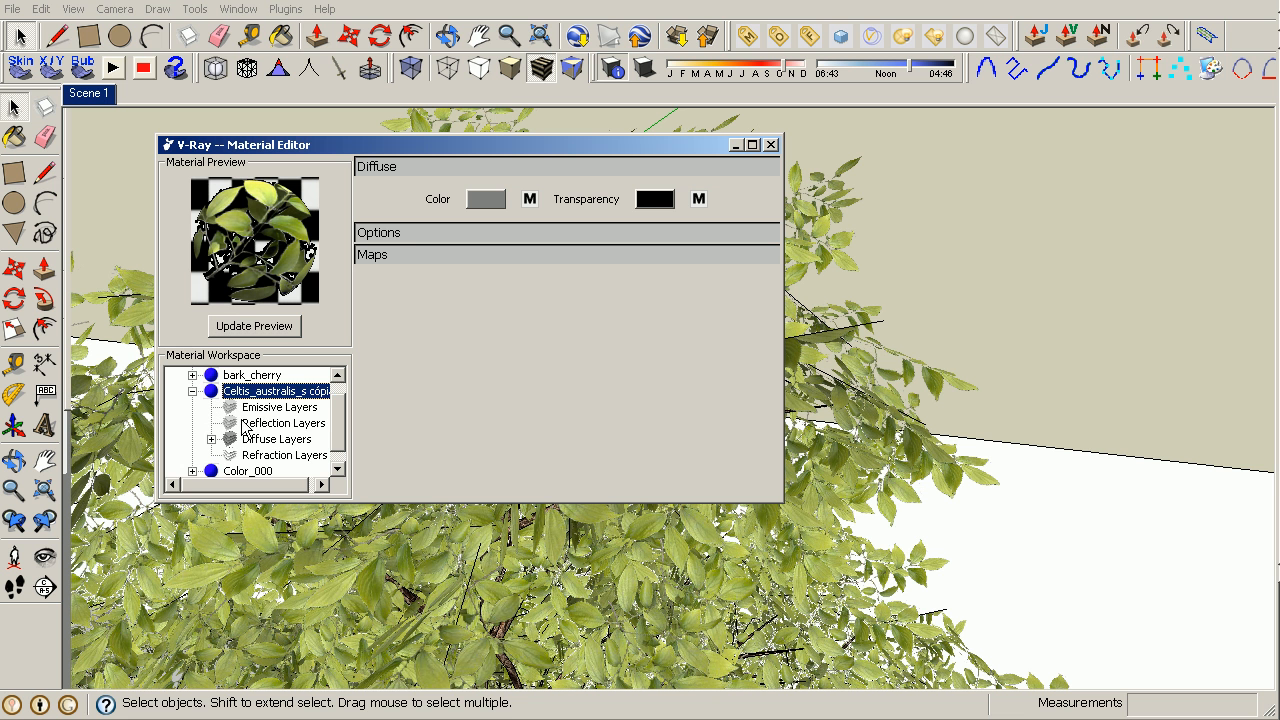
right_click(283, 423)
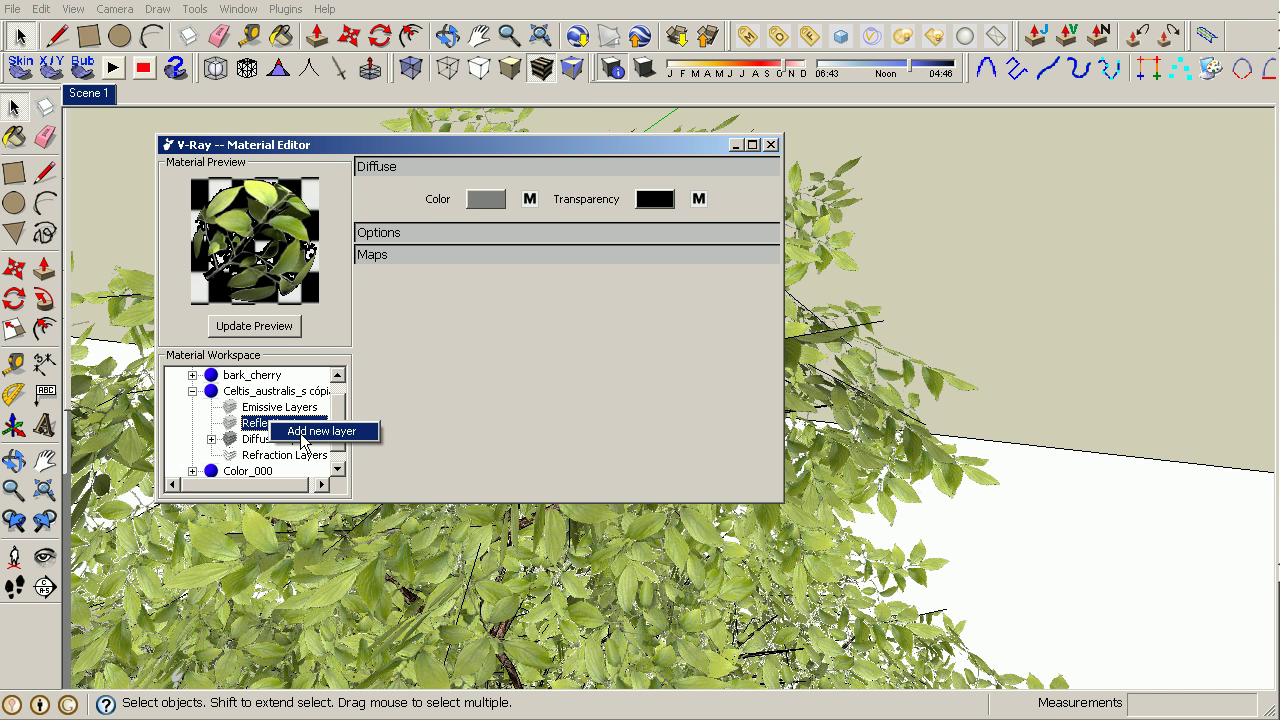
click(322, 431)
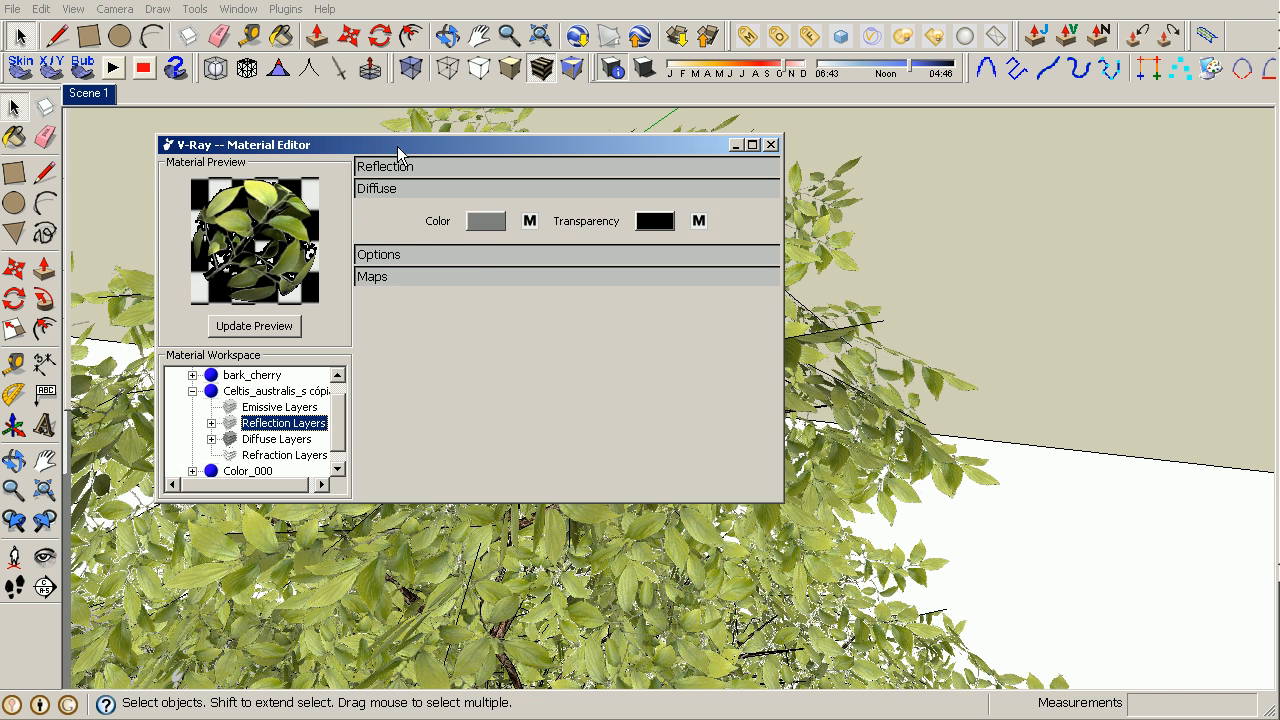
click(384, 166)
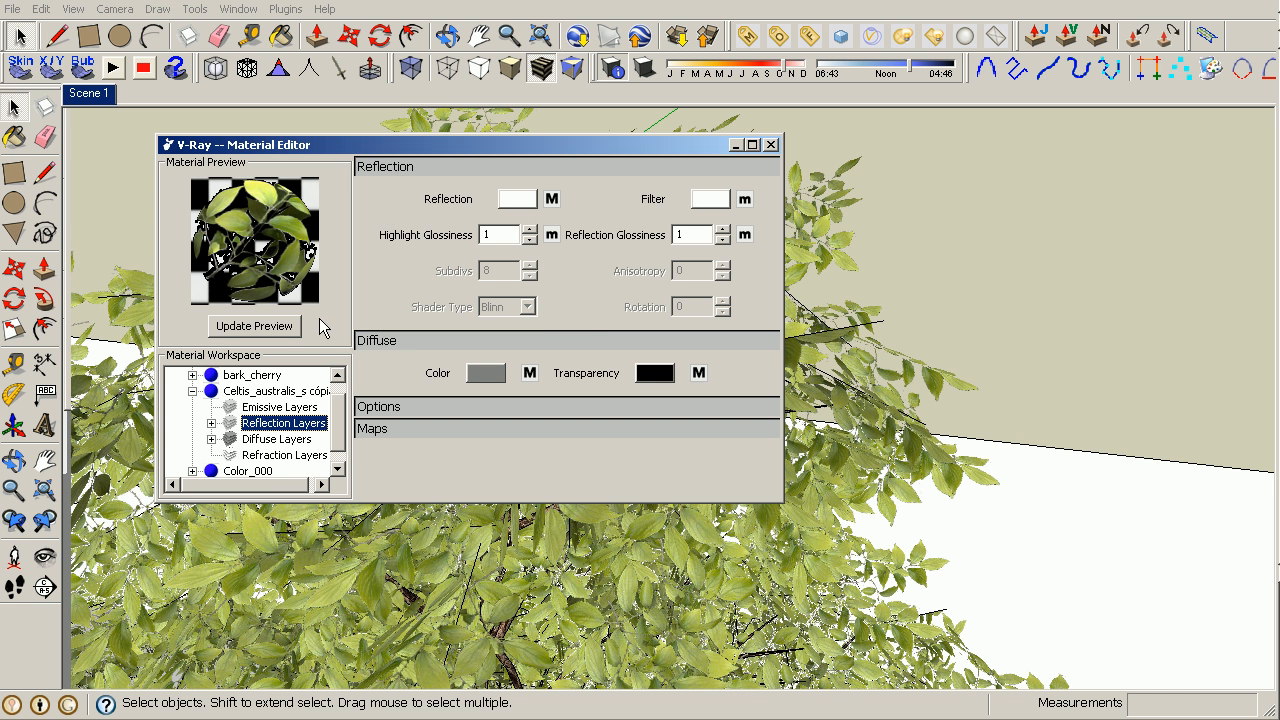
mouse_move(720, 257)
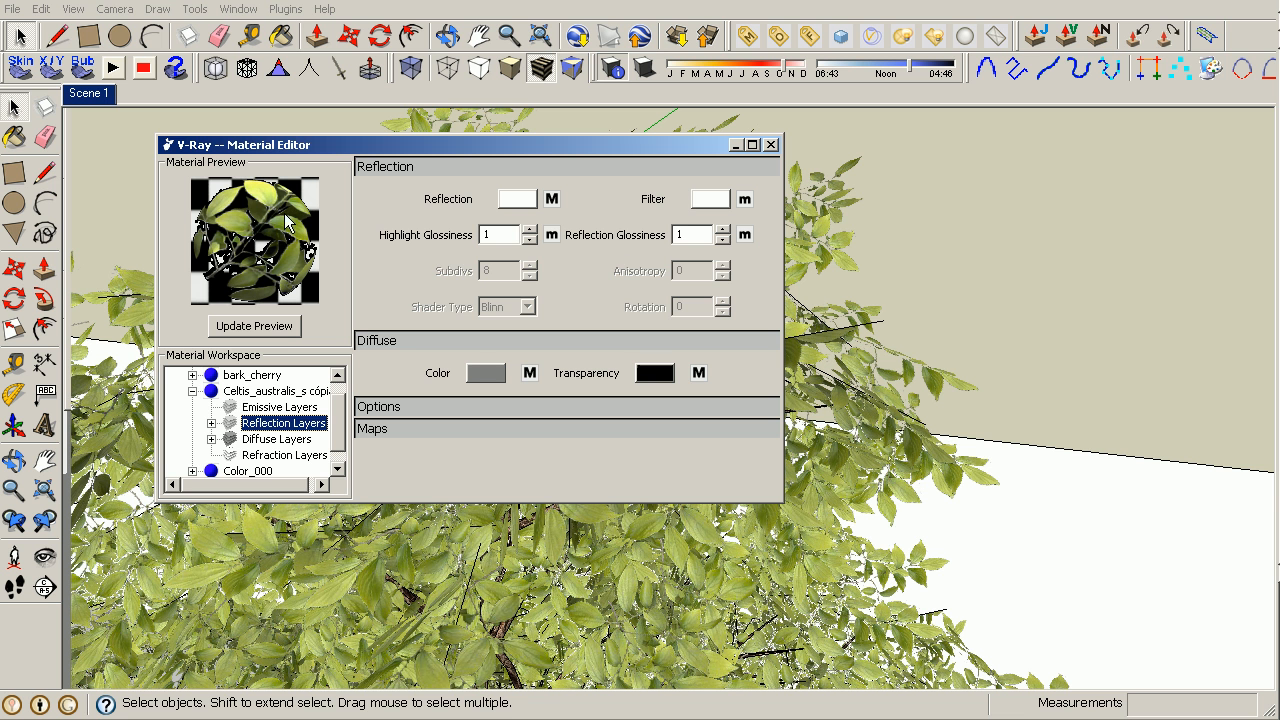
click(723, 240)
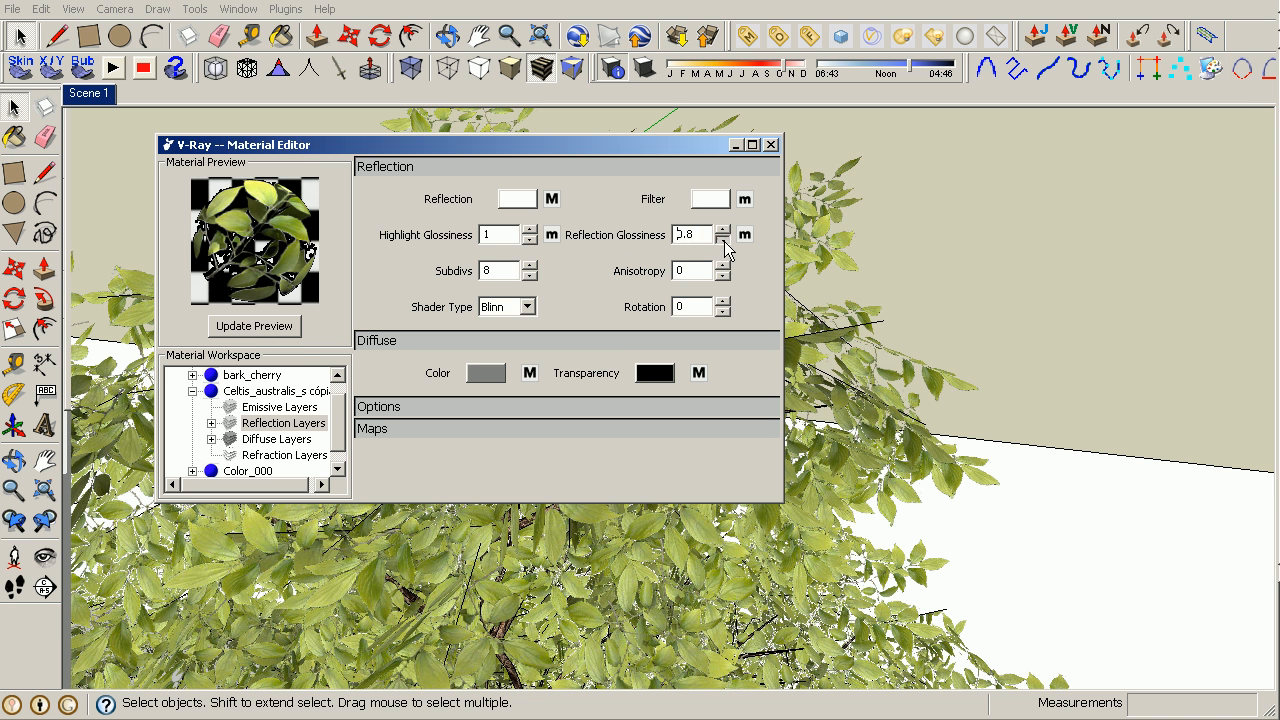
click(254, 326)
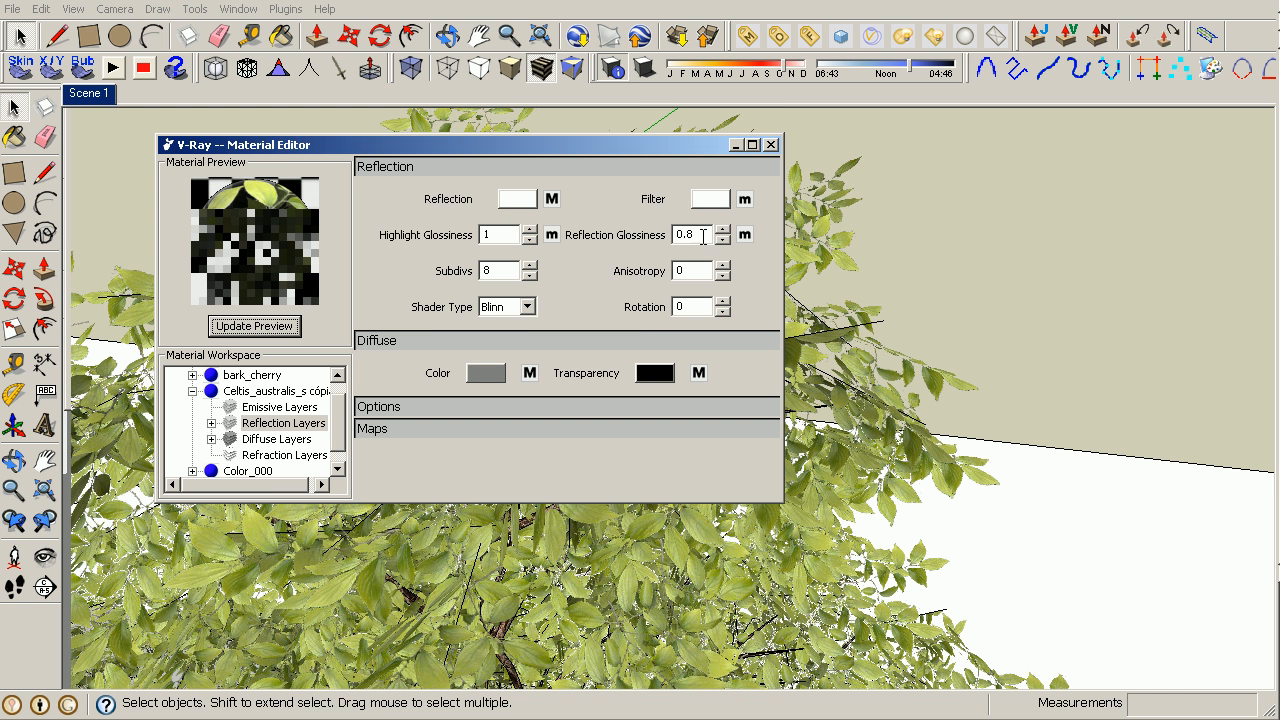
click(725, 241)
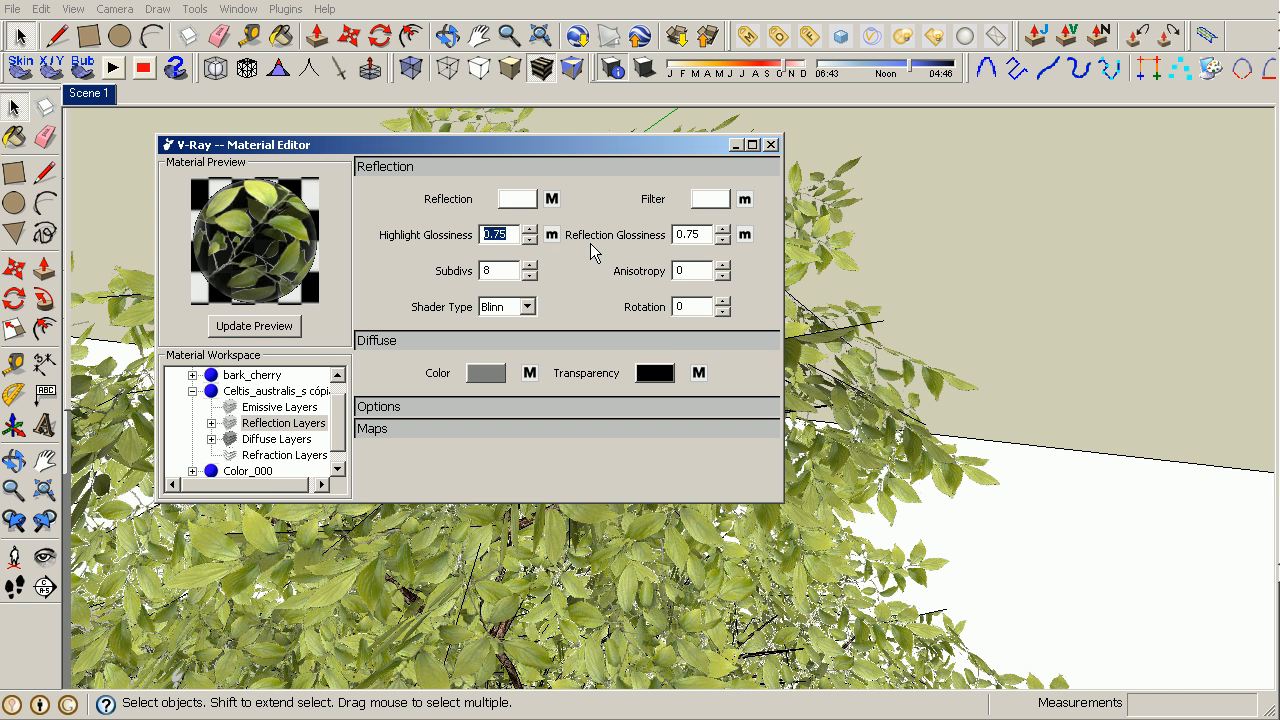
mouse_move(315, 245)
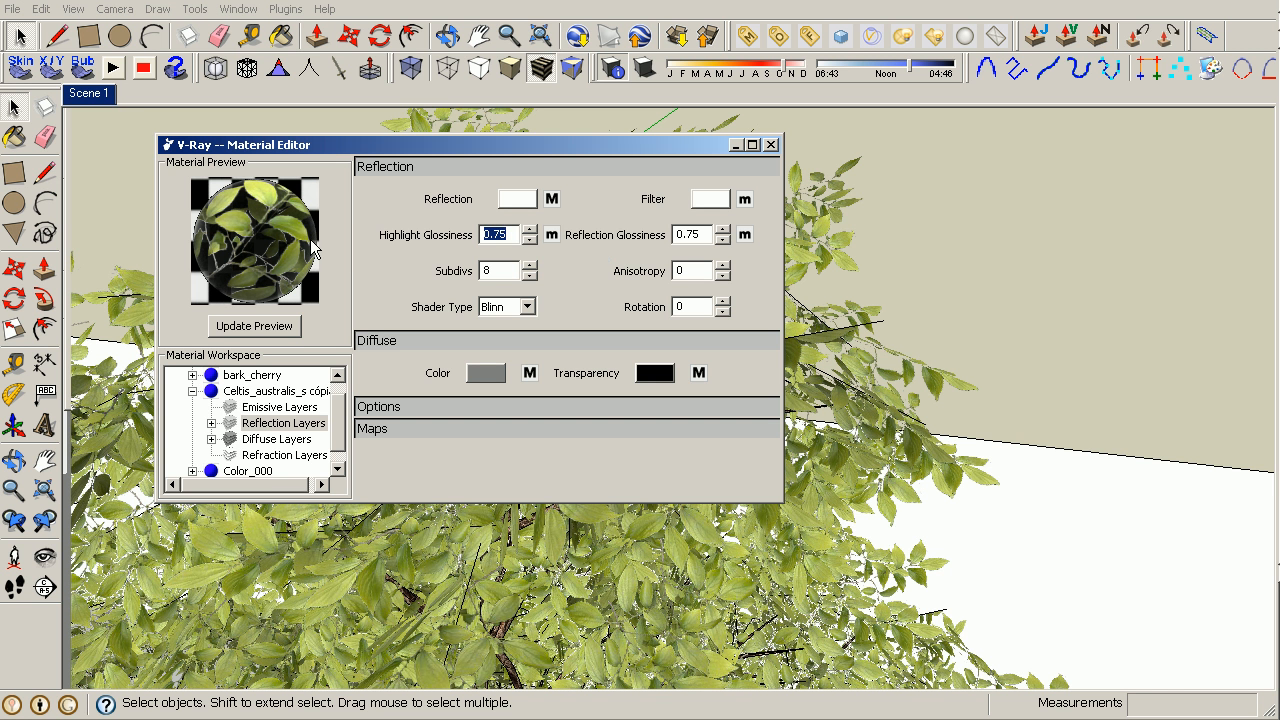
mouse_move(207, 268)
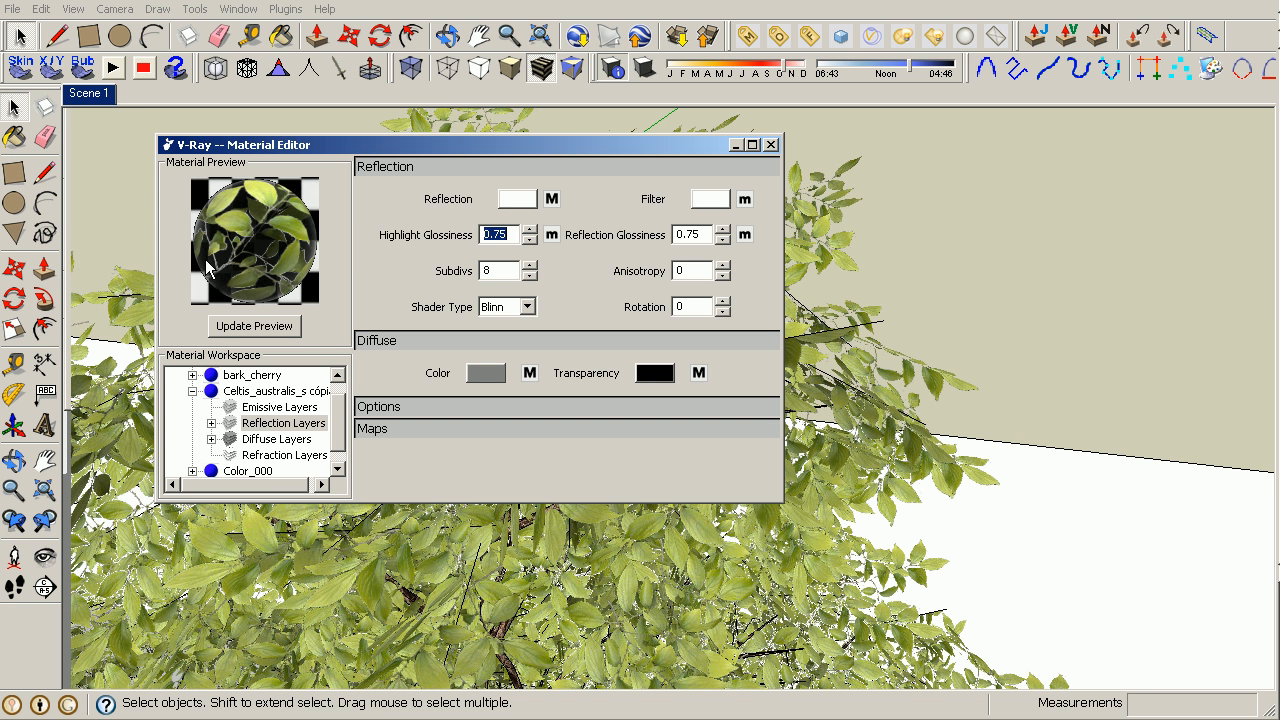
mouse_move(267, 255)
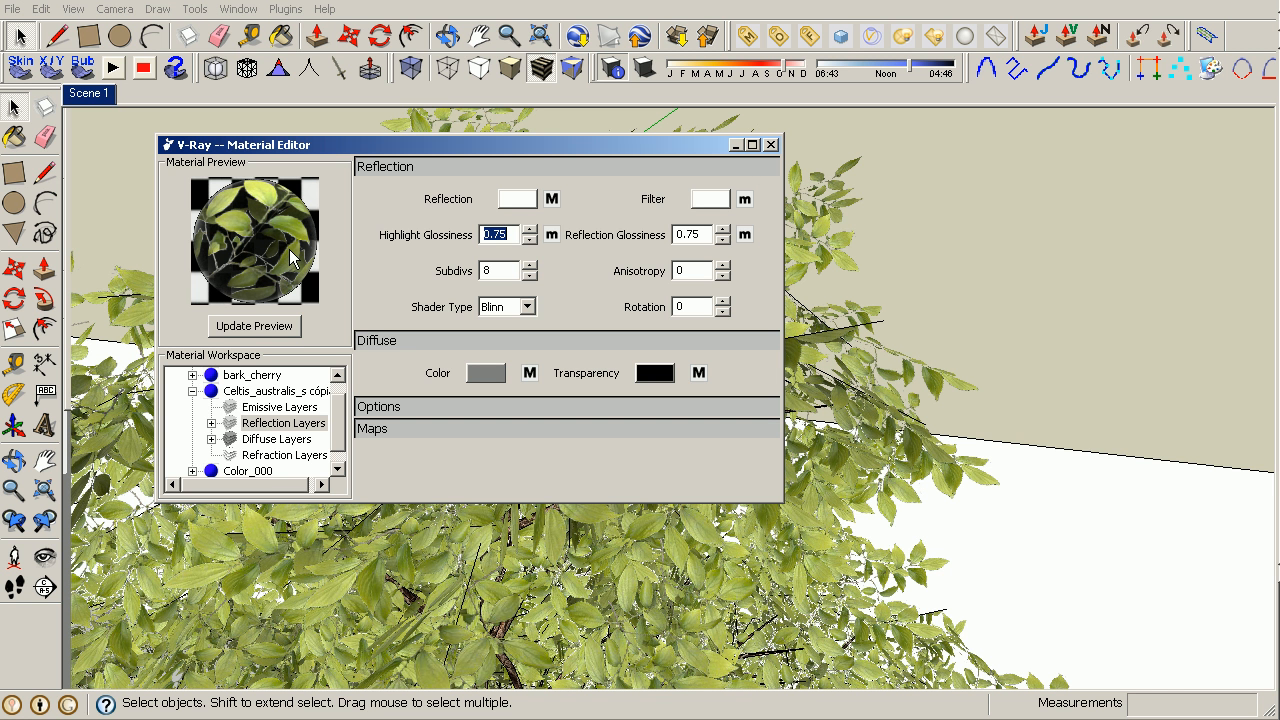
mouse_move(263, 250)
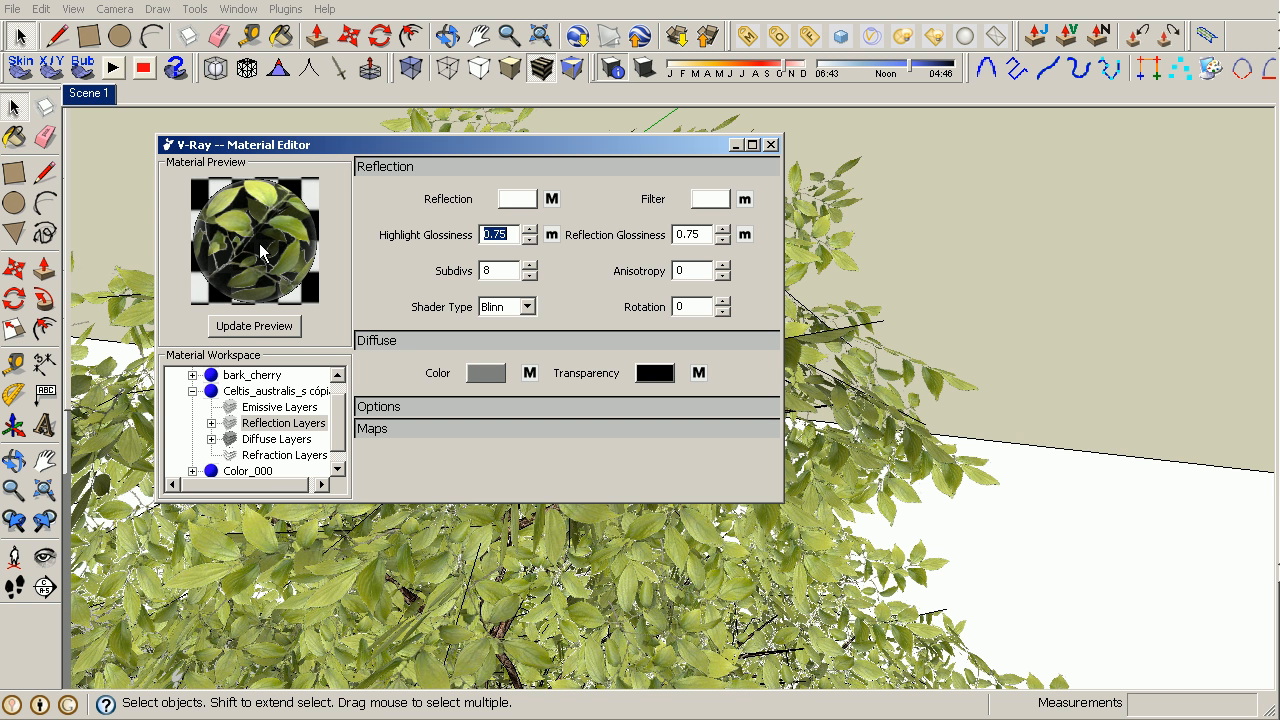
mouse_move(248, 216)
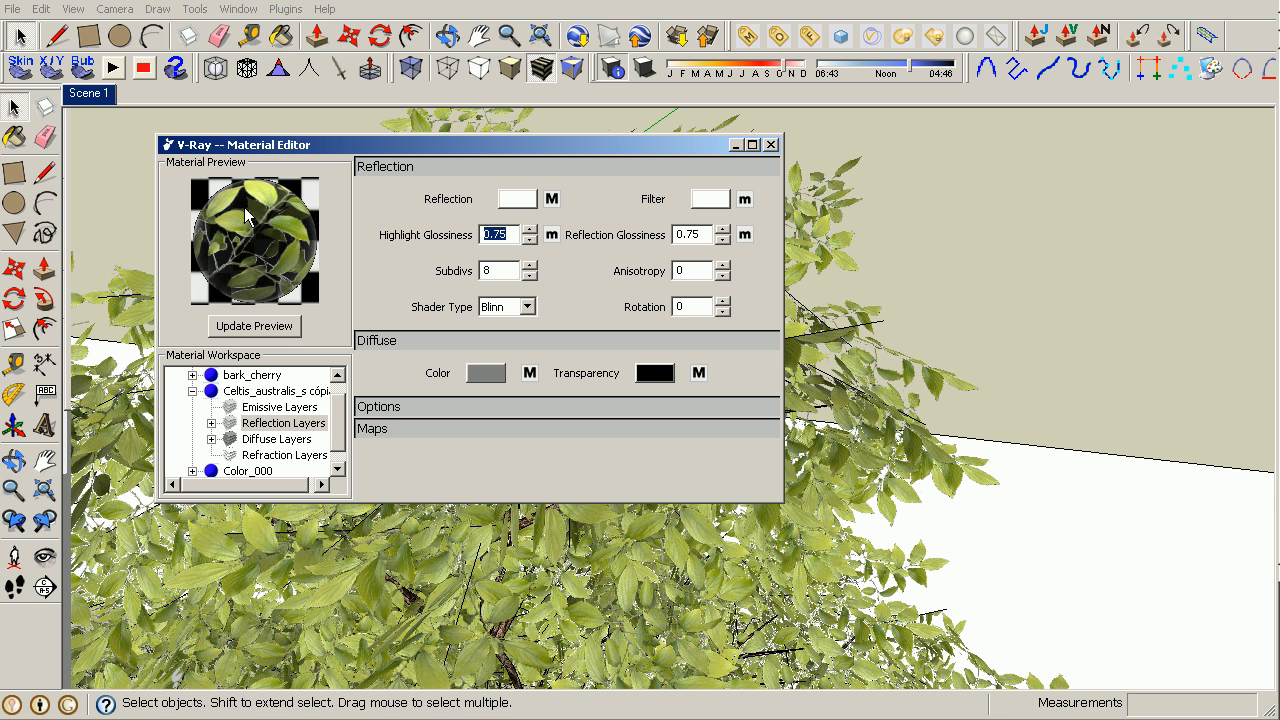
mouse_move(314, 237)
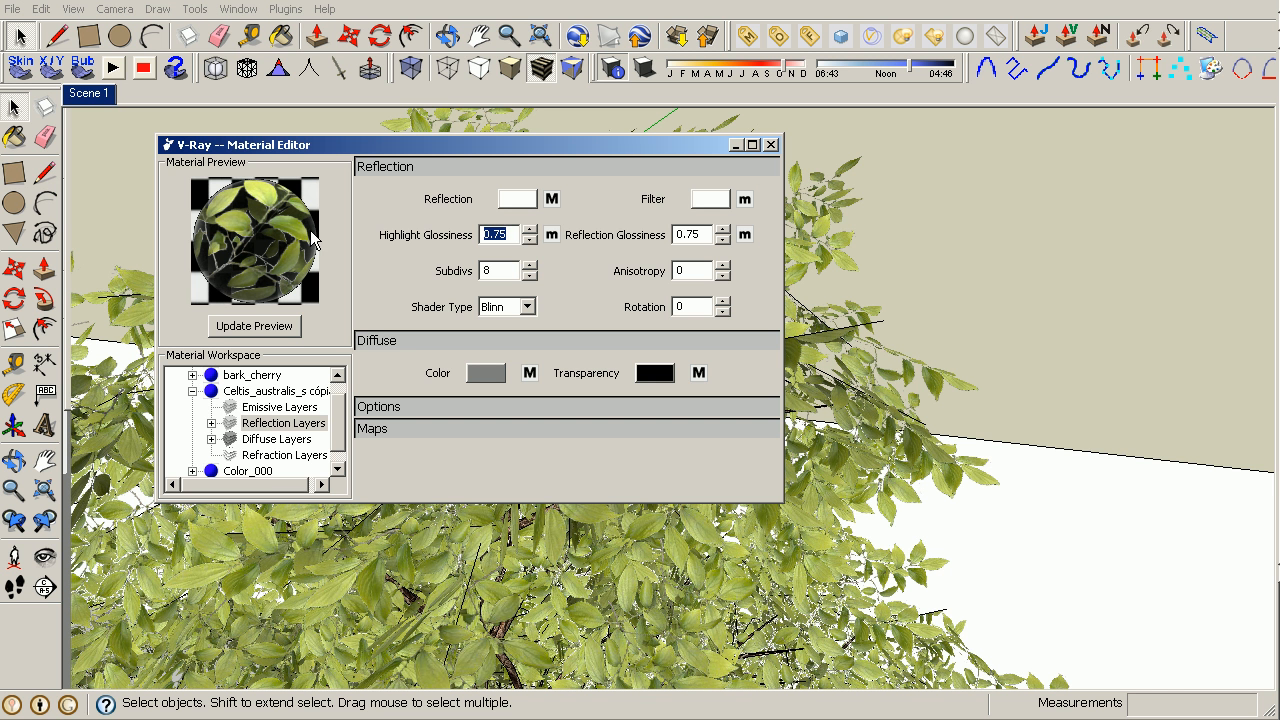
mouse_move(212, 286)
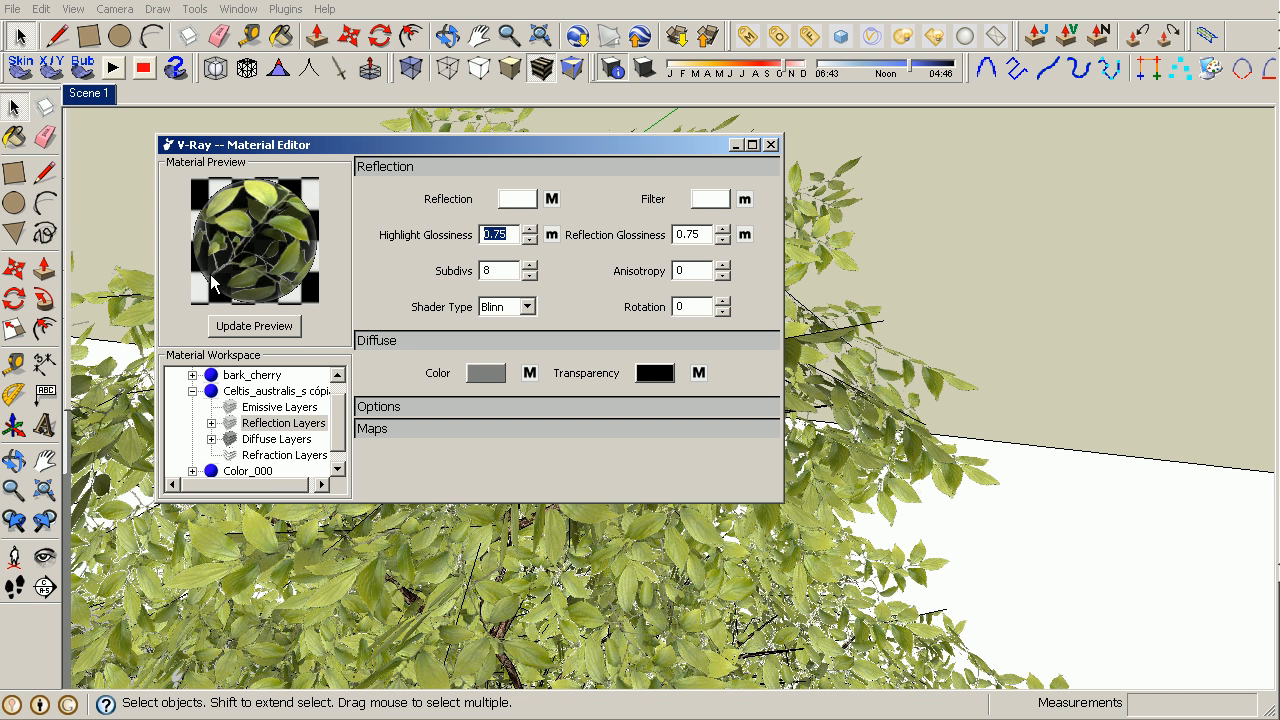
mouse_move(223, 290)
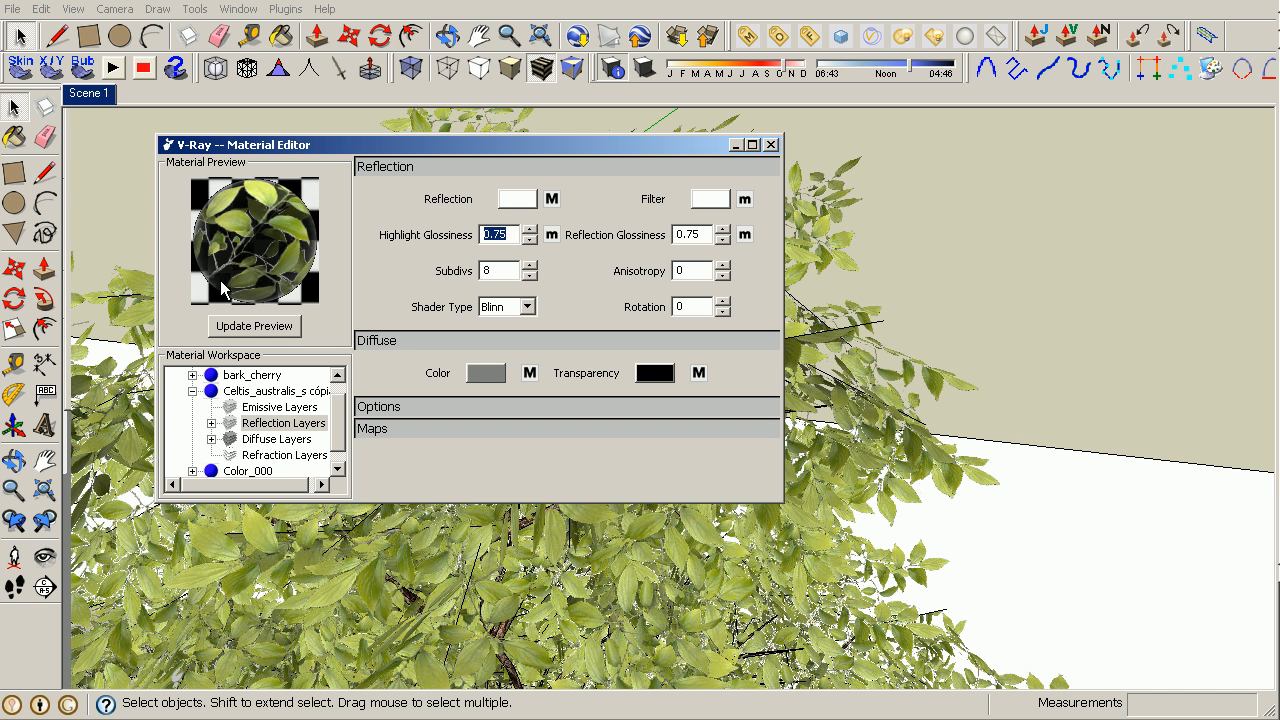
mouse_move(240, 288)
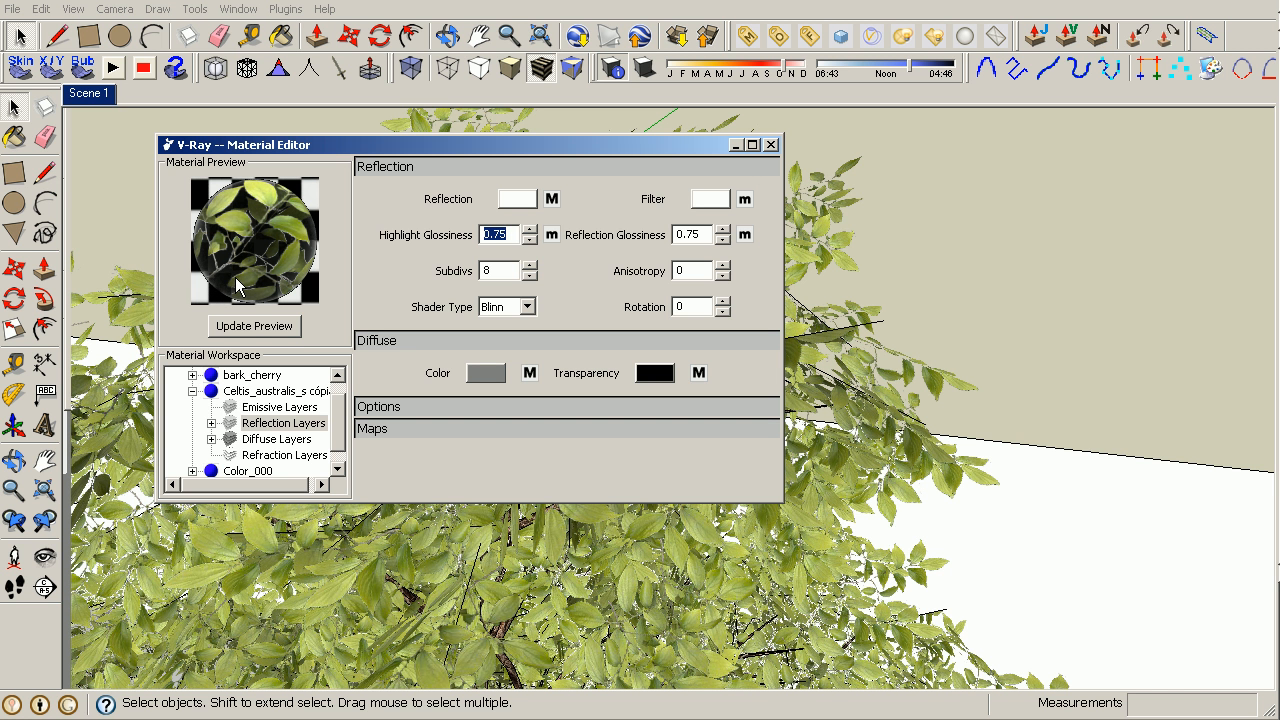
mouse_move(222, 260)
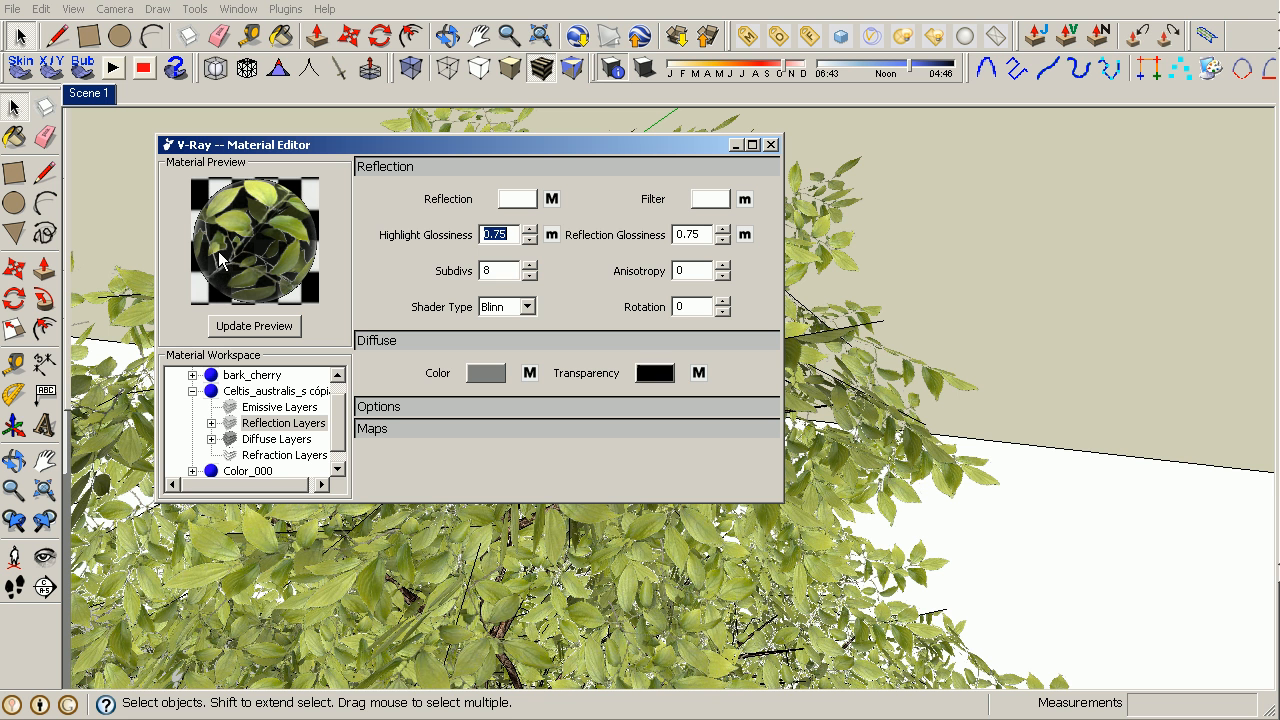
mouse_move(255, 260)
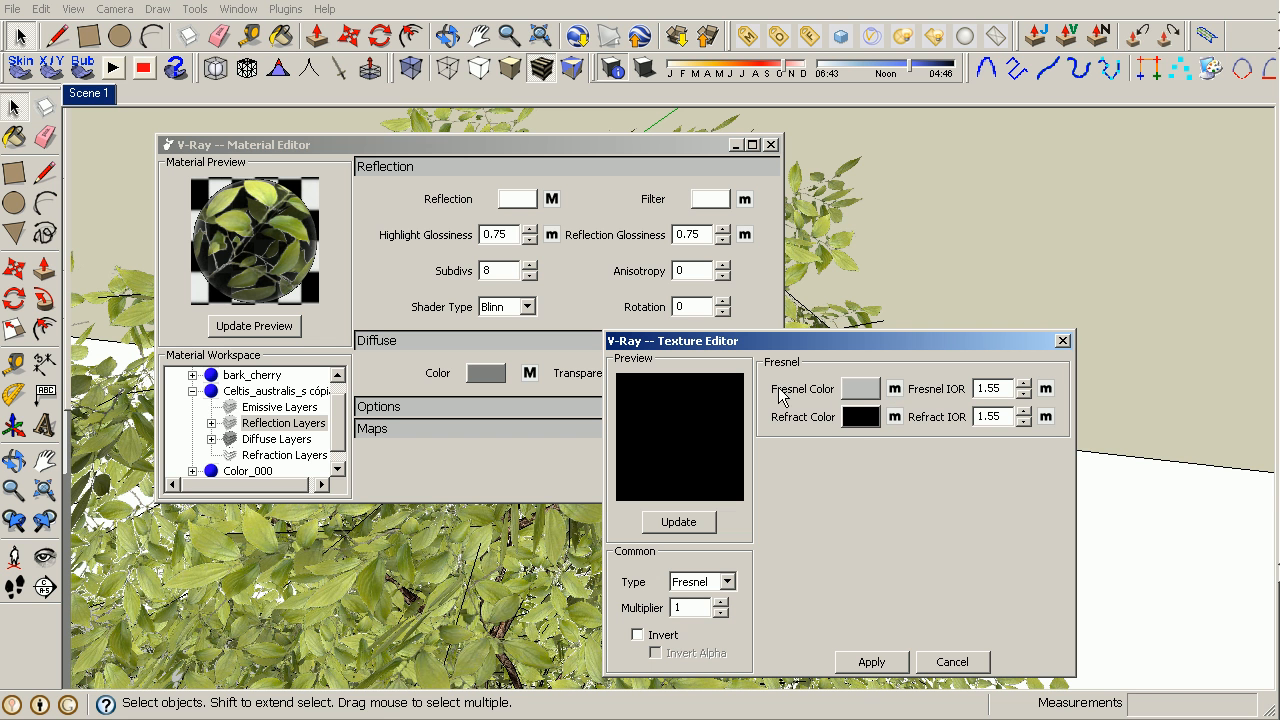
mouse_move(820, 430)
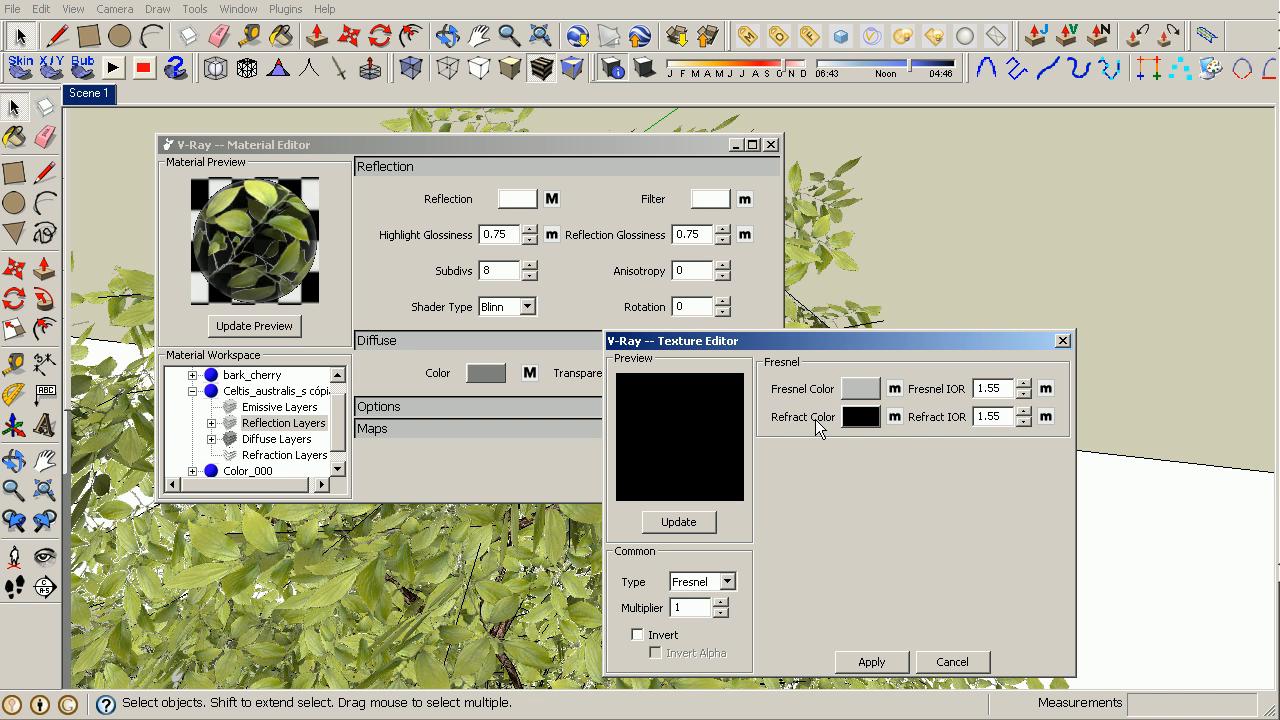
mouse_move(893, 417)
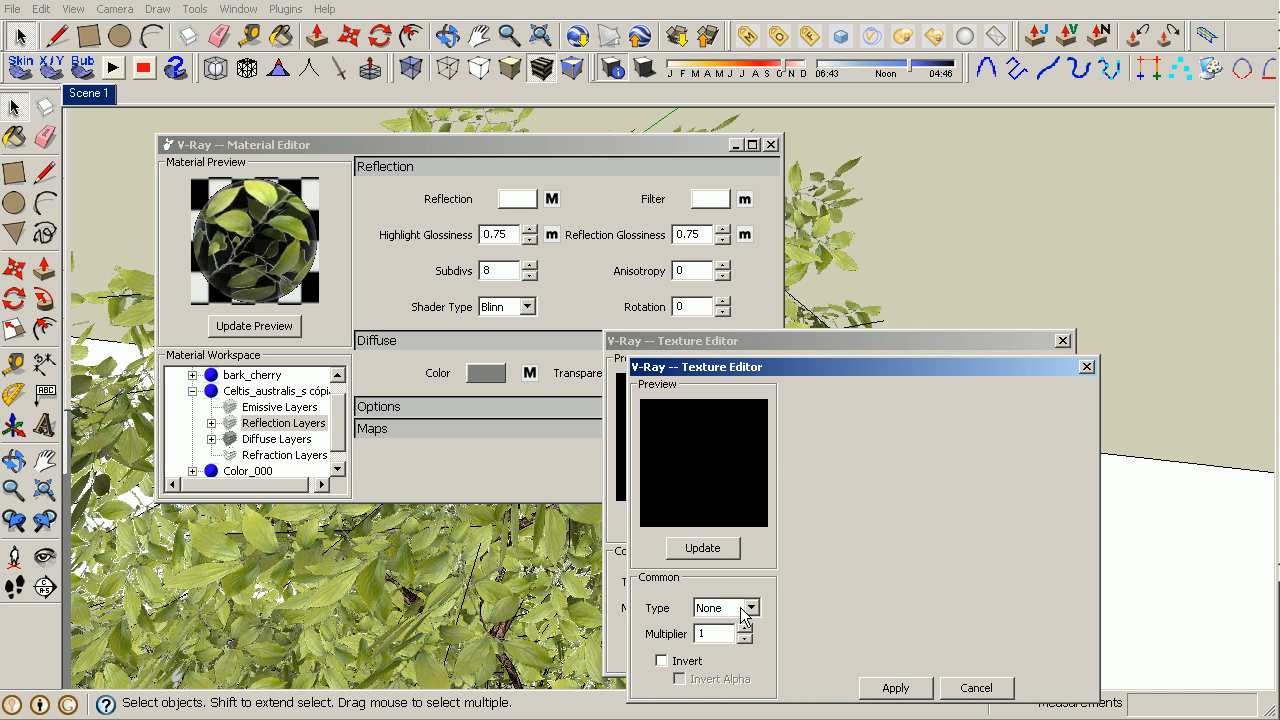
- Load the leaf bitmap for Fresnel Color with Invert and Invert Alpha enabled, multiplier 0.8
click(751, 608)
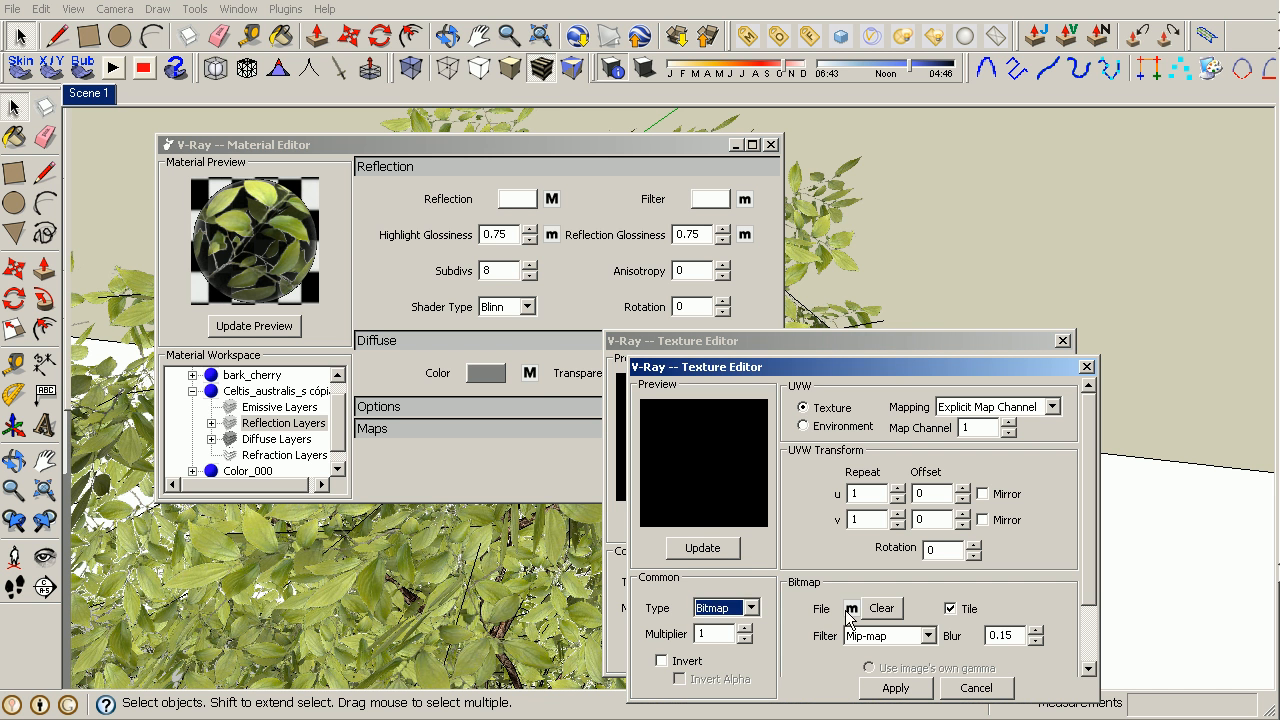
click(851, 608)
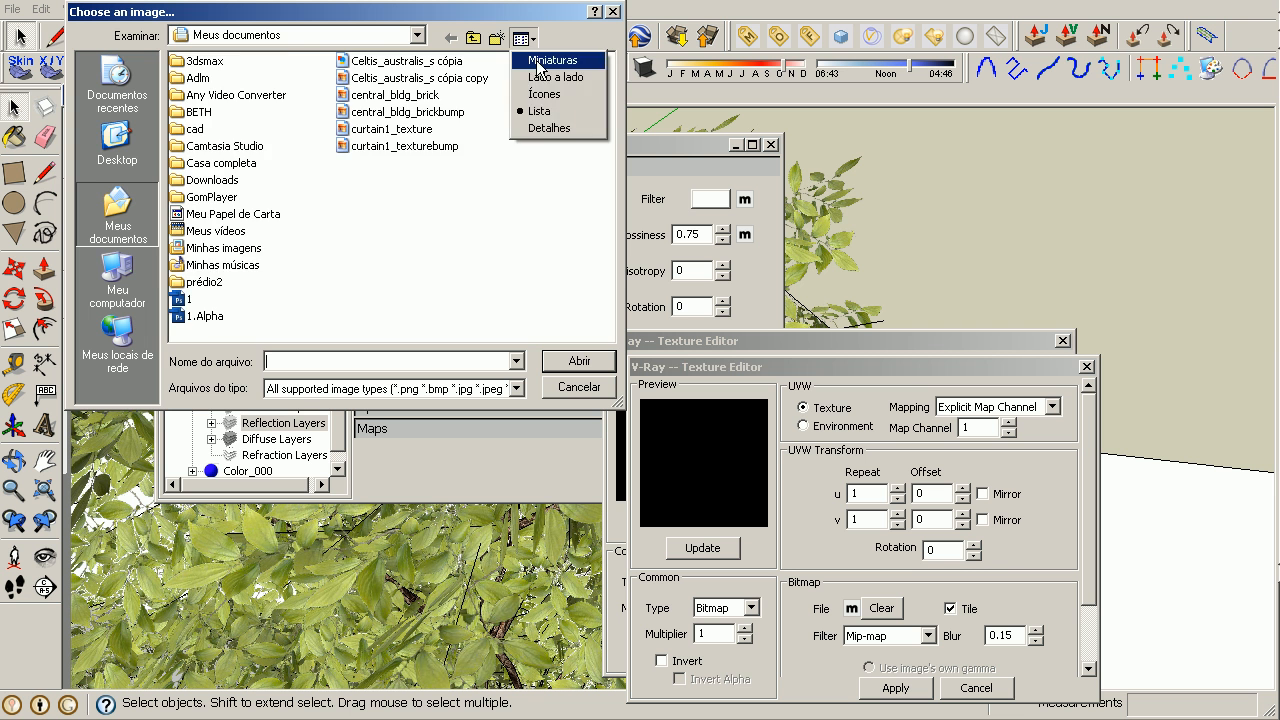
click(554, 60)
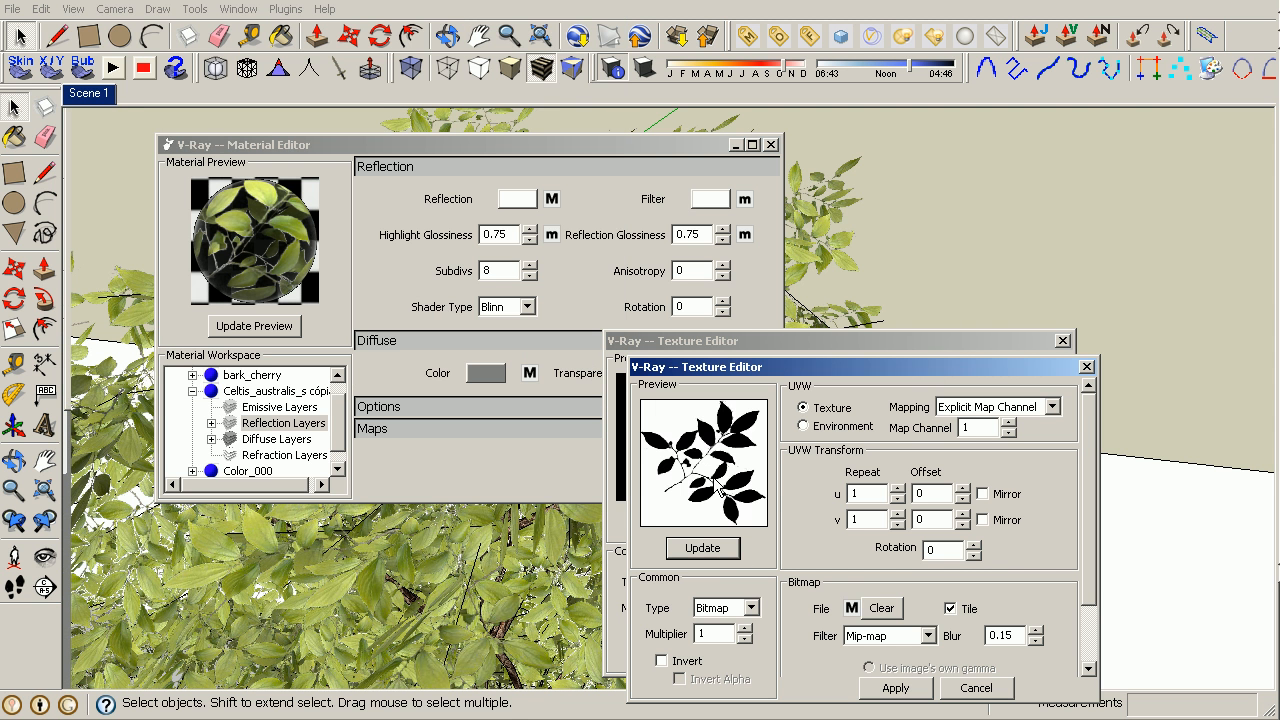
click(663, 660)
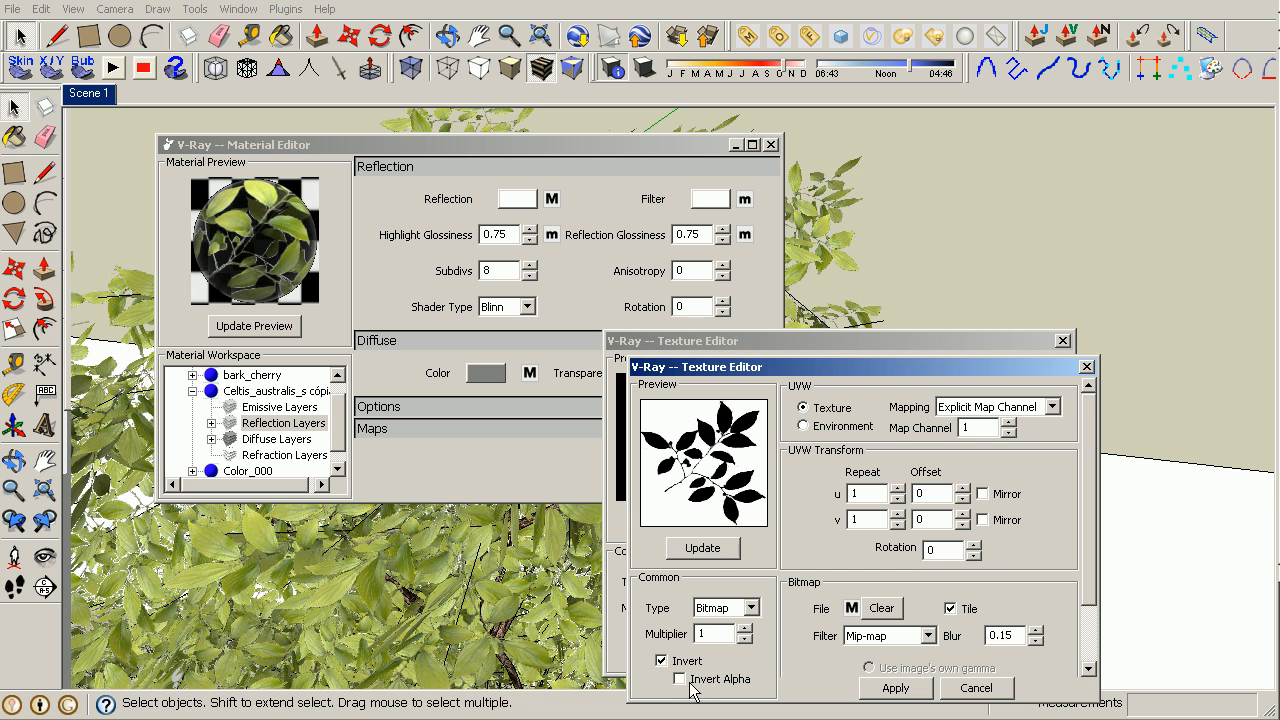
click(677, 679)
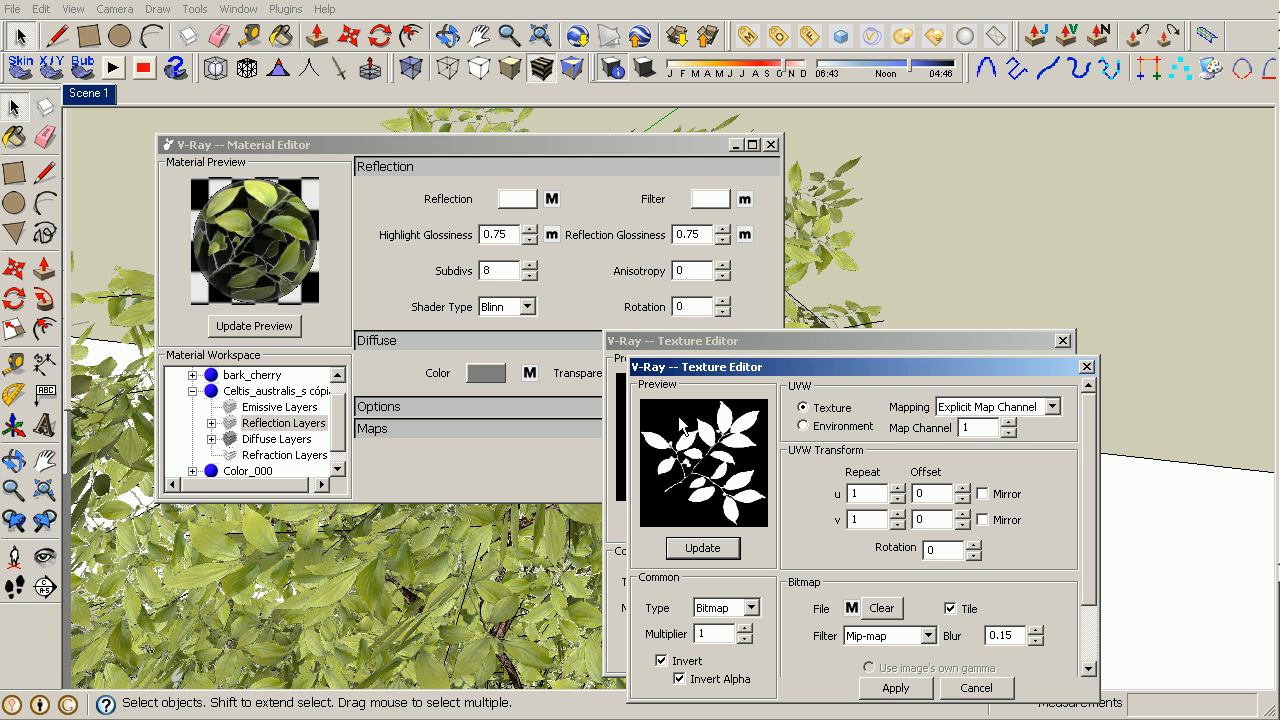
mouse_move(842, 635)
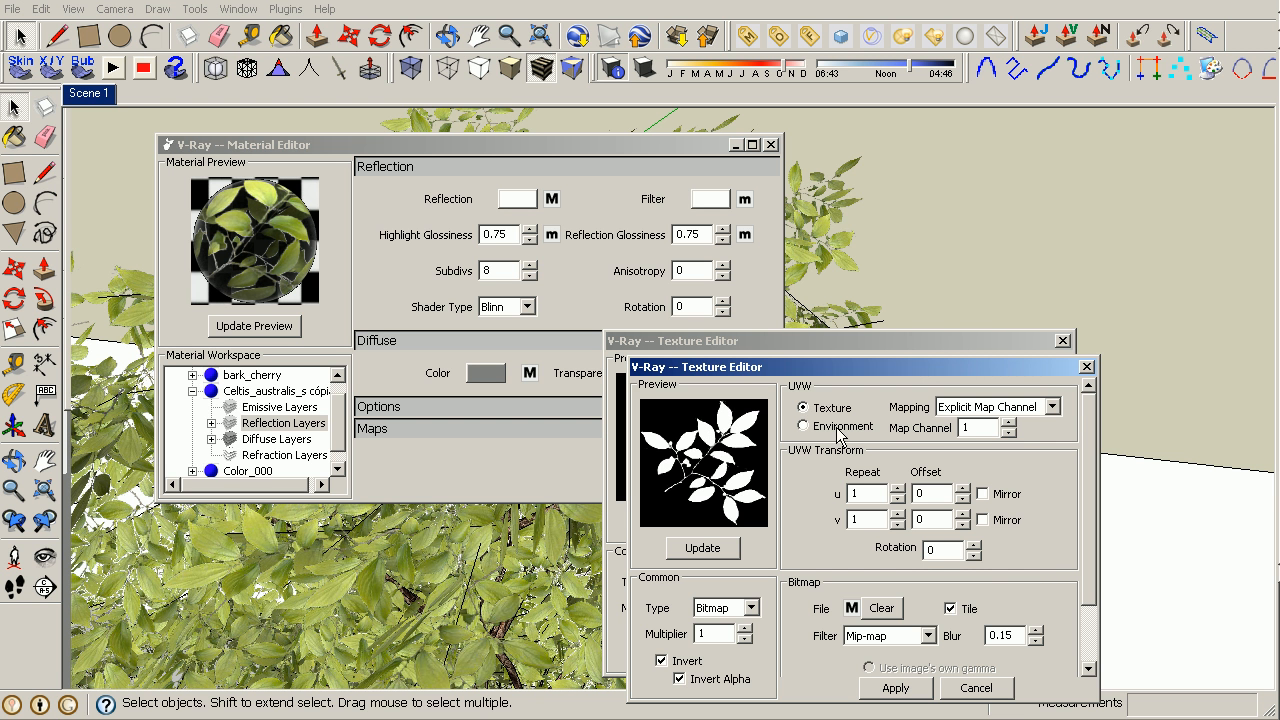
mouse_move(854, 466)
text(0.8)
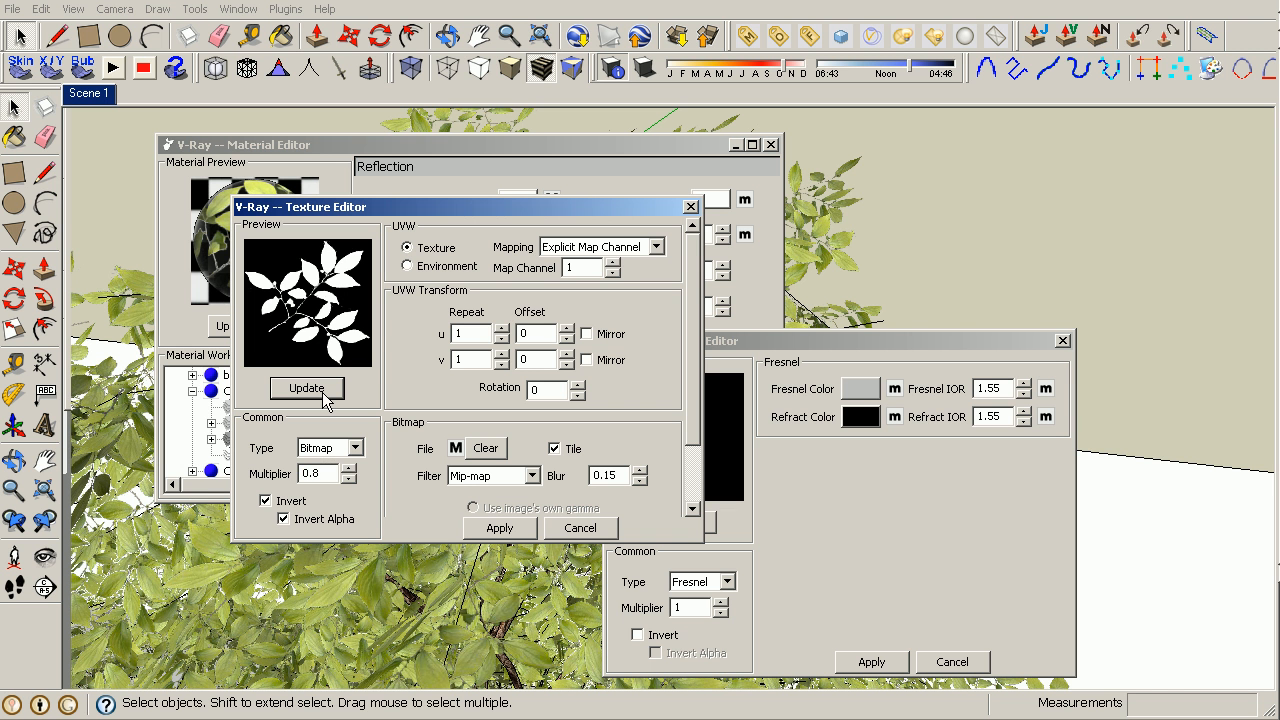
click(306, 388)
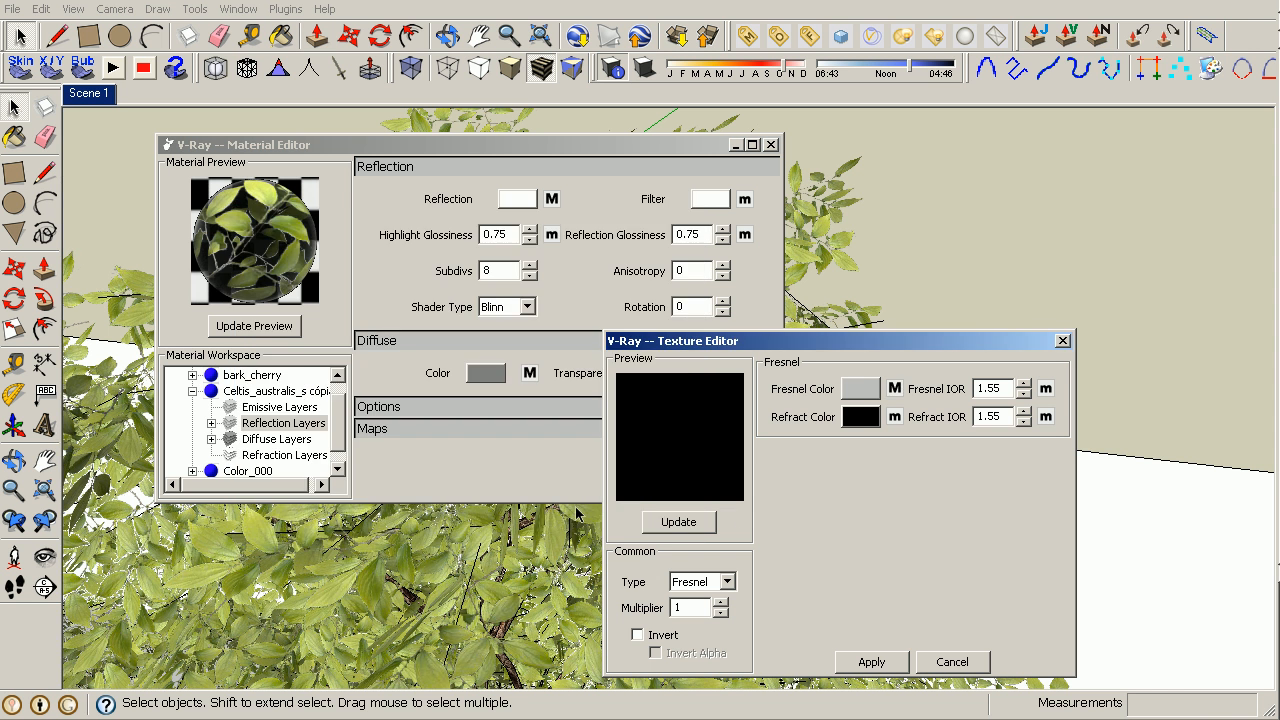
- Apply the Fresnel texture and re-render the leaf material preview
click(952, 662)
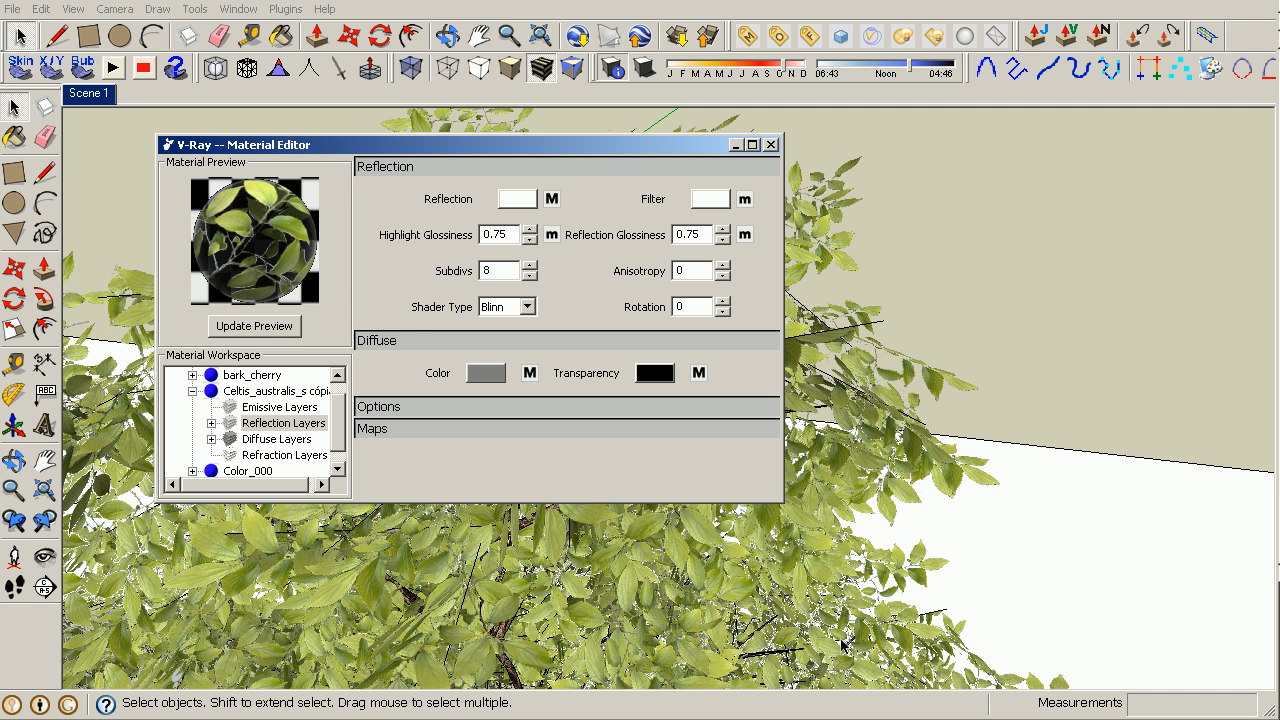
mouse_move(254, 325)
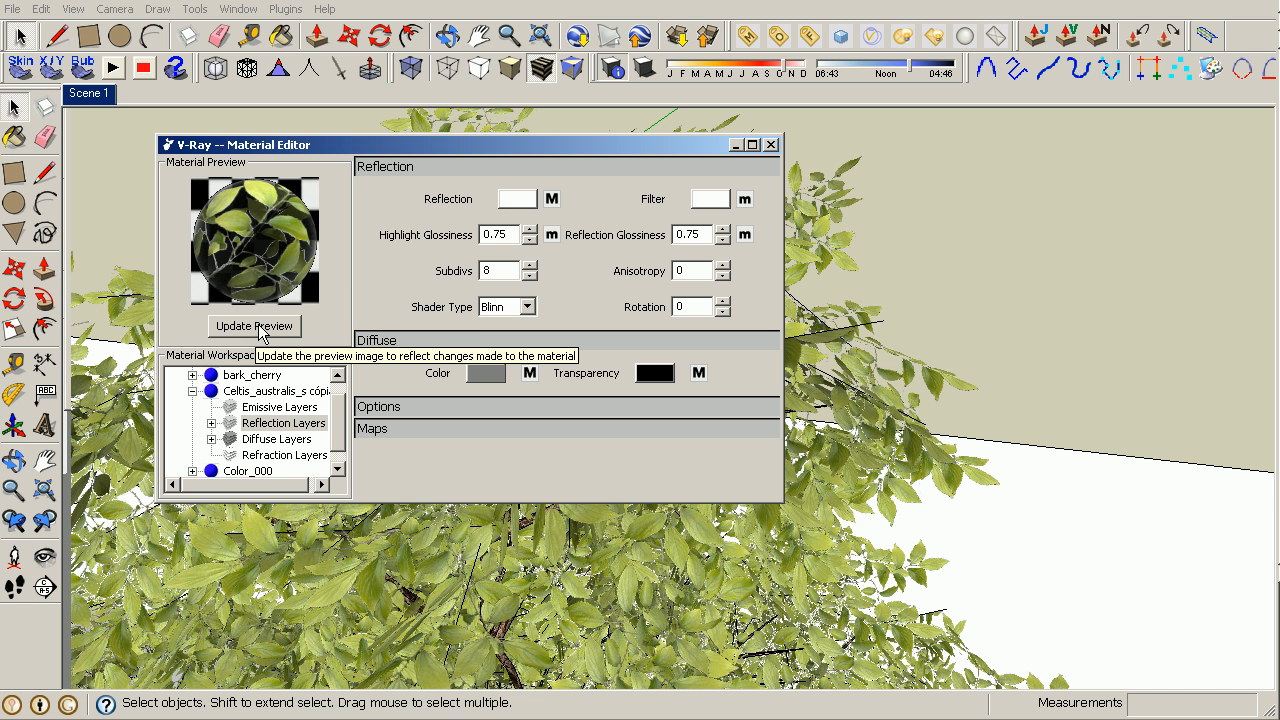
click(254, 326)
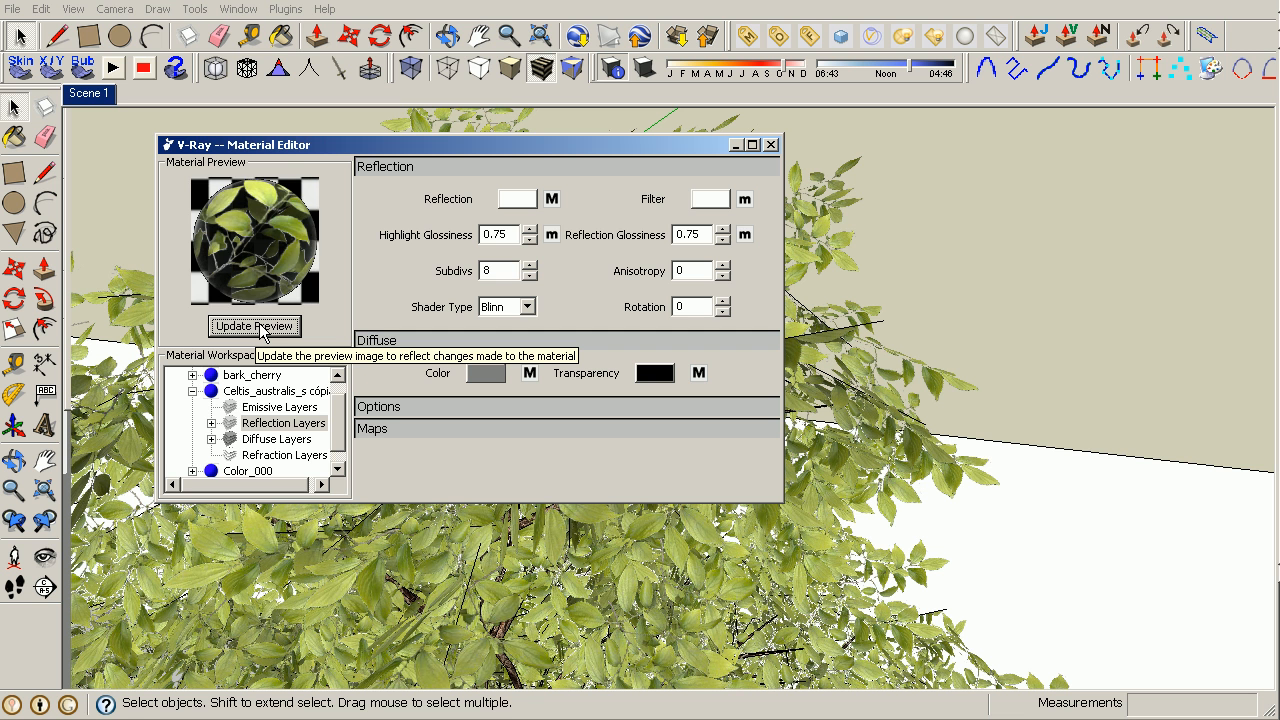
click(254, 326)
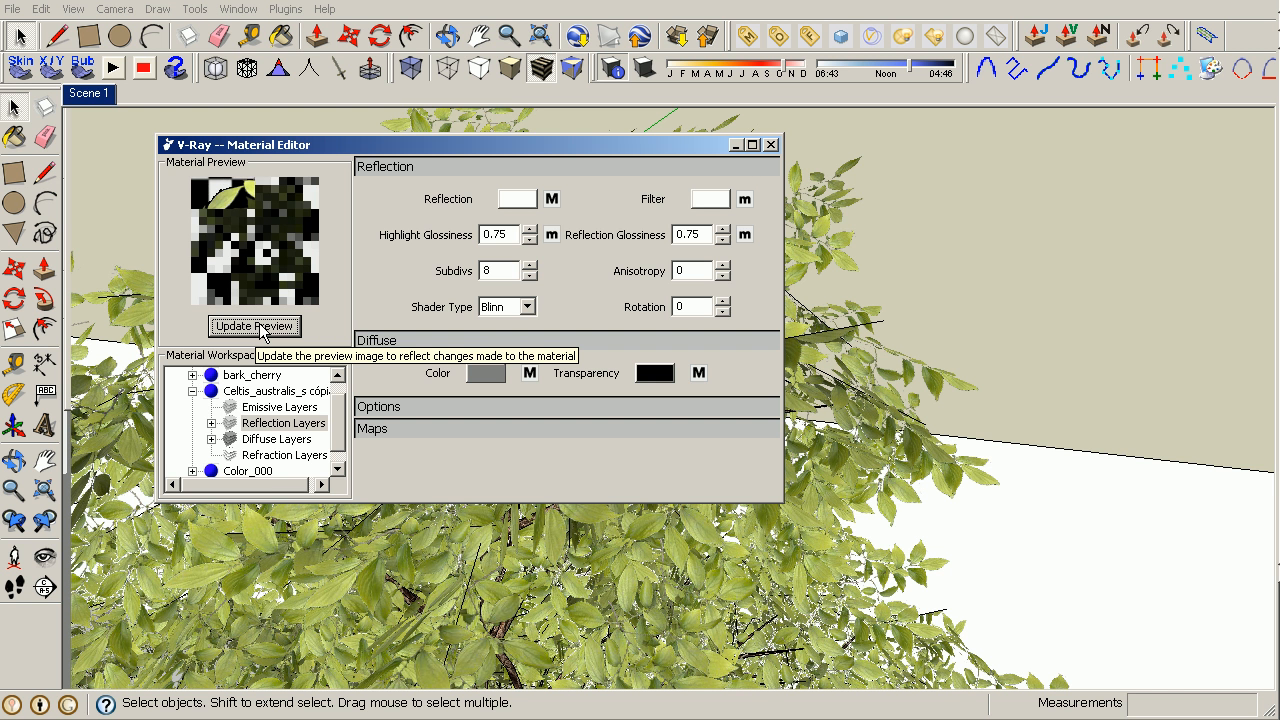
click(254, 326)
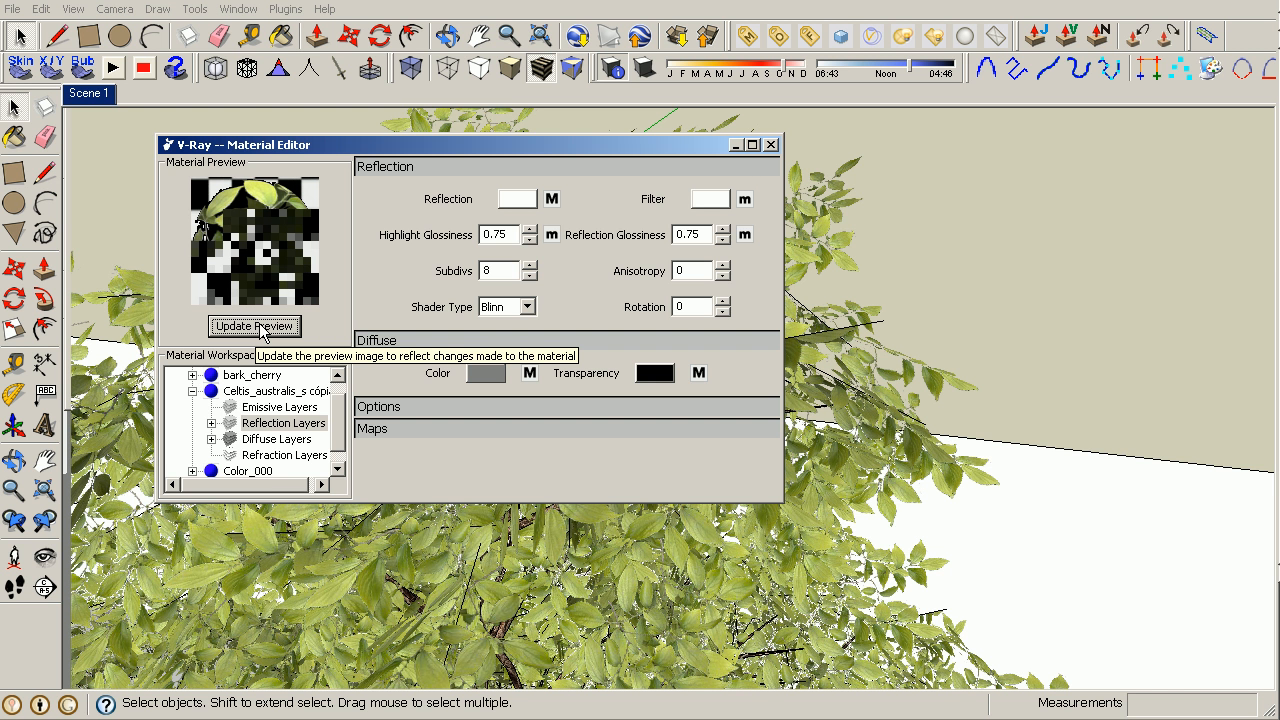